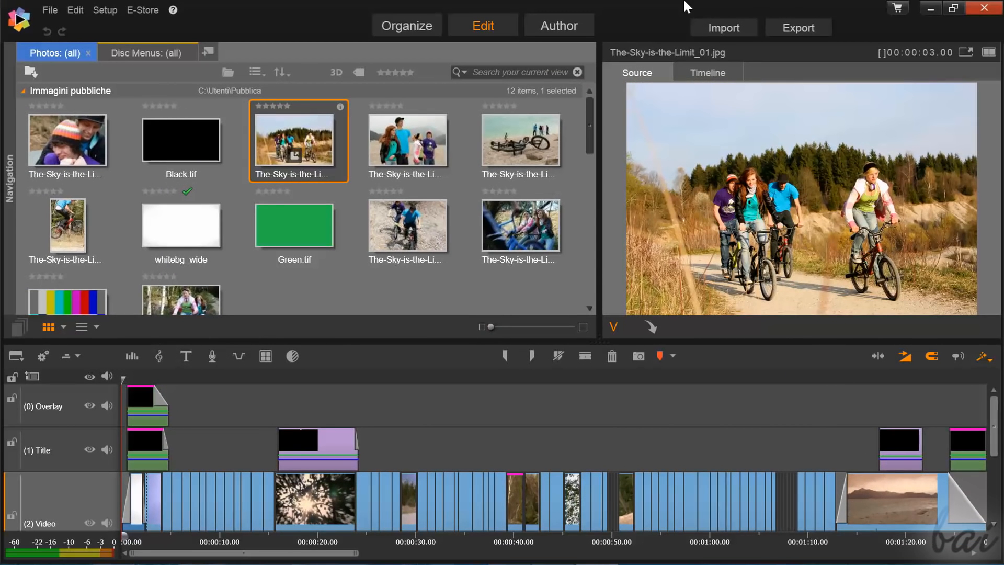
{"action": "mouse_move", "coordinate": [890, 180]}
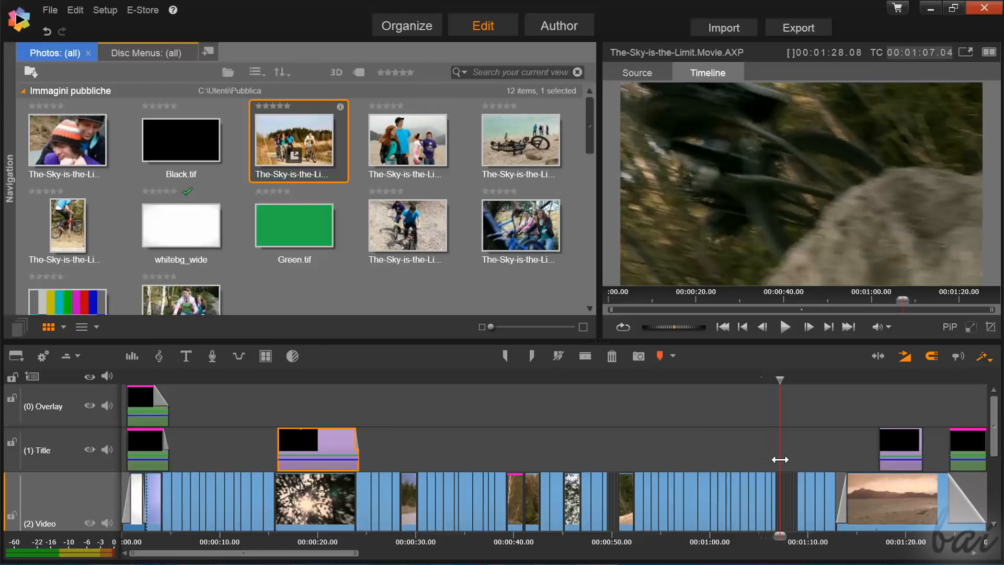
- Scrub the Sky is the Limit timeline to preview the movie around 1:07 and 1:10
{"action": "left_click_drag", "start_coordinate": [779, 459], "coordinate": [815, 469]}
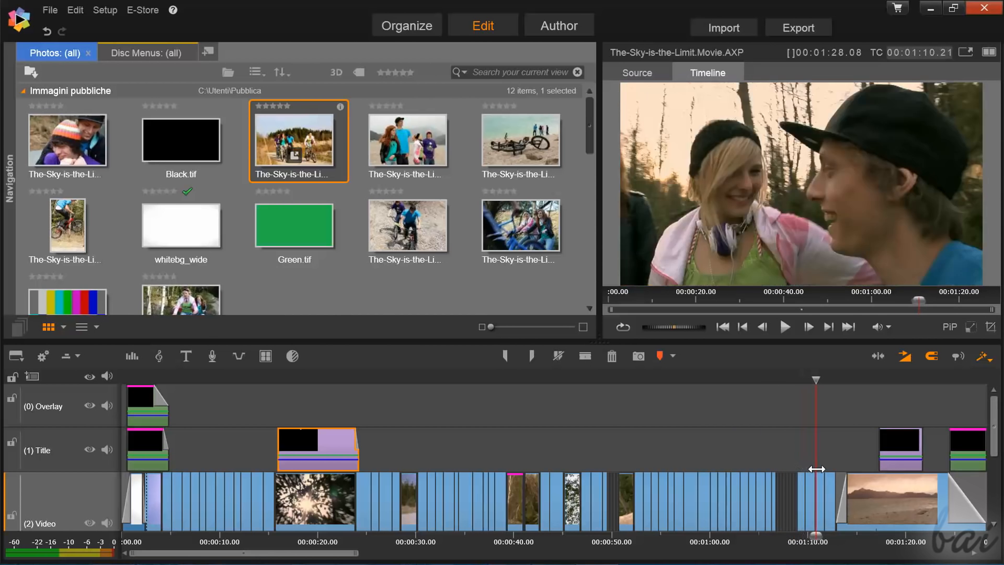
{"action": "left_click_drag", "start_coordinate": [814, 468], "coordinate": [854, 469]}
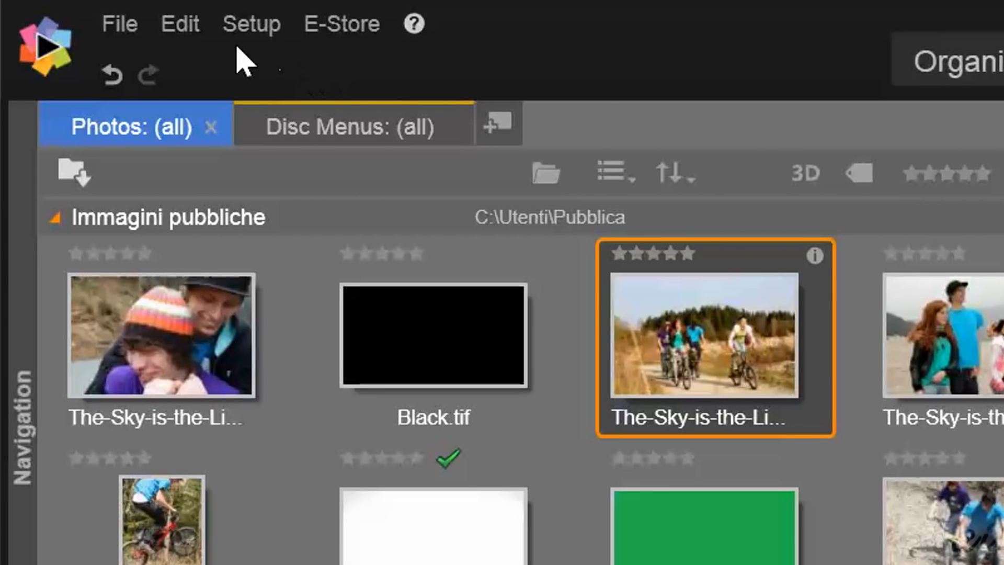
- Create a new empty movie project from File > New > Movie
{"action": "left_click", "coordinate": [119, 24]}
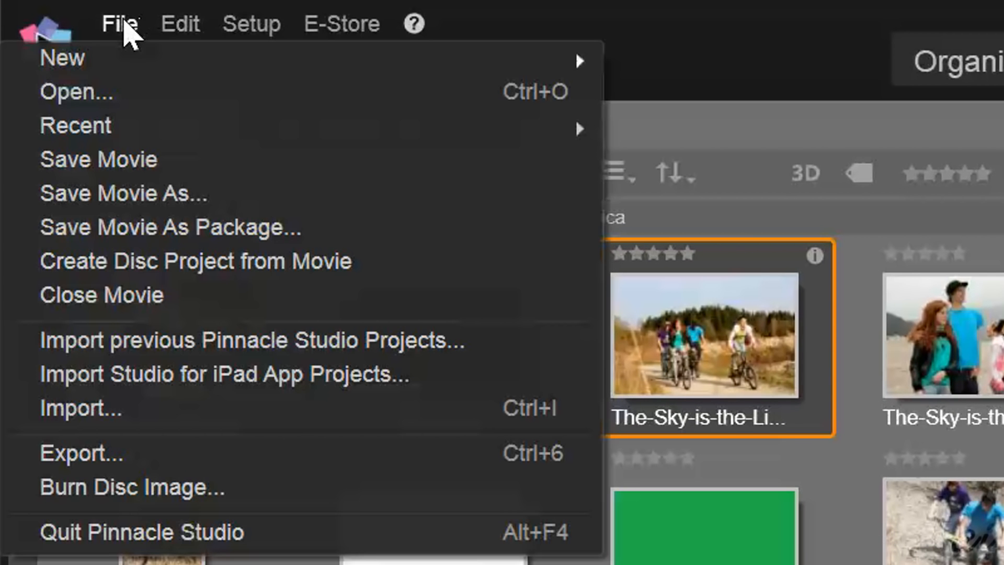
{"action": "mouse_move", "coordinate": [61, 57]}
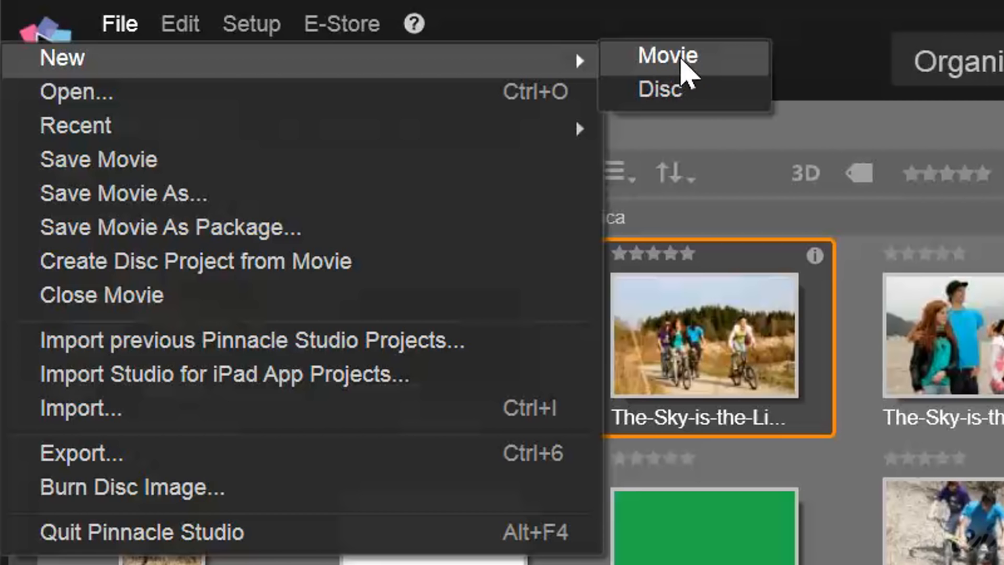
{"action": "left_click", "coordinate": [670, 55]}
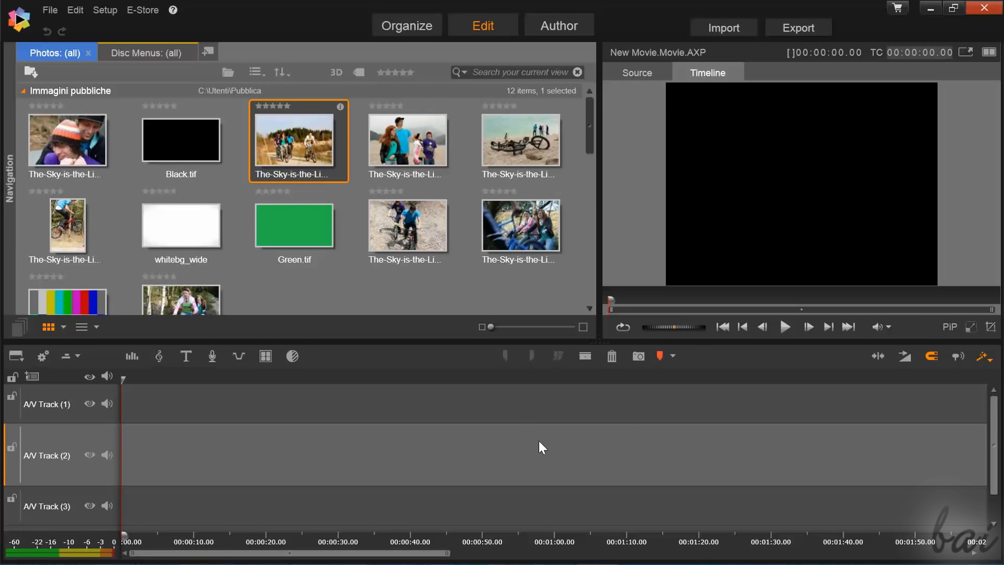
{"action": "mouse_move", "coordinate": [511, 483]}
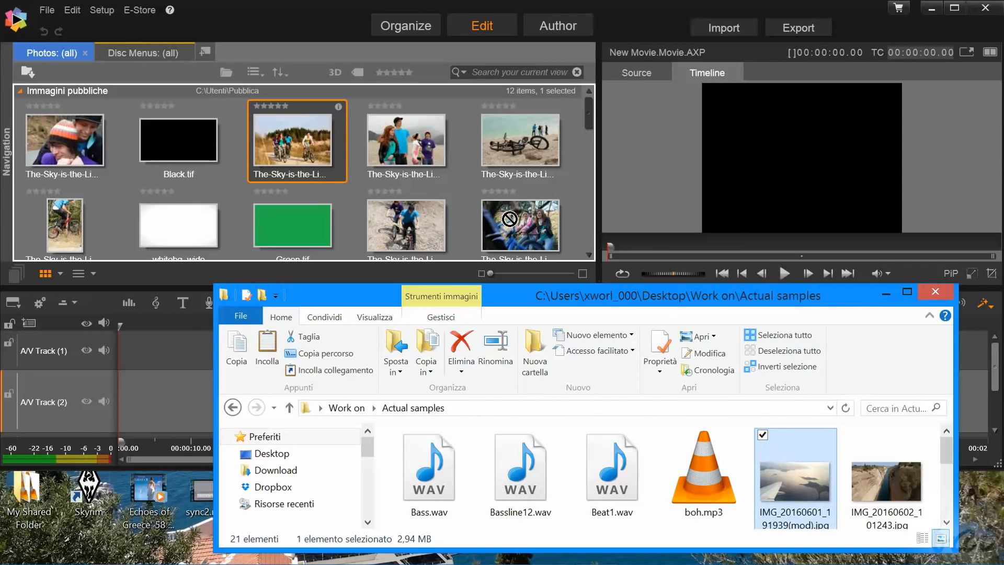
{"action": "mouse_move", "coordinate": [353, 203]}
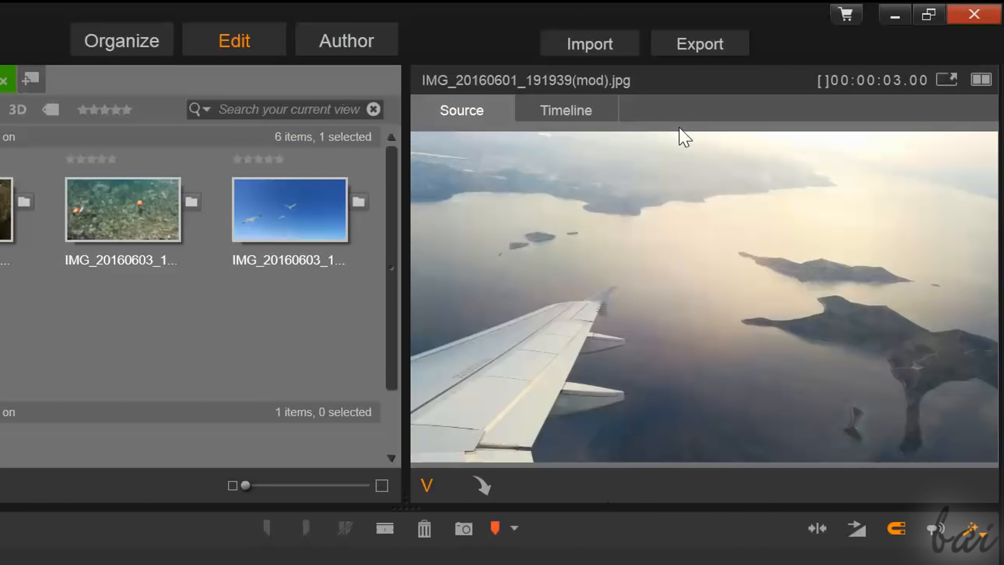
{"action": "mouse_move", "coordinate": [601, 50]}
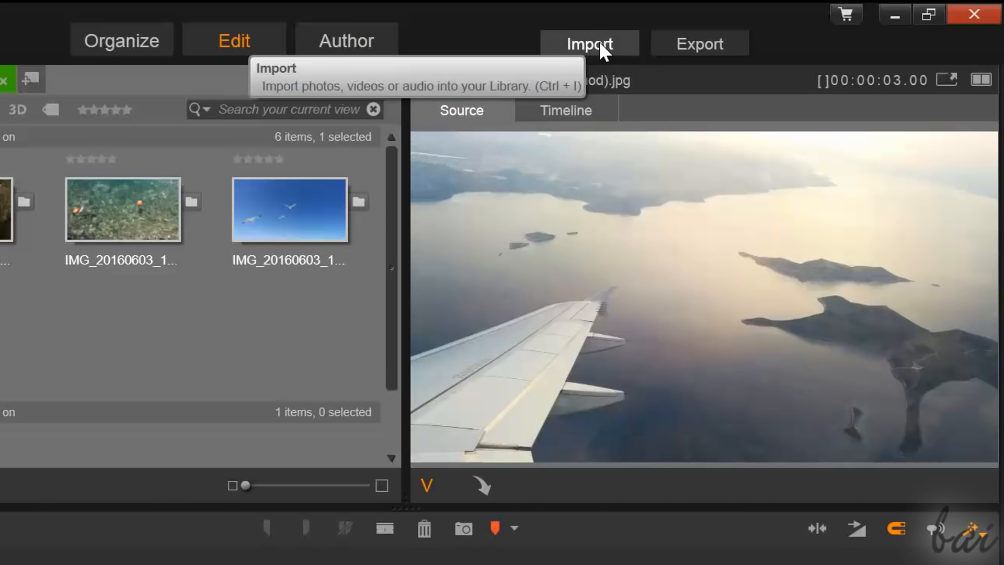
- Launch the importer and try the Webcam and DVD sources before browsing My computer
{"action": "left_click", "coordinate": [590, 43]}
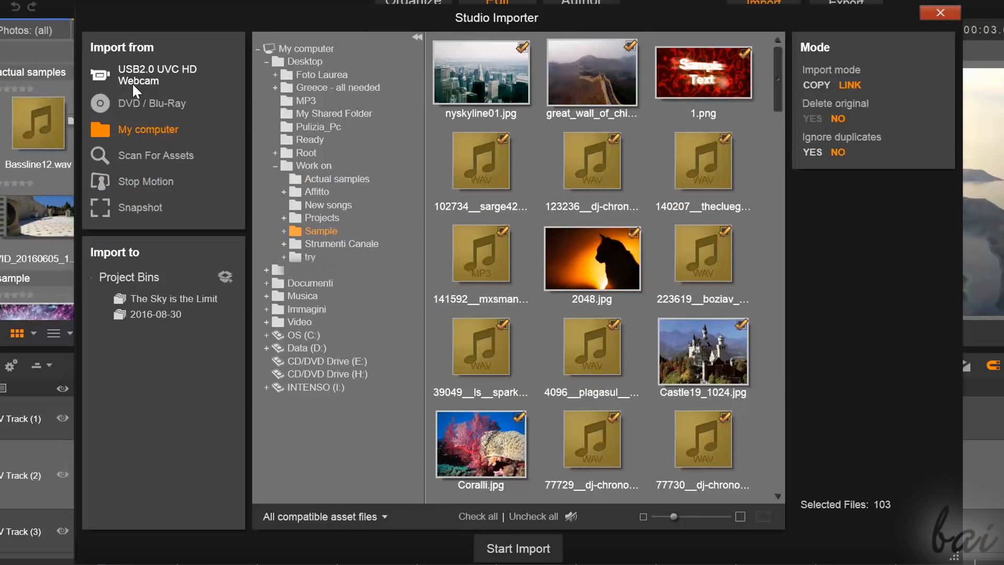
{"action": "mouse_move", "coordinate": [142, 86]}
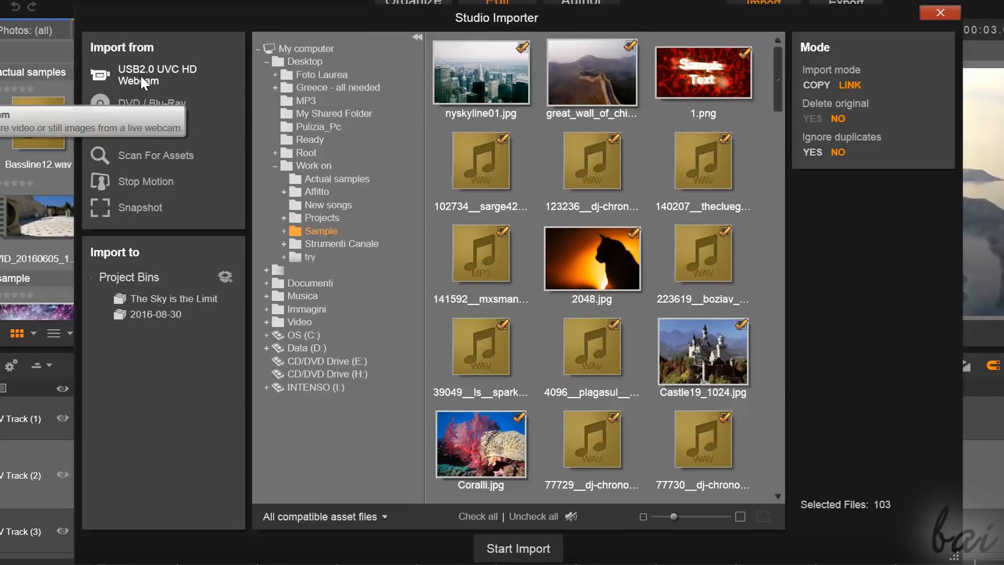
{"action": "left_click", "coordinate": [159, 75]}
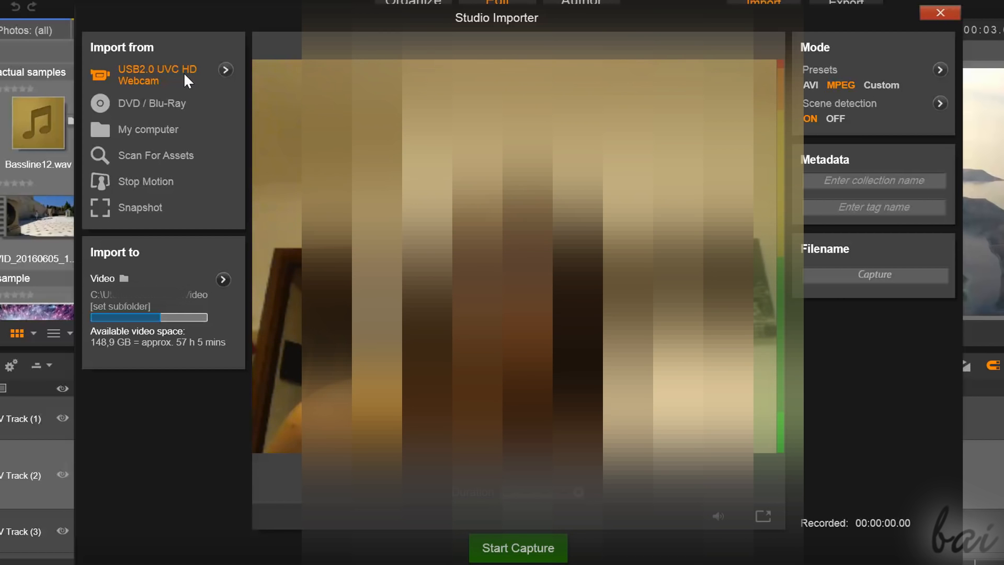
{"action": "left_click", "coordinate": [149, 103]}
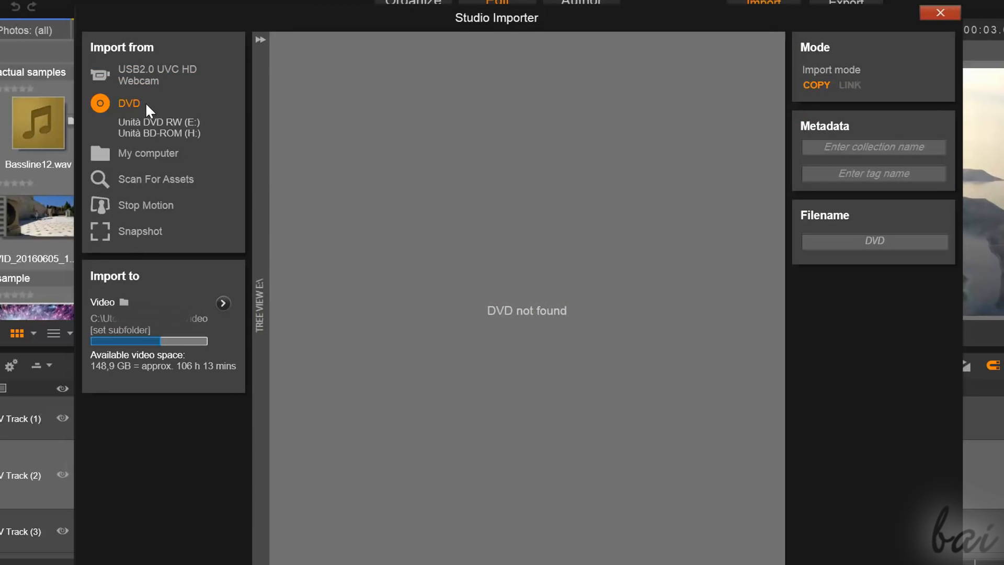
{"action": "mouse_move", "coordinate": [162, 163]}
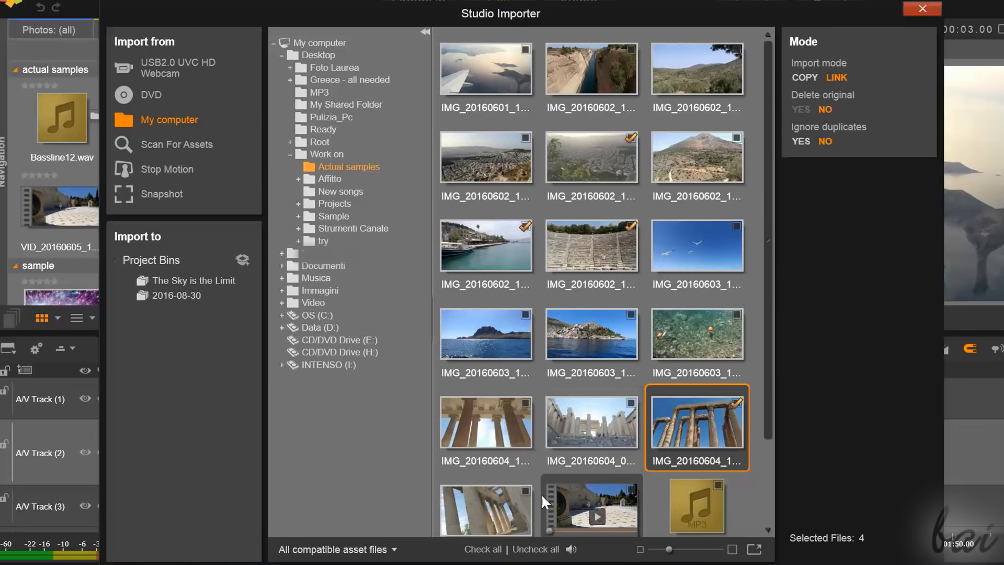
- Toggle Check all and Uncheck all on the files in the Actual samples folder
{"action": "left_click", "coordinate": [482, 549]}
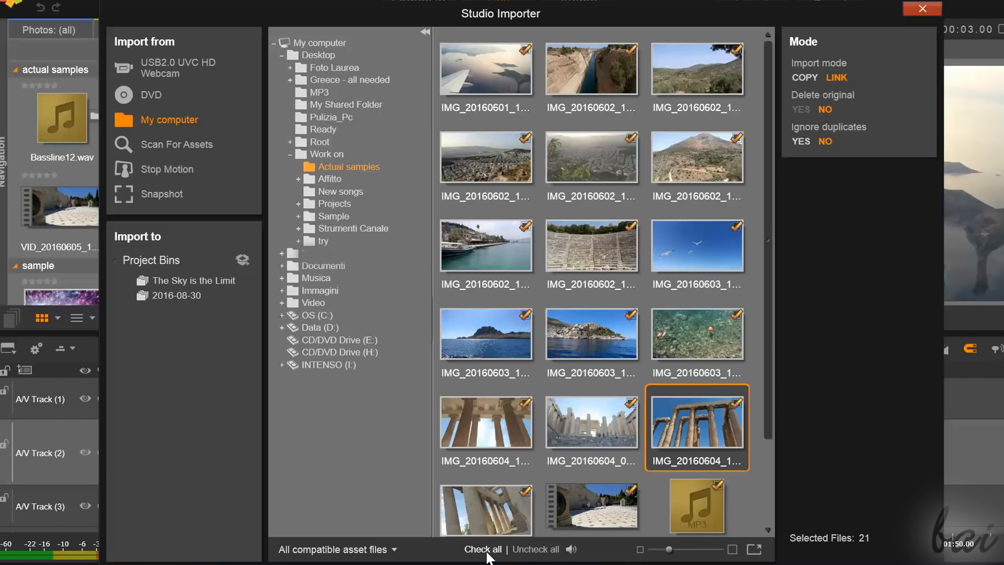
{"action": "left_click", "coordinate": [535, 549]}
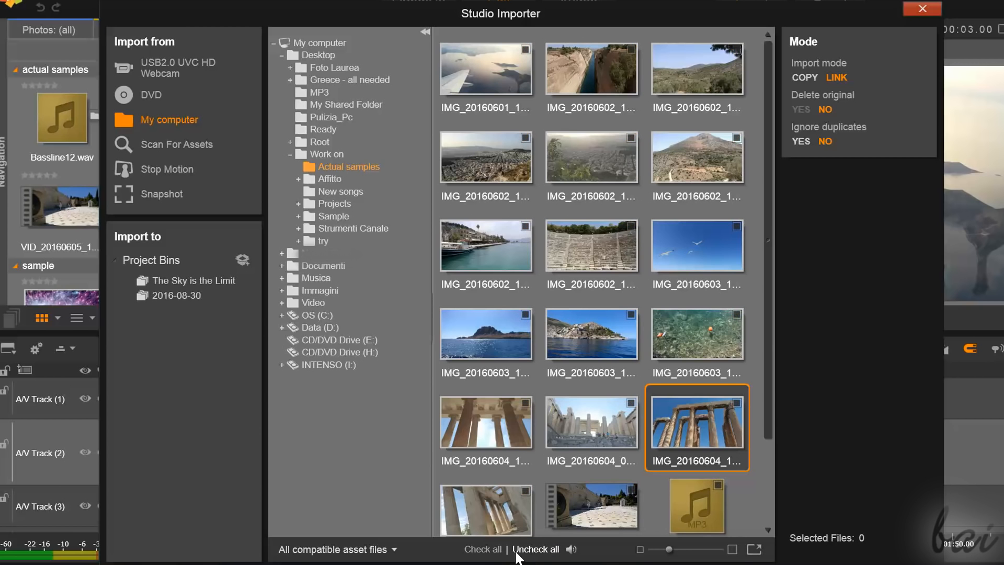
{"action": "left_click", "coordinate": [483, 548]}
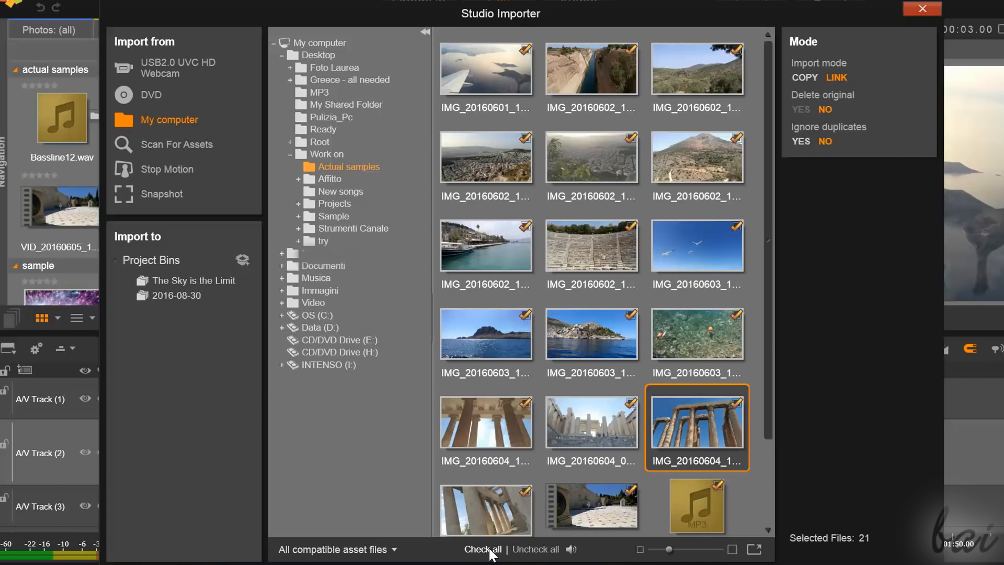
{"action": "left_click", "coordinate": [537, 549]}
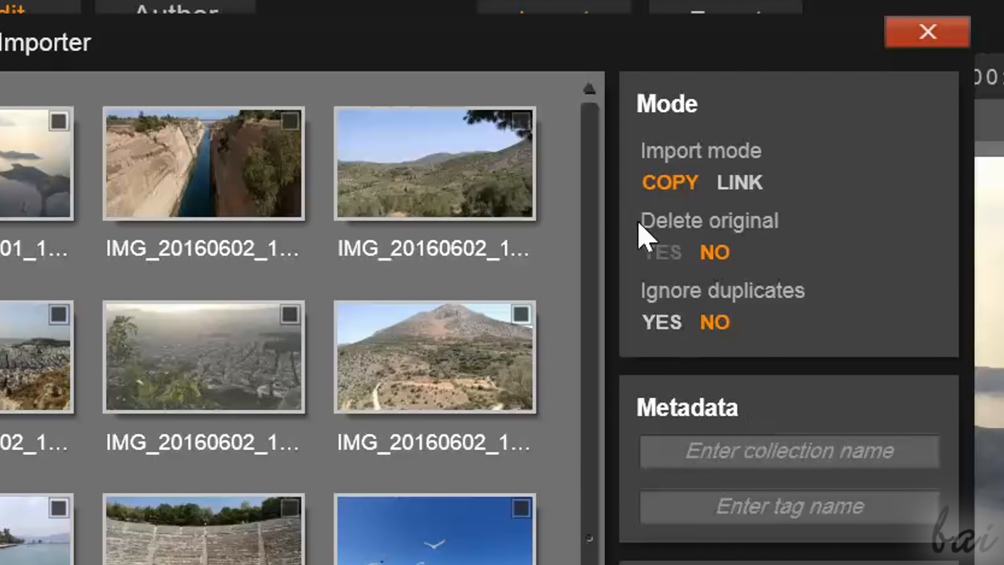
- Set import mode to LINK and start importing the selected Greece files
{"action": "left_click", "coordinate": [740, 182]}
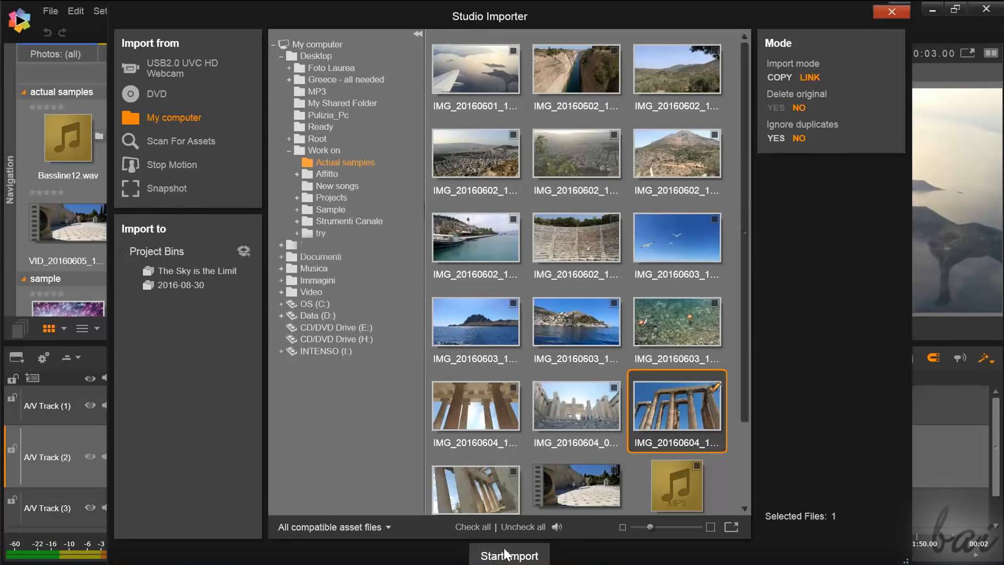
{"action": "left_click", "coordinate": [510, 554]}
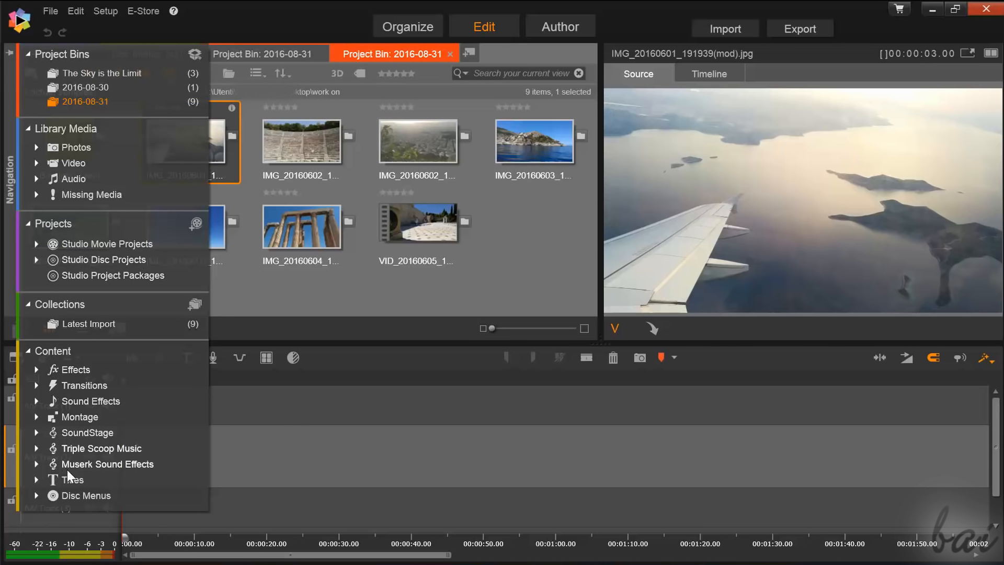
{"action": "mouse_move", "coordinate": [97, 176]}
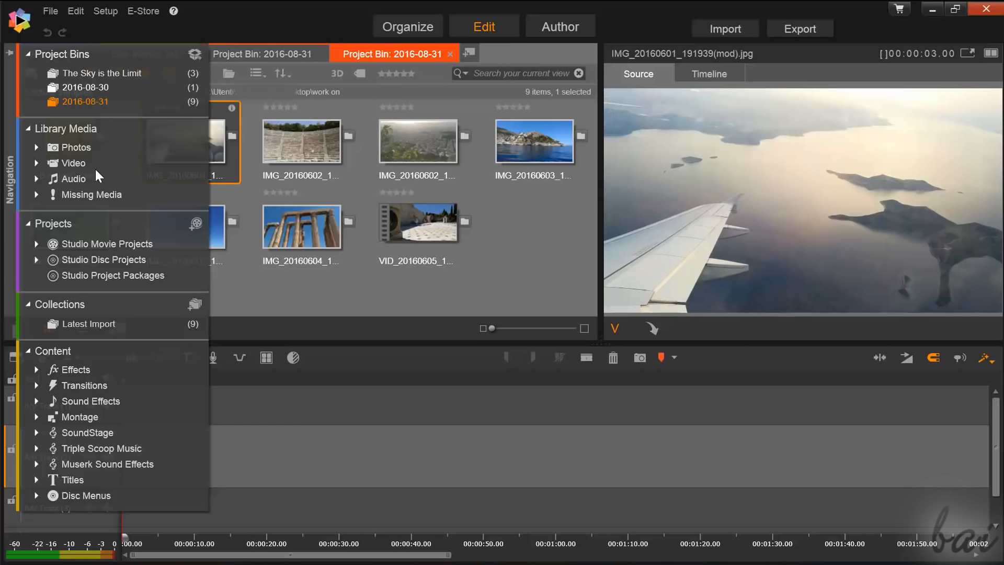
{"action": "mouse_move", "coordinate": [81, 211]}
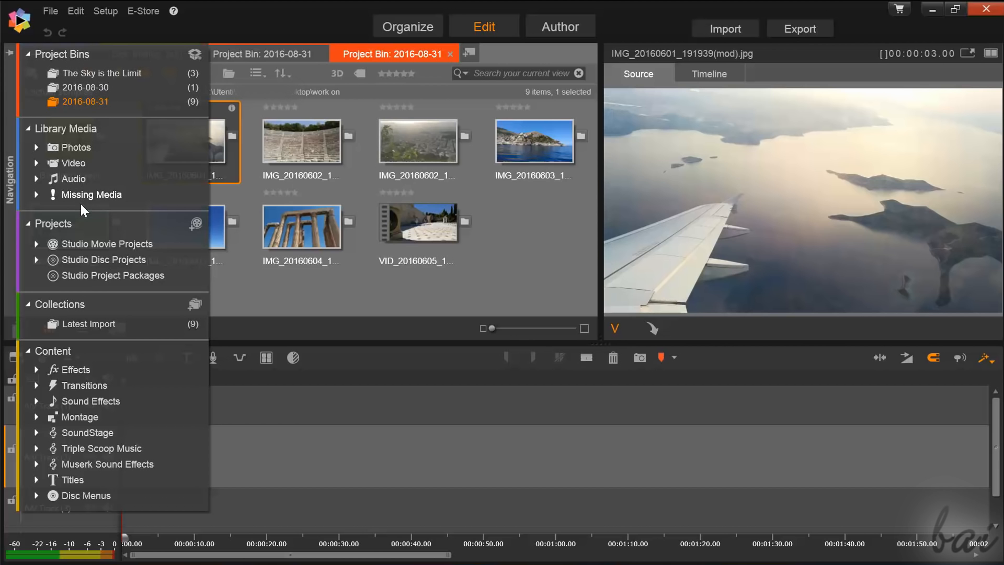
{"action": "mouse_move", "coordinate": [62, 165]}
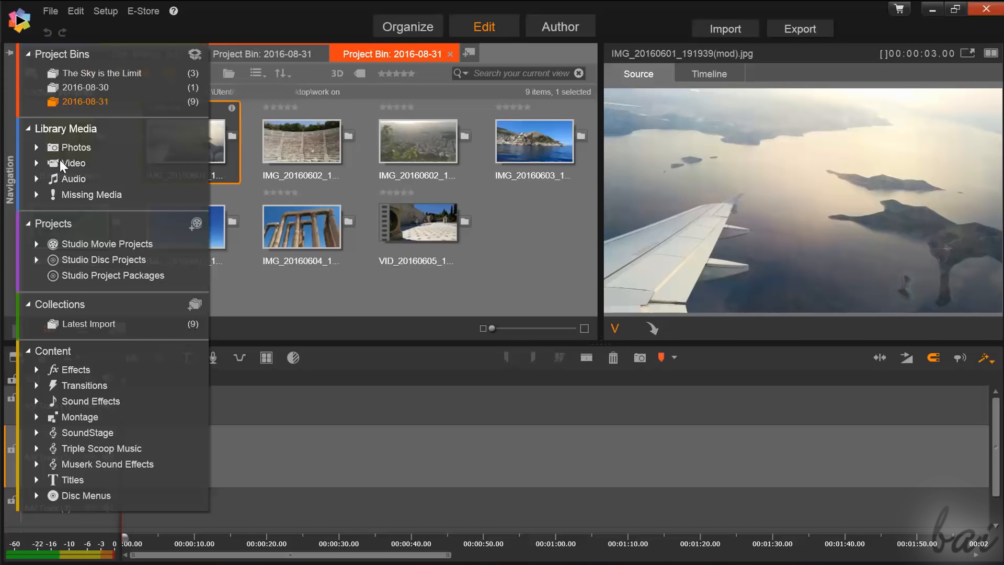
{"action": "mouse_move", "coordinate": [106, 266]}
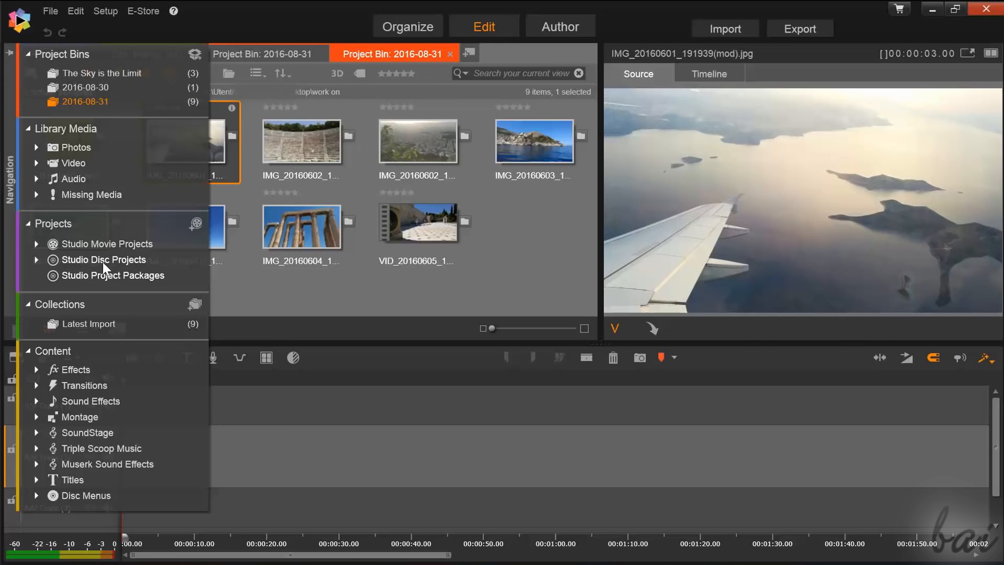
{"action": "mouse_move", "coordinate": [75, 314]}
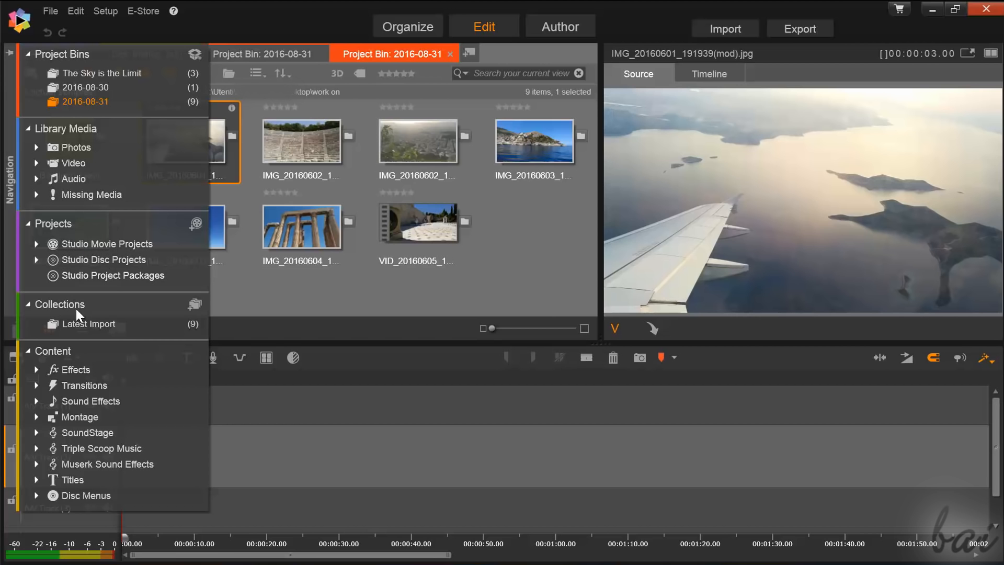
{"action": "mouse_move", "coordinate": [88, 329]}
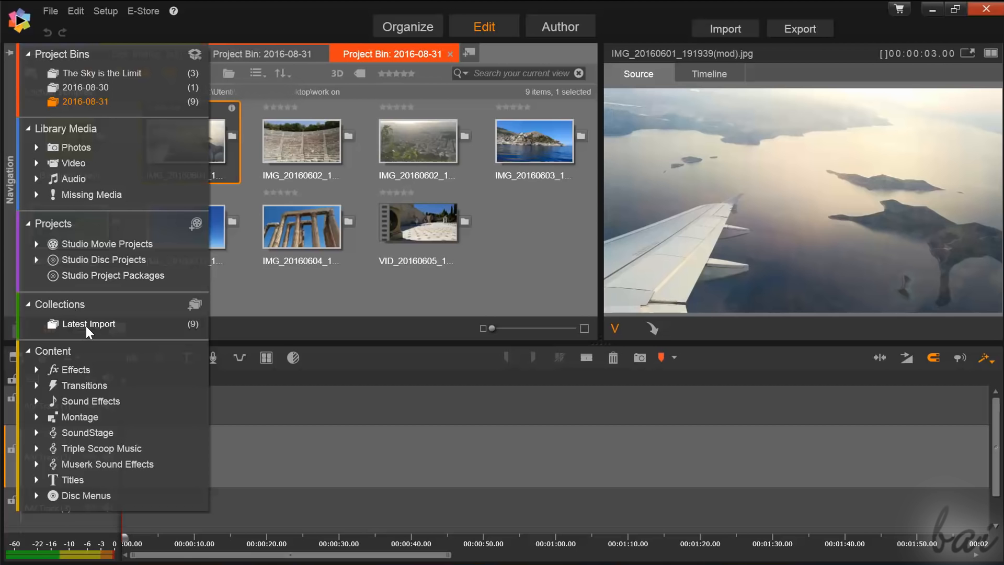
{"action": "mouse_move", "coordinate": [77, 364]}
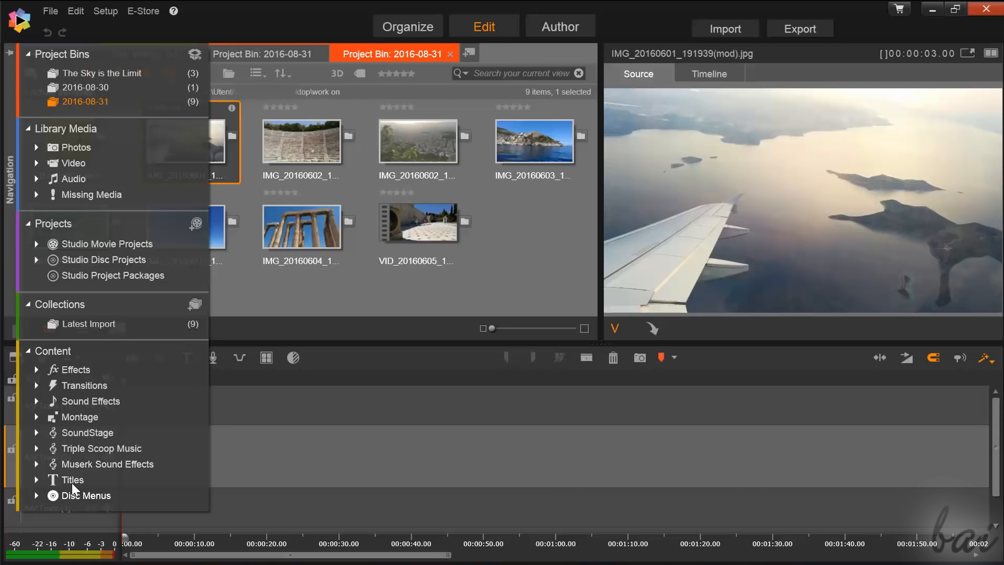
{"action": "mouse_move", "coordinate": [61, 418]}
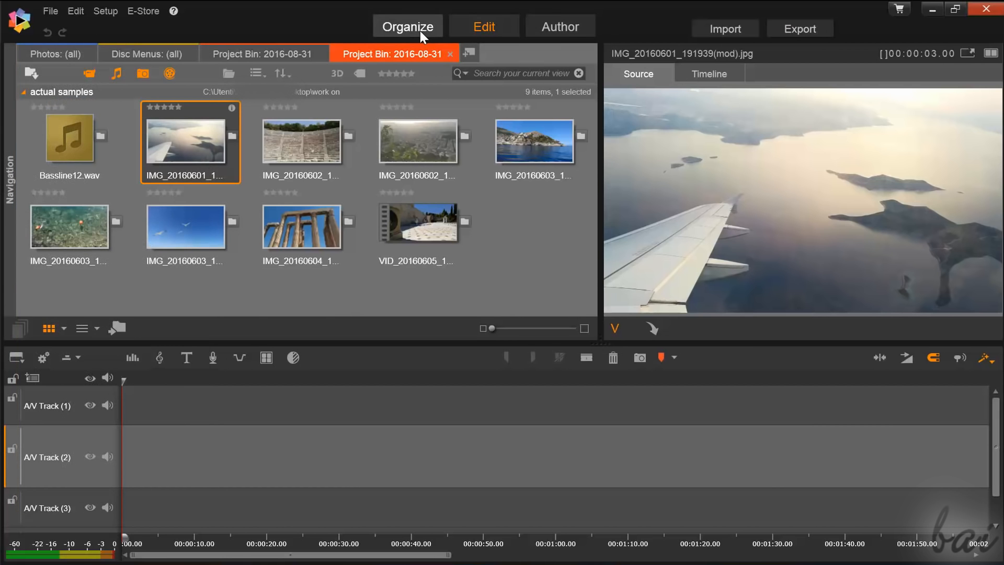
- Preview the bin's photos one by one, then play the VID_20160605_111459.mp4 clip
{"action": "left_click", "coordinate": [407, 25]}
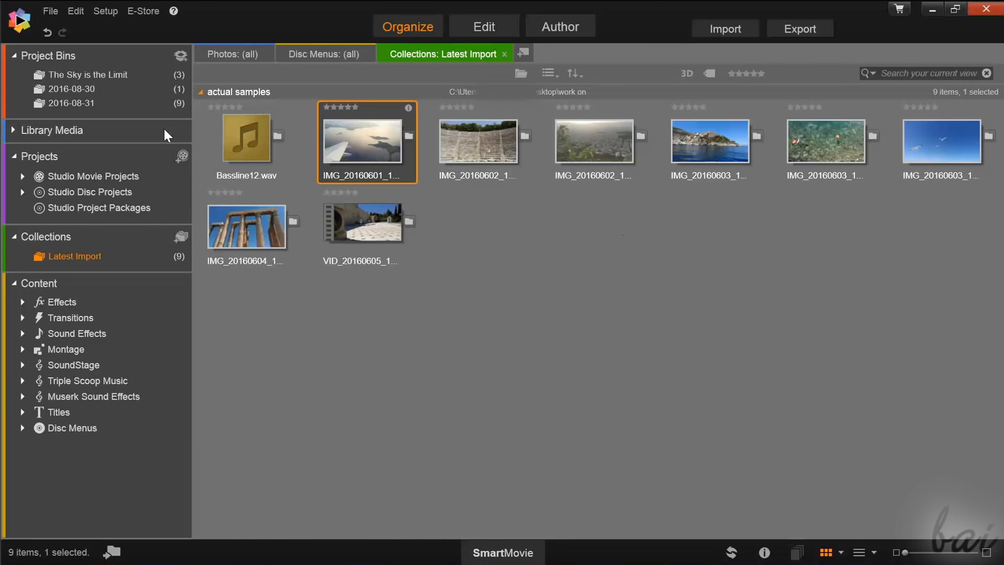
{"action": "left_click", "coordinate": [483, 26]}
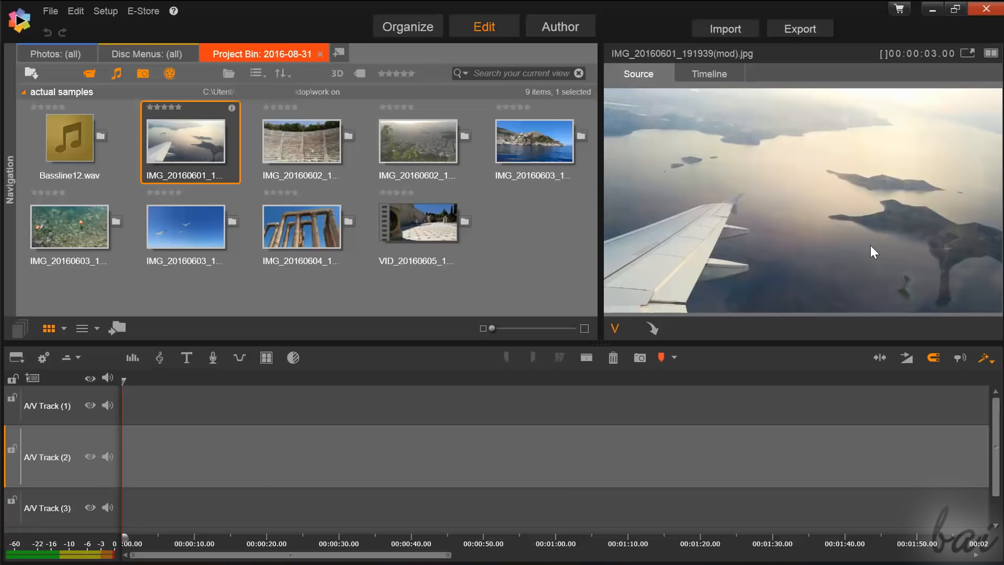
{"action": "mouse_move", "coordinate": [293, 140]}
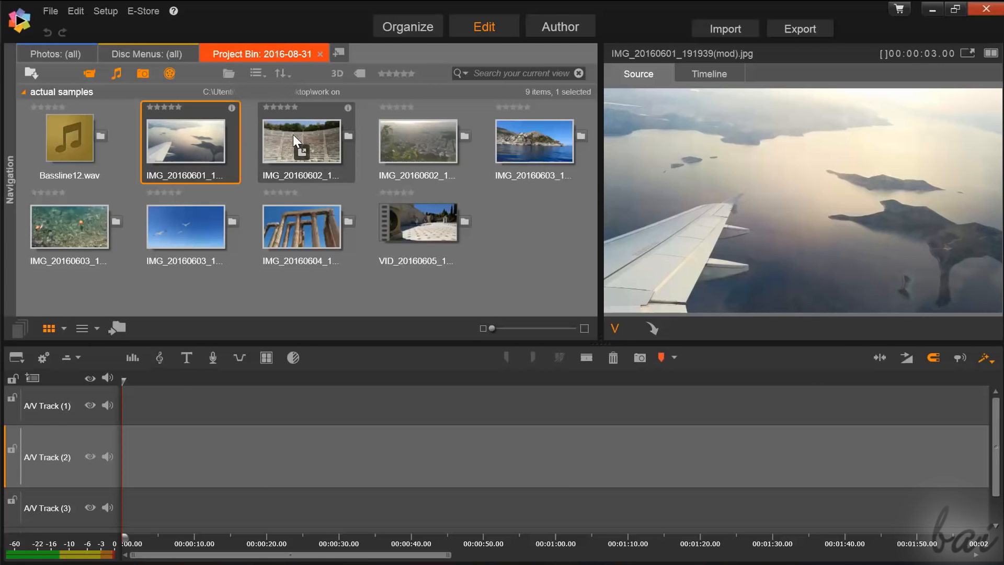
{"action": "left_click", "coordinate": [418, 137]}
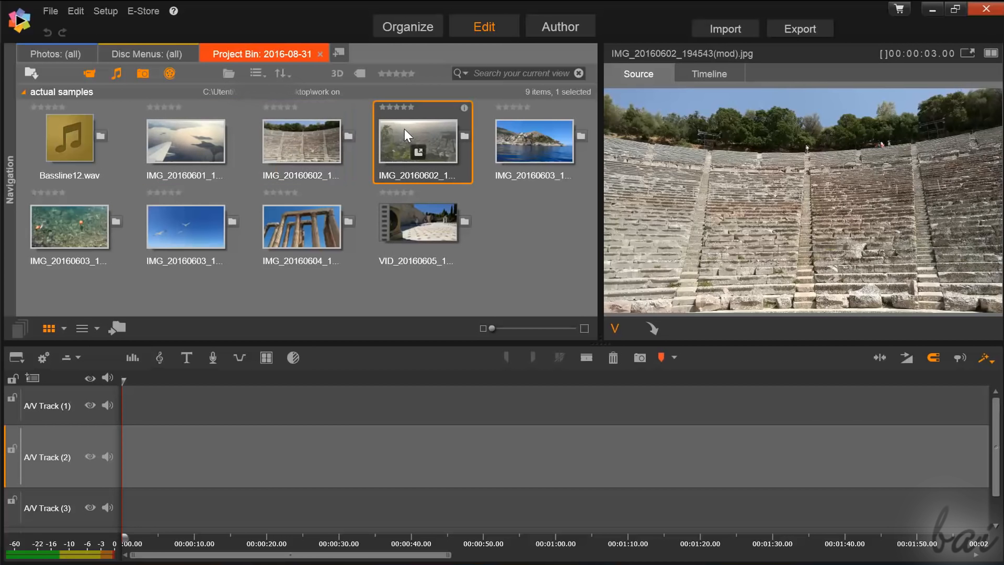
{"action": "left_click", "coordinate": [533, 141]}
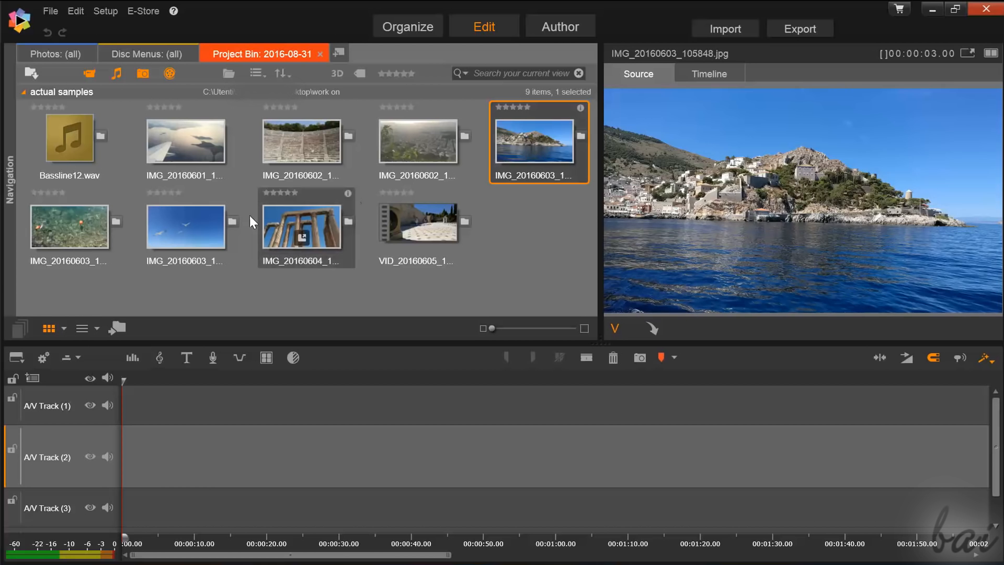
{"action": "left_click", "coordinate": [301, 228]}
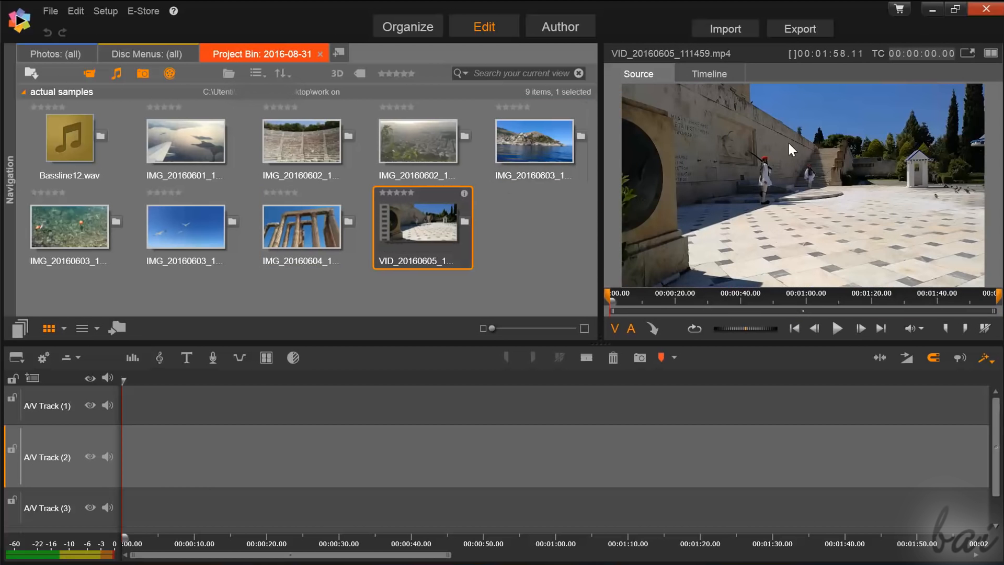
{"action": "mouse_move", "coordinate": [837, 327]}
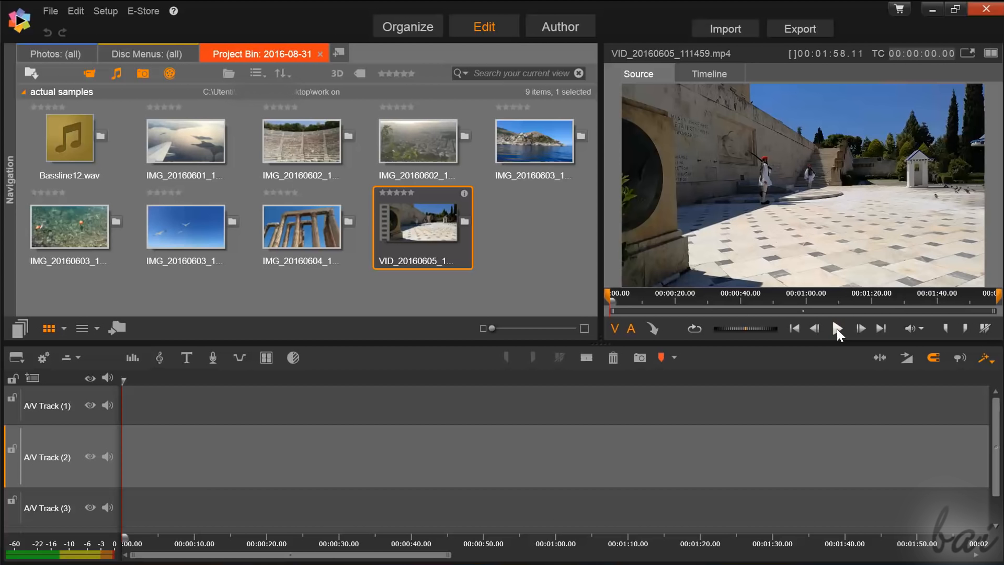
{"action": "left_click", "coordinate": [838, 329]}
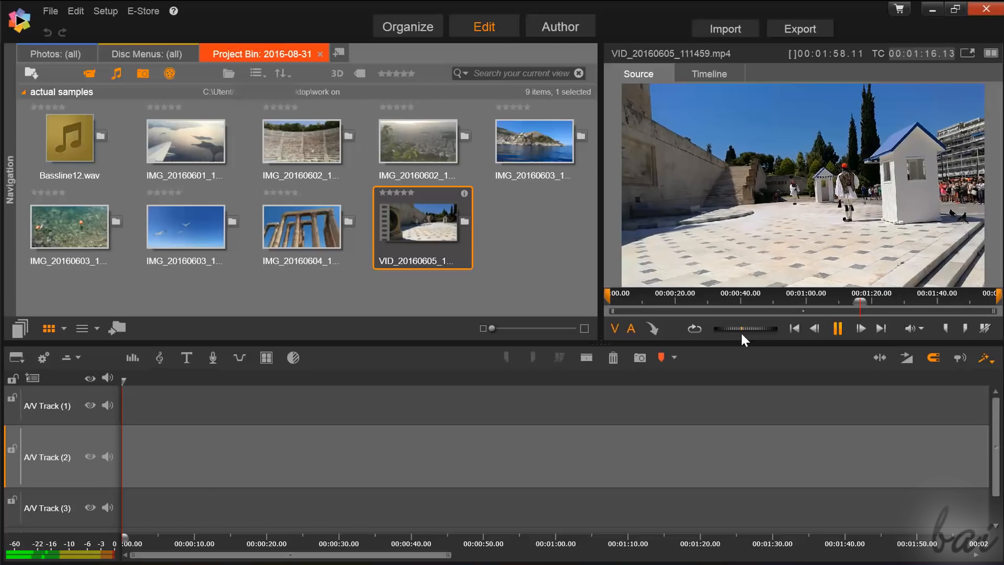
- Preview the amphitheatre and another Greece photo in the bin before loading the timeline
{"action": "left_click", "coordinate": [301, 142]}
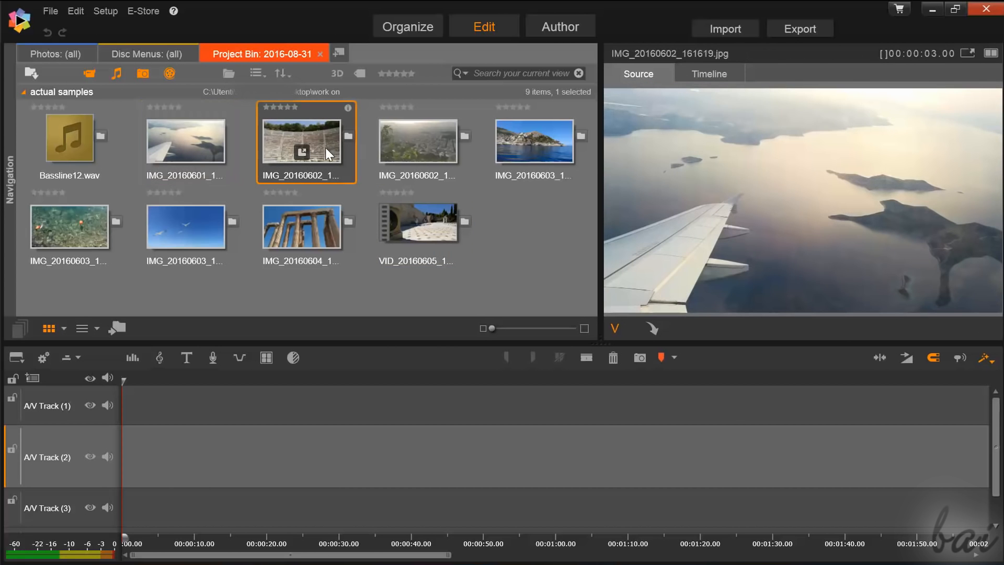
{"action": "left_click", "coordinate": [533, 141]}
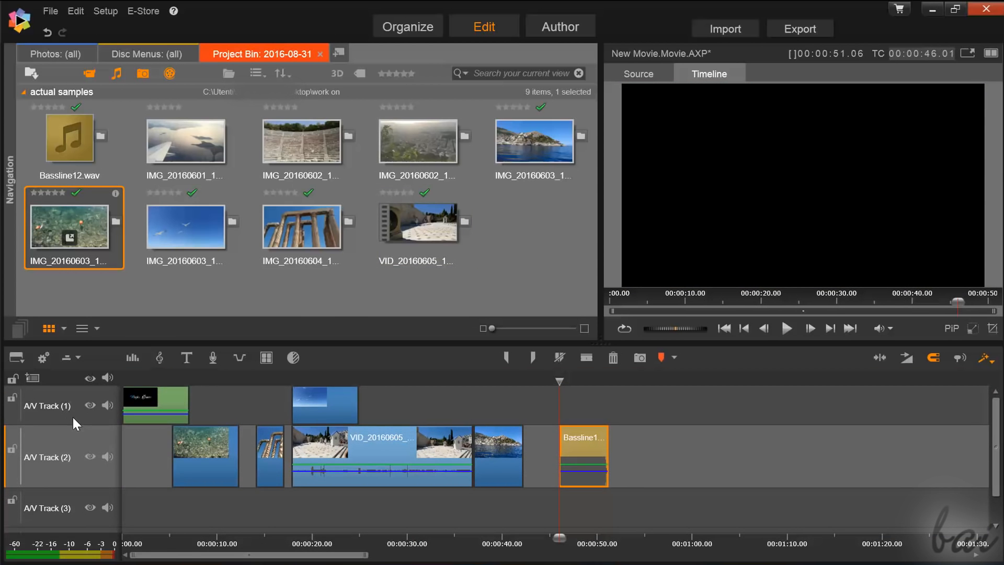
{"action": "mouse_move", "coordinate": [78, 516]}
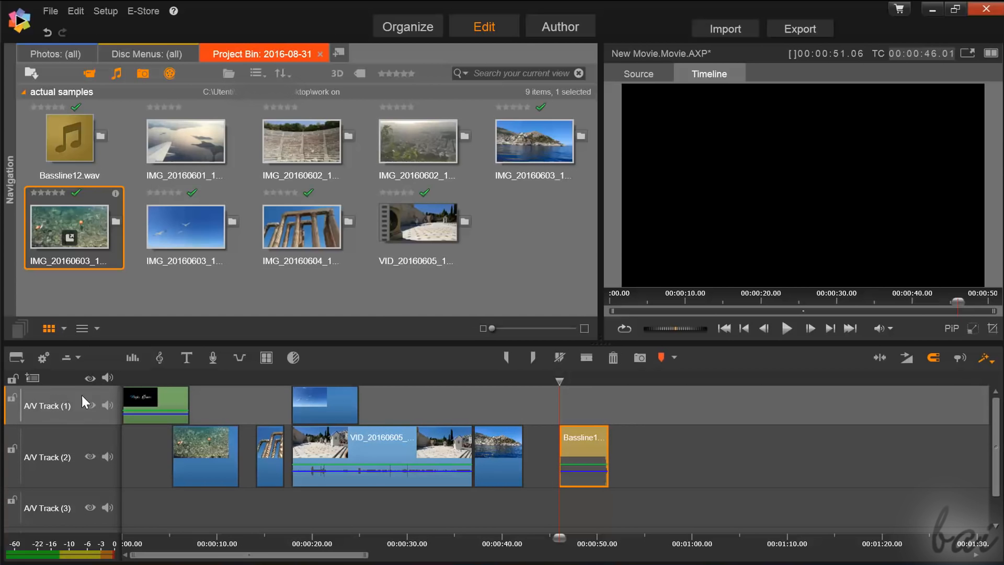
{"action": "mouse_move", "coordinate": [256, 425]}
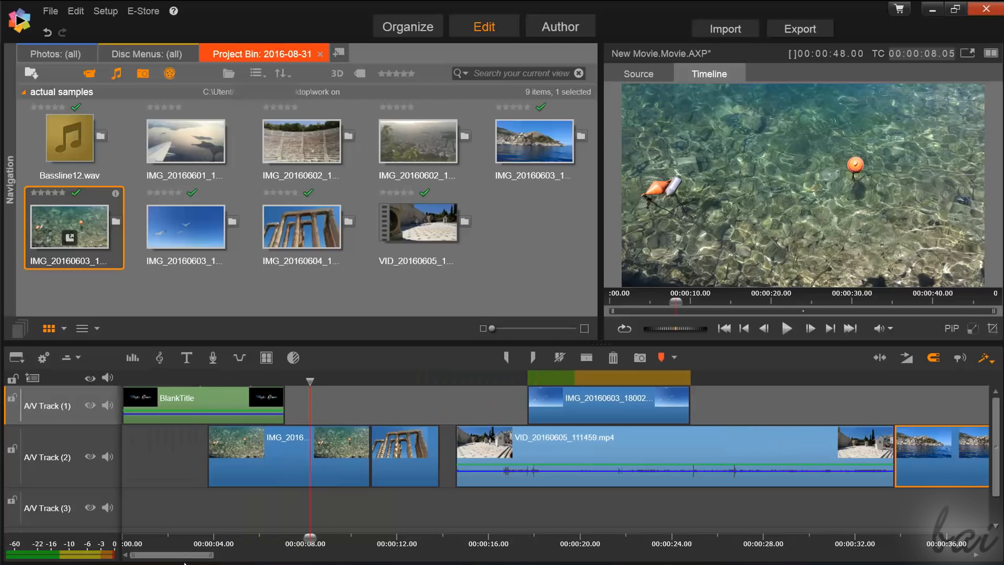
{"action": "mouse_move", "coordinate": [282, 479]}
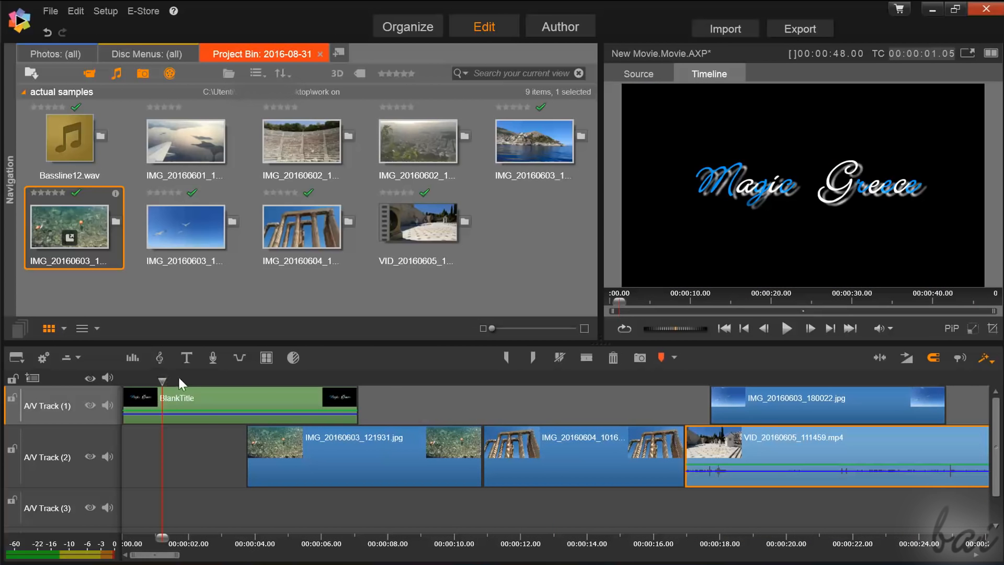
{"action": "mouse_move", "coordinate": [261, 403]}
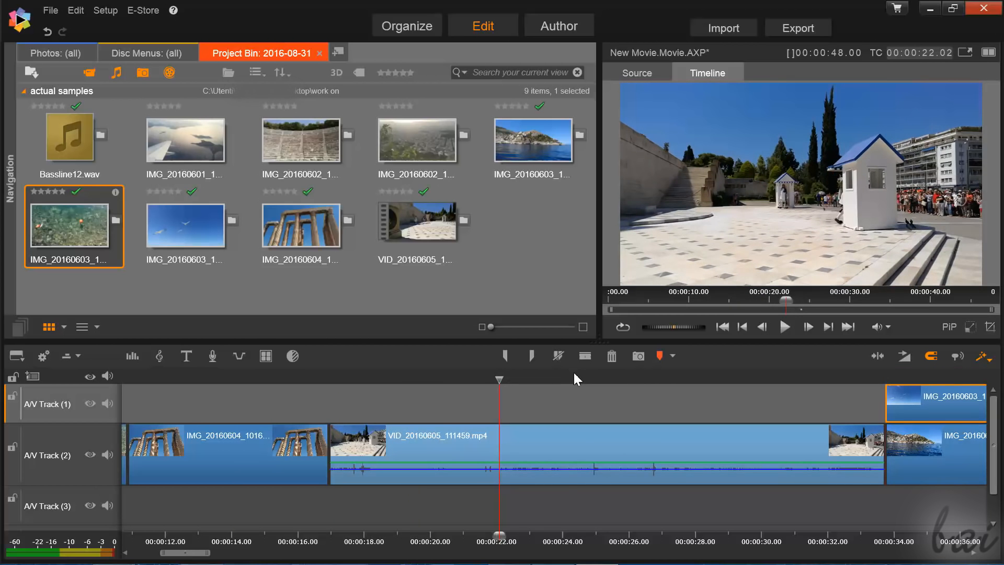
- Scrub the video clip, then move the island photo and seagull overlay ahead of it
{"action": "left_click_drag", "start_coordinate": [499, 379], "coordinate": [469, 379]}
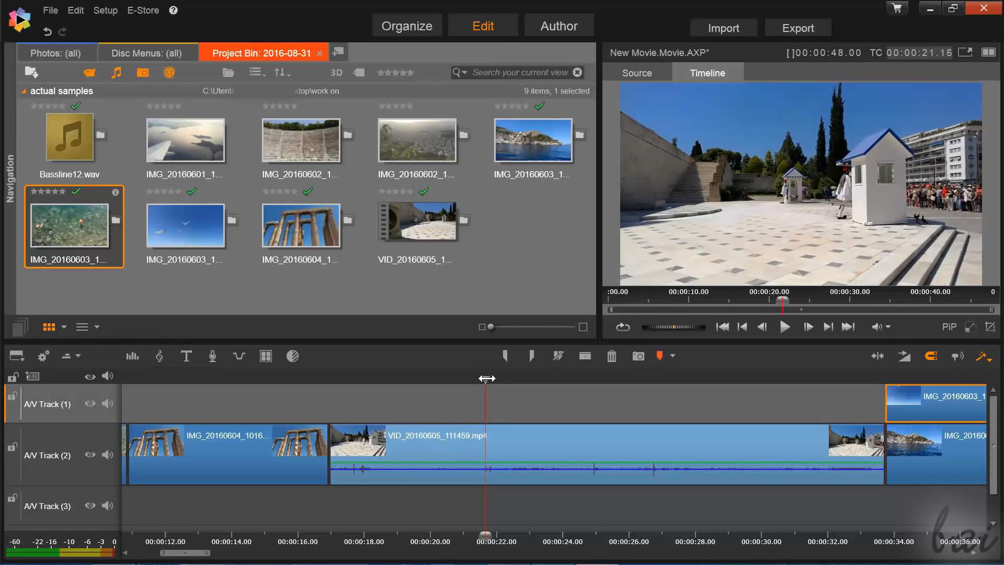
{"action": "left_click_drag", "start_coordinate": [486, 377], "coordinate": [552, 377]}
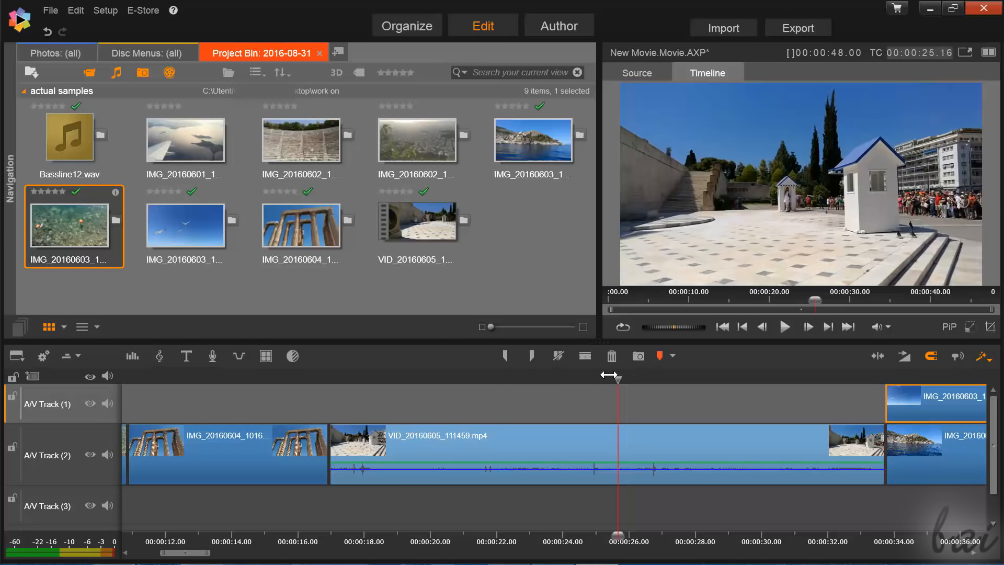
{"action": "left_click_drag", "start_coordinate": [616, 378], "coordinate": [443, 379]}
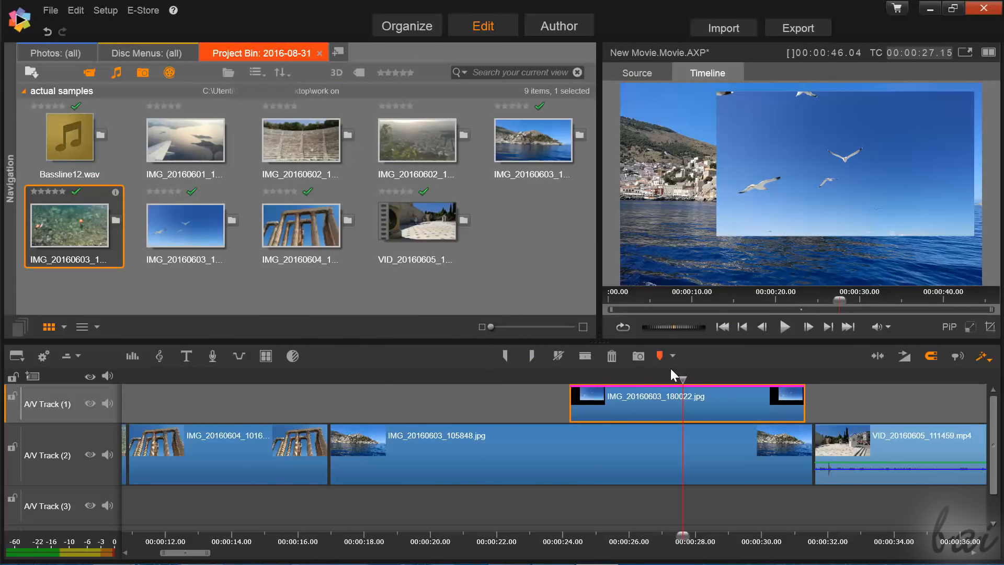
{"action": "mouse_move", "coordinate": [100, 439]}
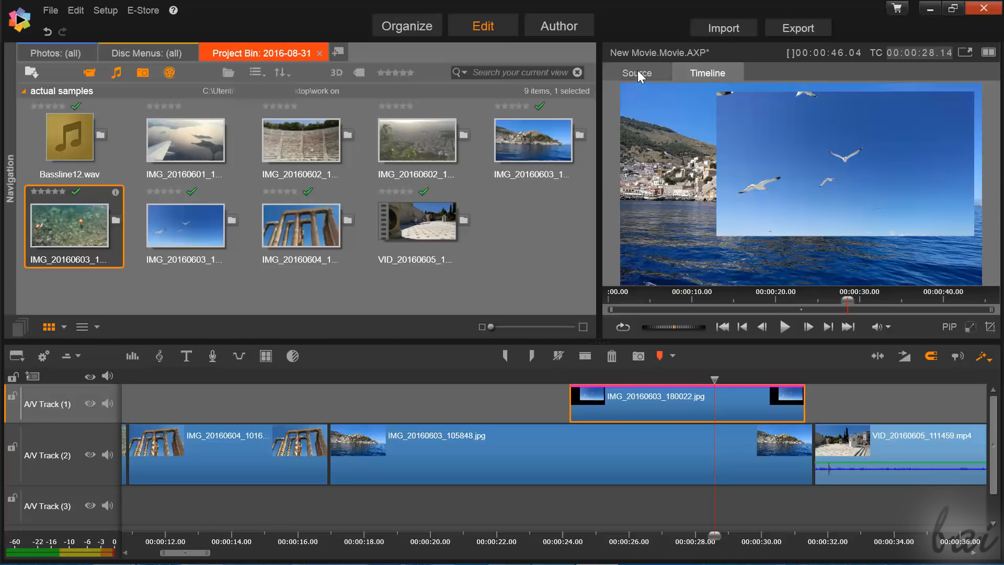
- Preview the city view photo from the bin, then hide A/V Track (1) in the preview
{"action": "left_click", "coordinate": [416, 140]}
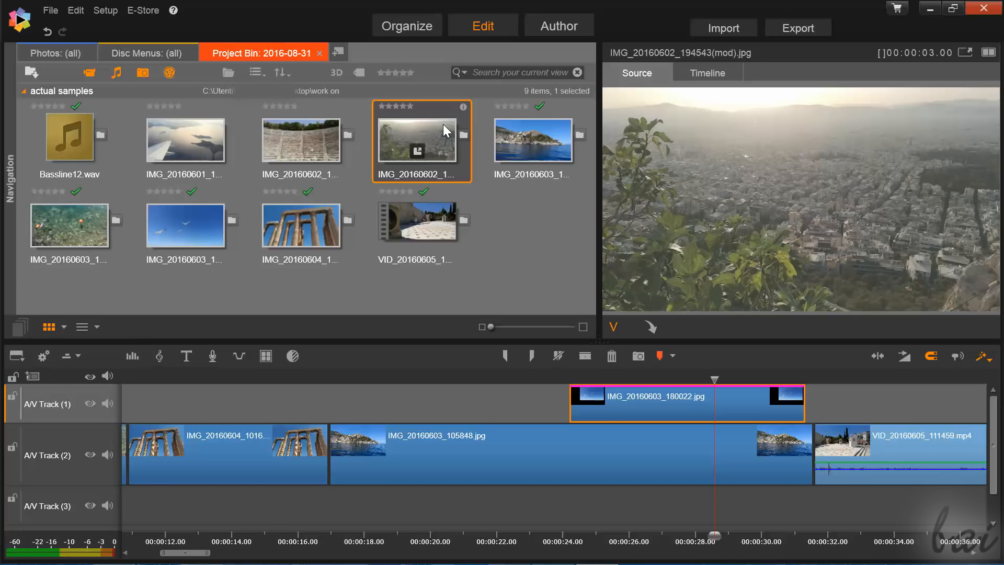
{"action": "left_click", "coordinate": [300, 141]}
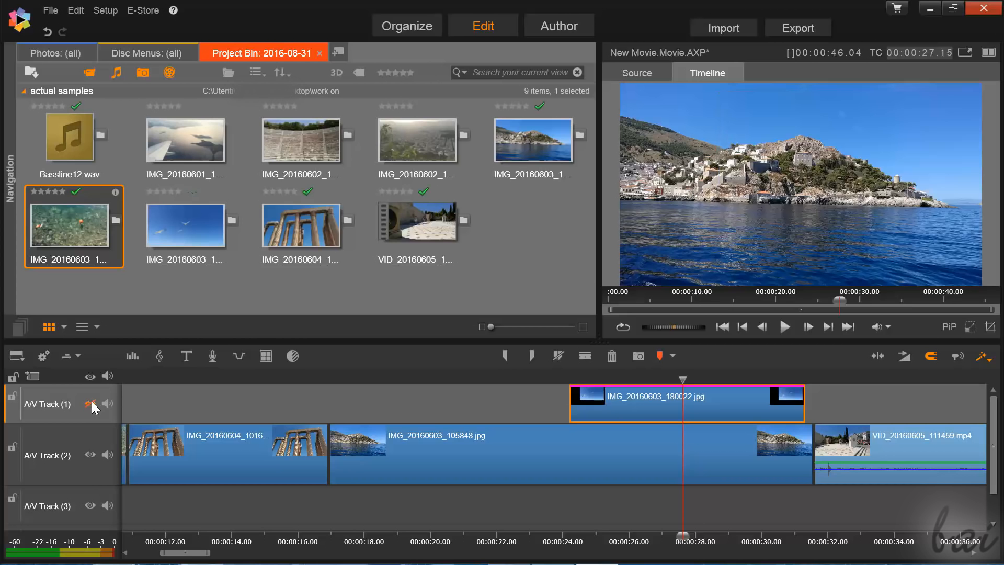
{"action": "left_click", "coordinate": [621, 452]}
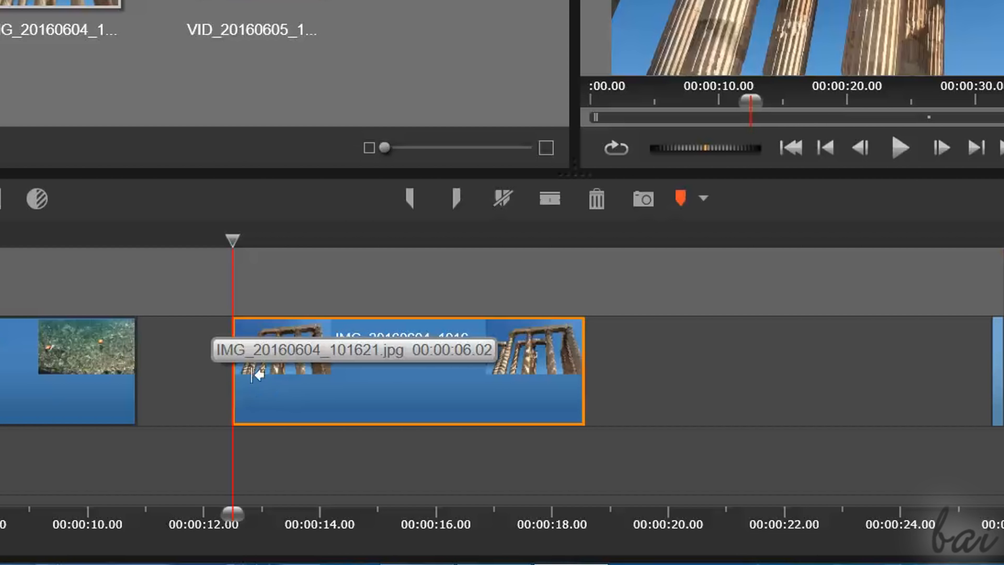
{"action": "mouse_move", "coordinate": [487, 367]}
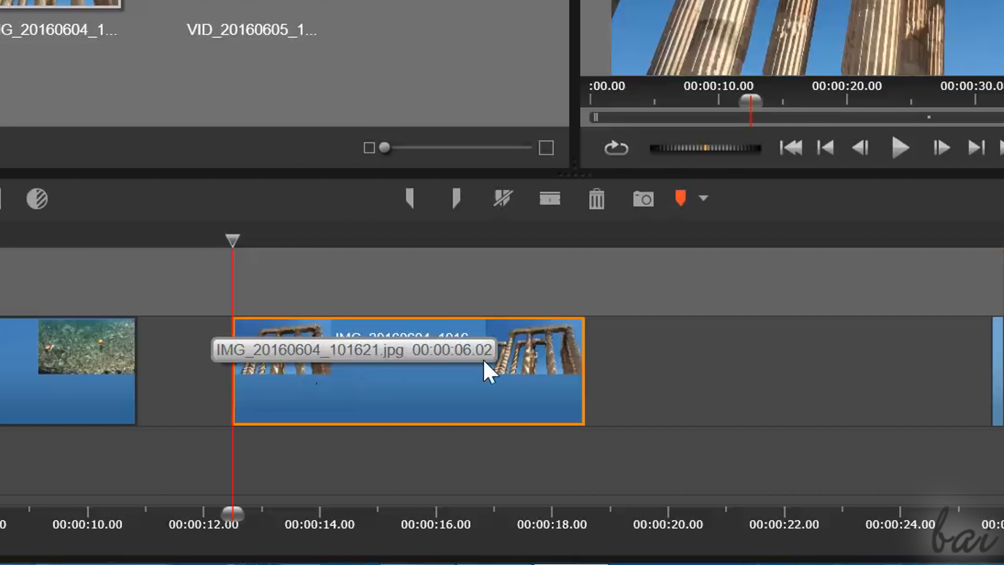
- Trim the temple photo IMG_20160604_101621.jpg so it ends at about 18 seconds
{"action": "left_click_drag", "start_coordinate": [576, 369], "coordinate": [615, 369]}
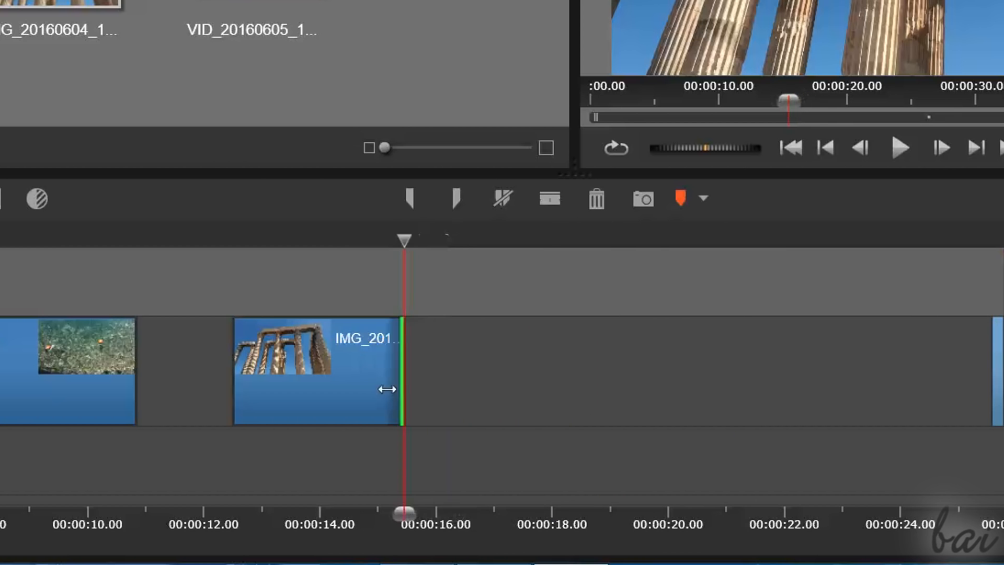
{"action": "left_click_drag", "start_coordinate": [404, 389], "coordinate": [576, 395]}
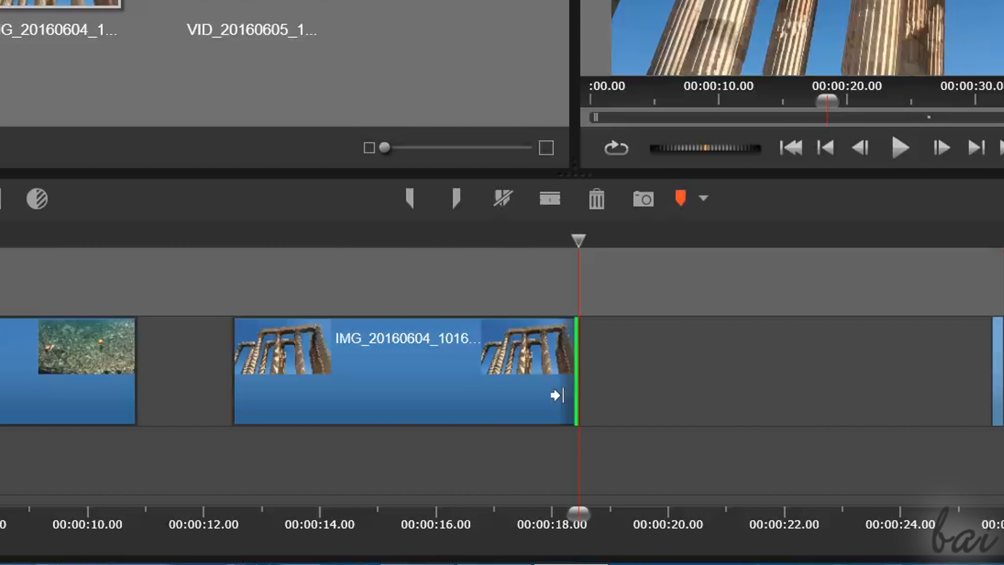
{"action": "mouse_move", "coordinate": [554, 396]}
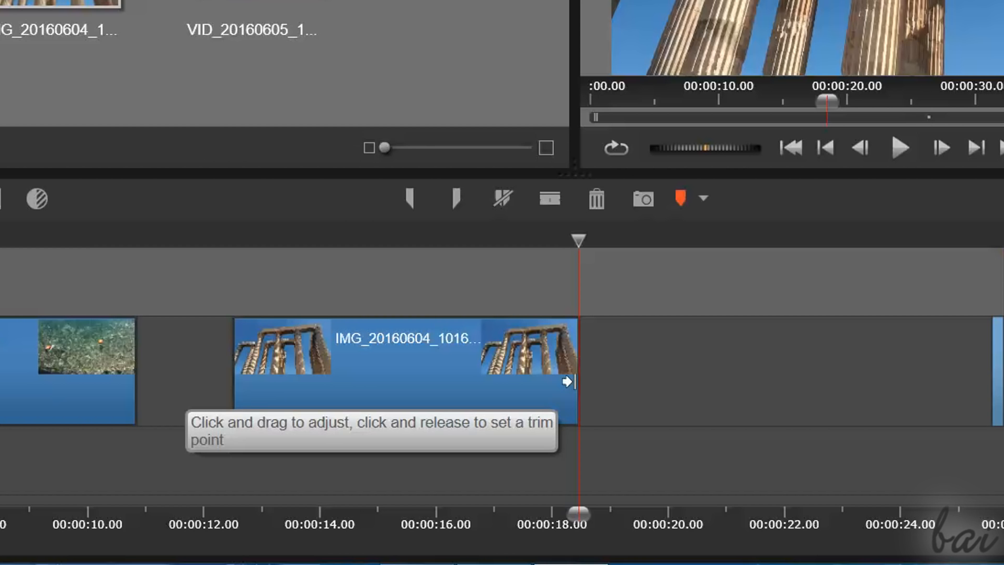
{"action": "mouse_move", "coordinate": [627, 387]}
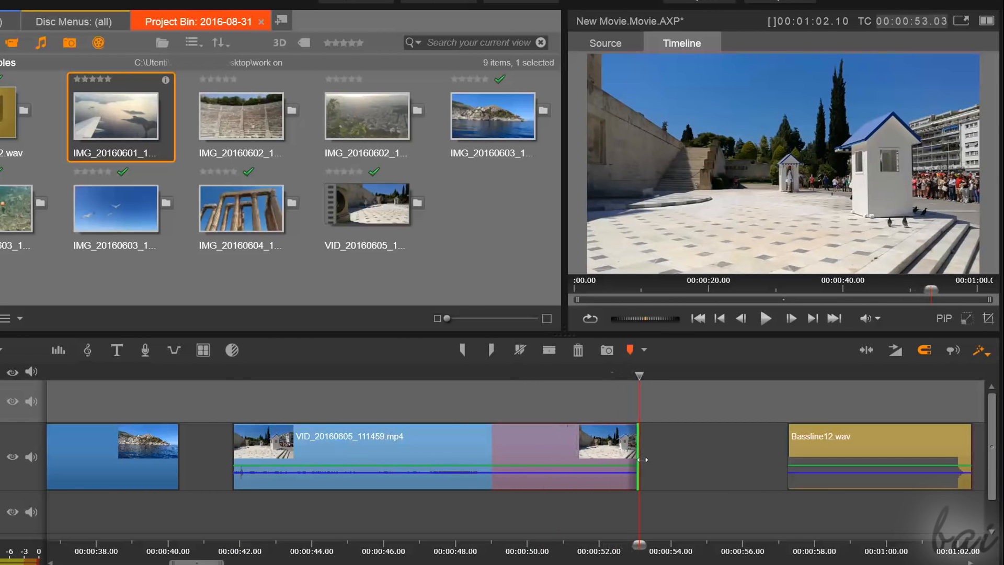
- Play back the trimmed video clip, then bring up its In Transition choices
{"action": "left_click", "coordinate": [765, 318]}
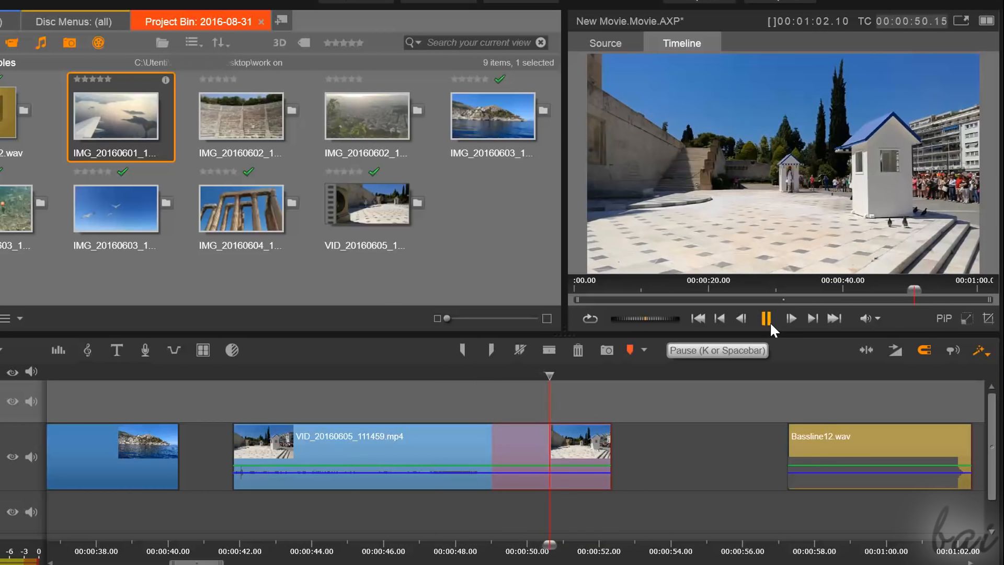
{"action": "left_click", "coordinate": [765, 318]}
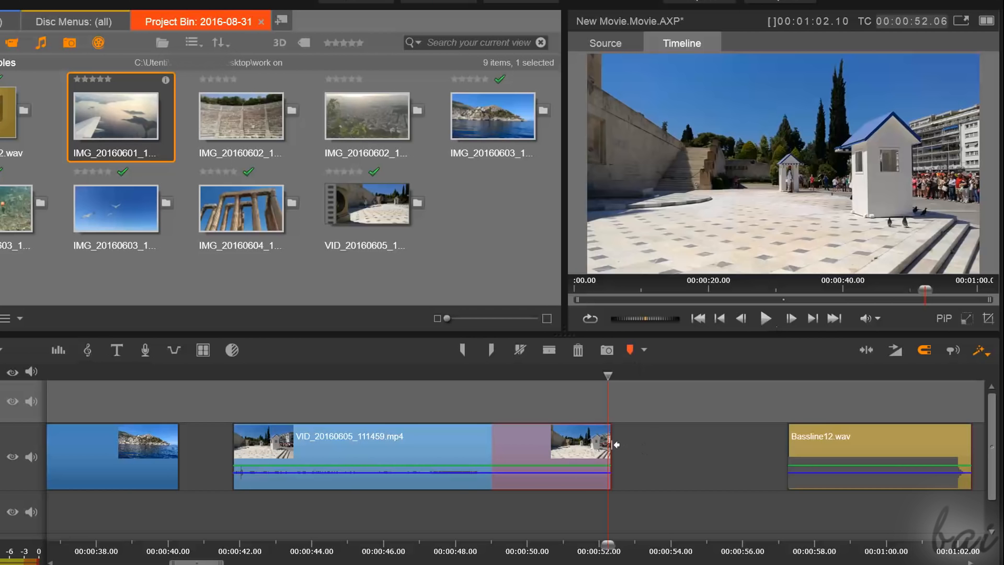
{"action": "right_click", "coordinate": [355, 455]}
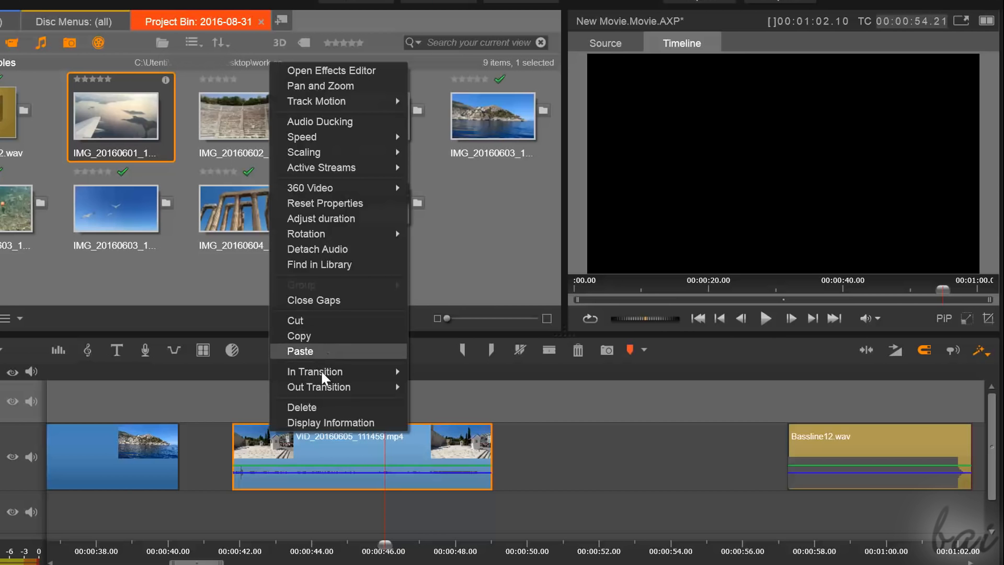
{"action": "left_click", "coordinate": [301, 407]}
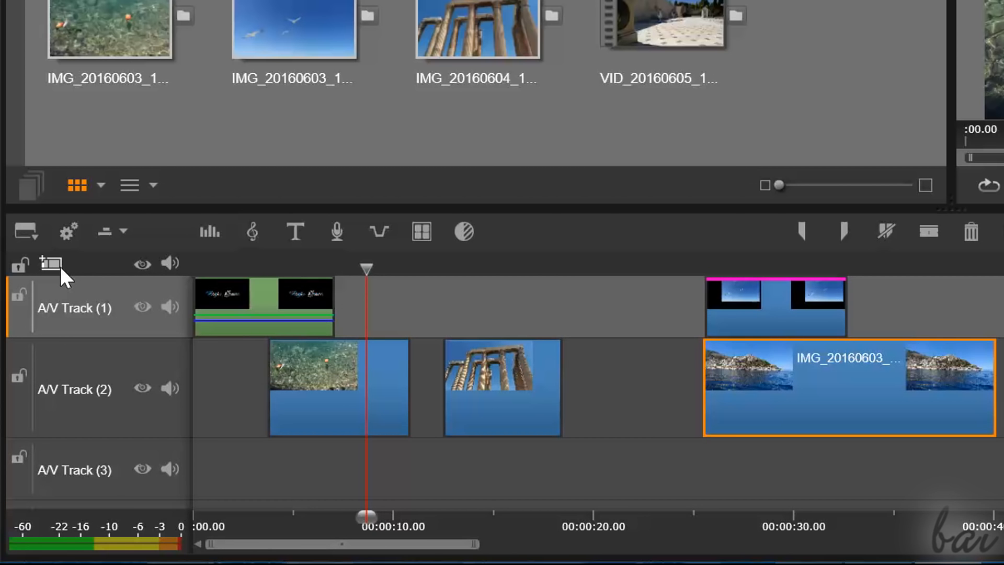
- Rename the top track to 'Title and PIP' via Edit Track Name on the track header
{"action": "left_click", "coordinate": [48, 263]}
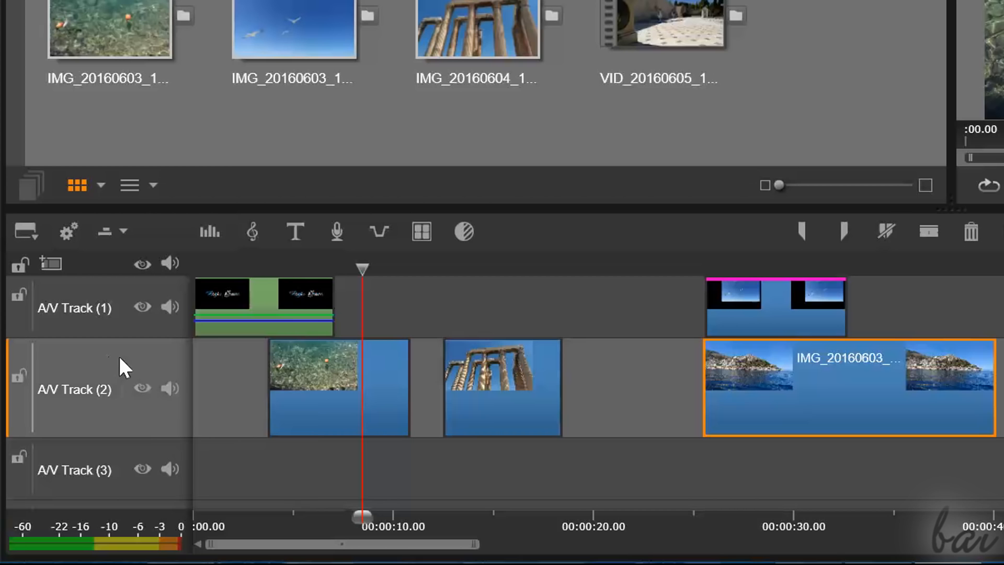
{"action": "right_click", "coordinate": [123, 366]}
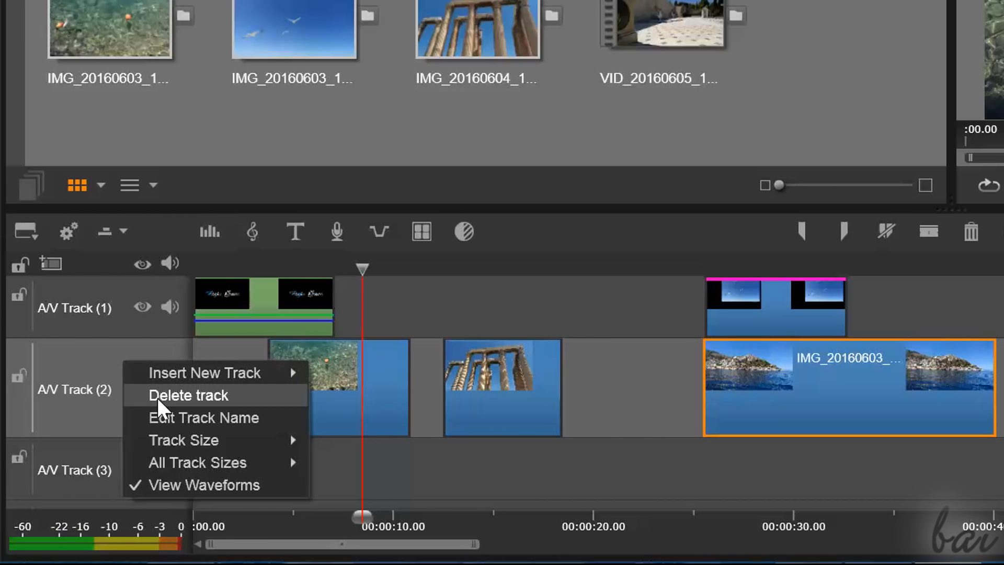
{"action": "left_click", "coordinate": [188, 395]}
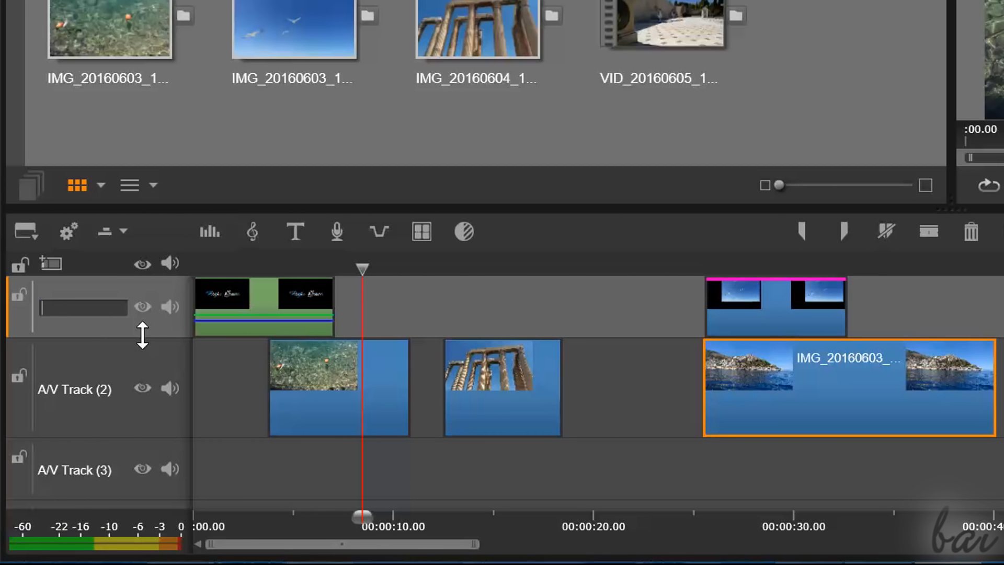
{"action": "type", "text": "Title and PIP"}
{"action": "left_click", "coordinate": [81, 389]}
{"action": "type", "text": "Main Video"}
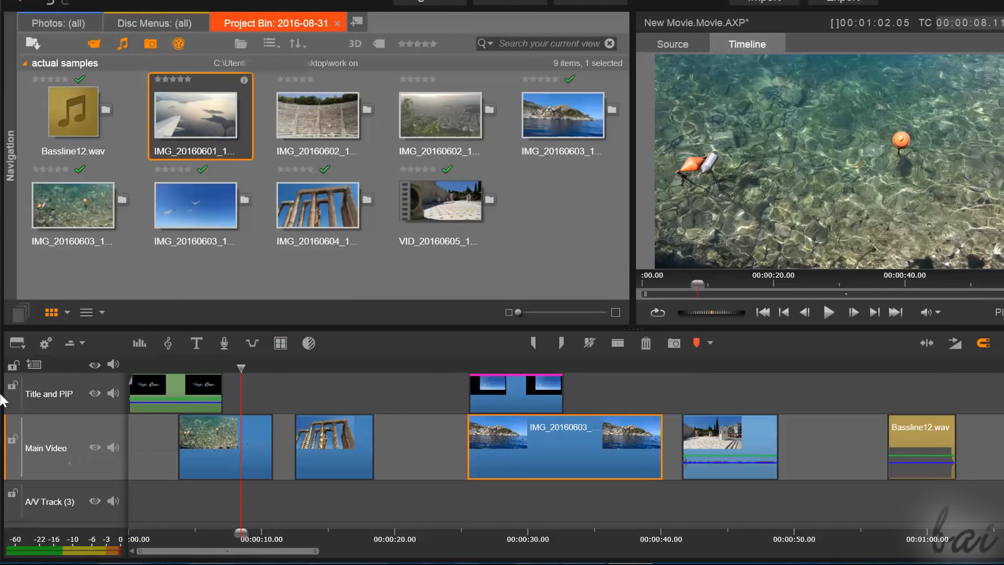
- Lock the Main Video track, then try its video and audio monitoring toggles while playing the preview
{"action": "left_click", "coordinate": [12, 451]}
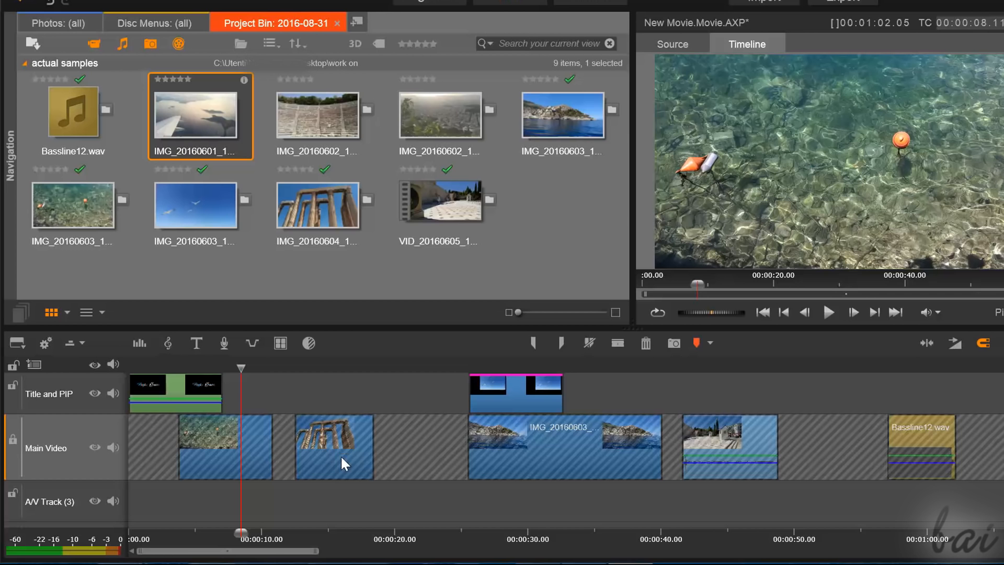
{"action": "mouse_move", "coordinate": [557, 468]}
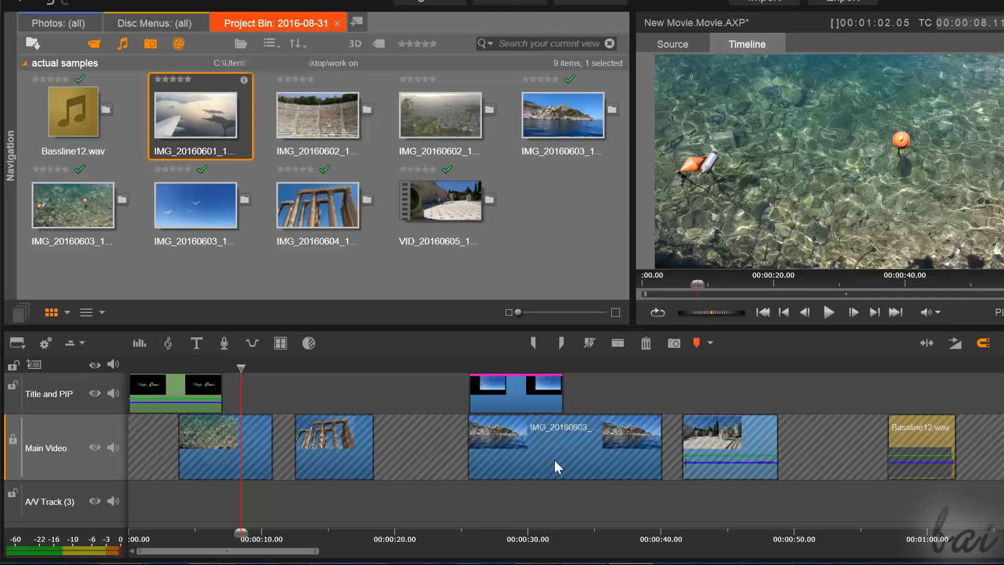
{"action": "mouse_move", "coordinate": [771, 448]}
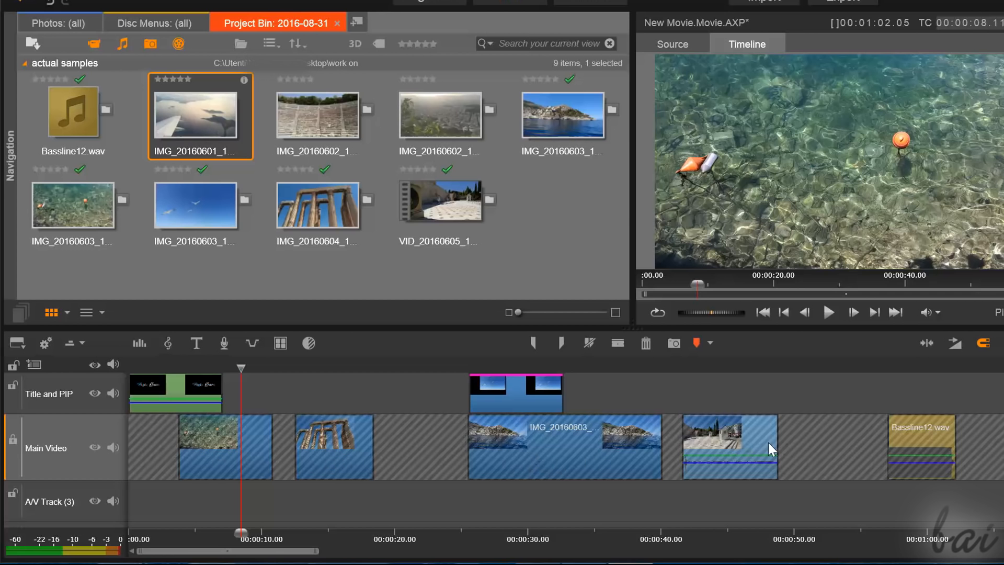
{"action": "mouse_move", "coordinate": [13, 441]}
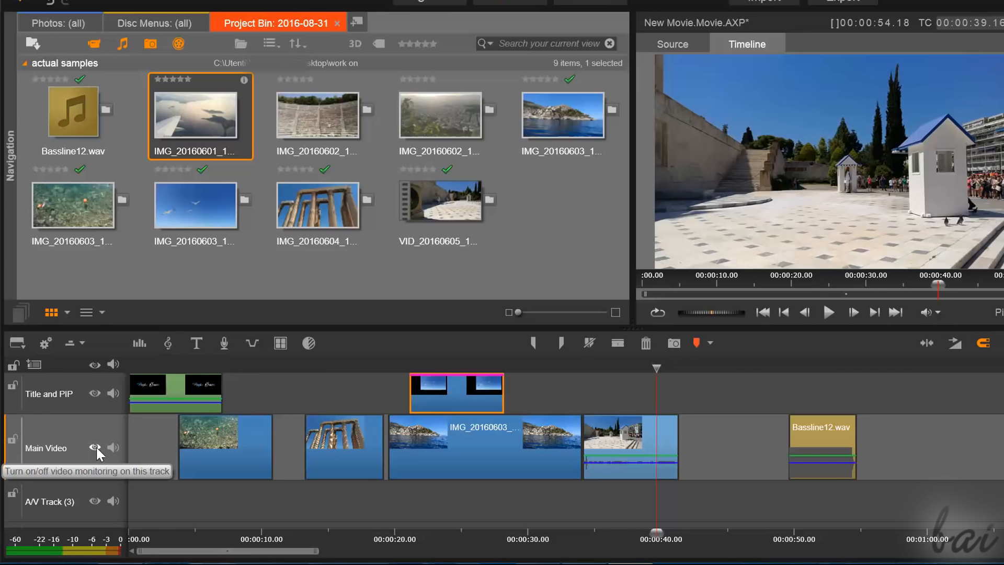
{"action": "left_click", "coordinate": [94, 448]}
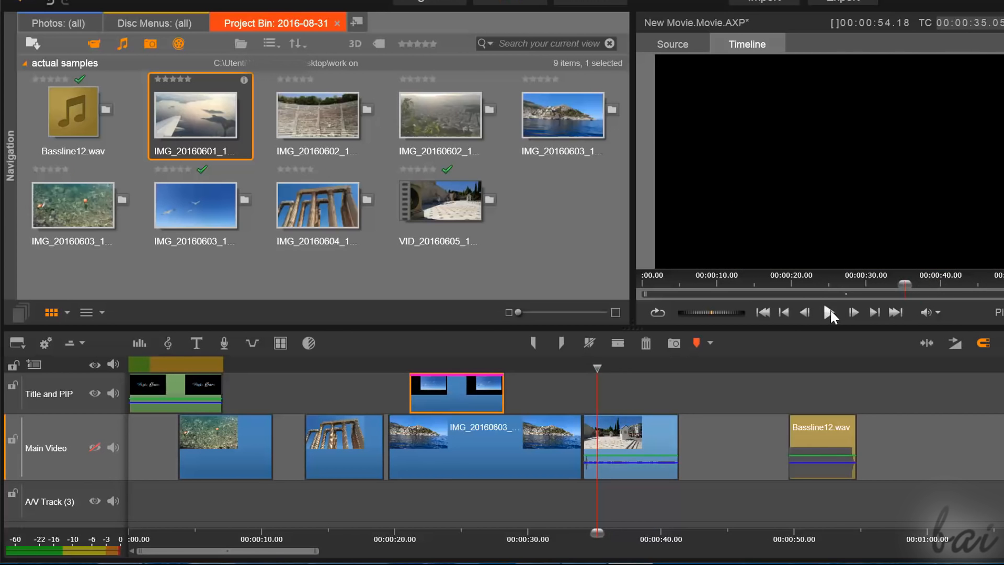
{"action": "left_click", "coordinate": [830, 312]}
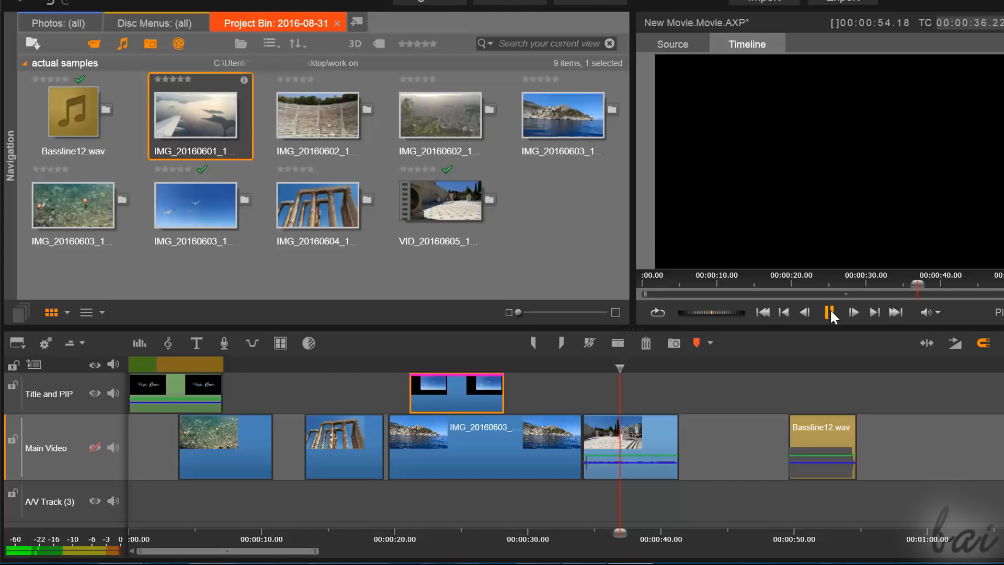
{"action": "left_click", "coordinate": [829, 312]}
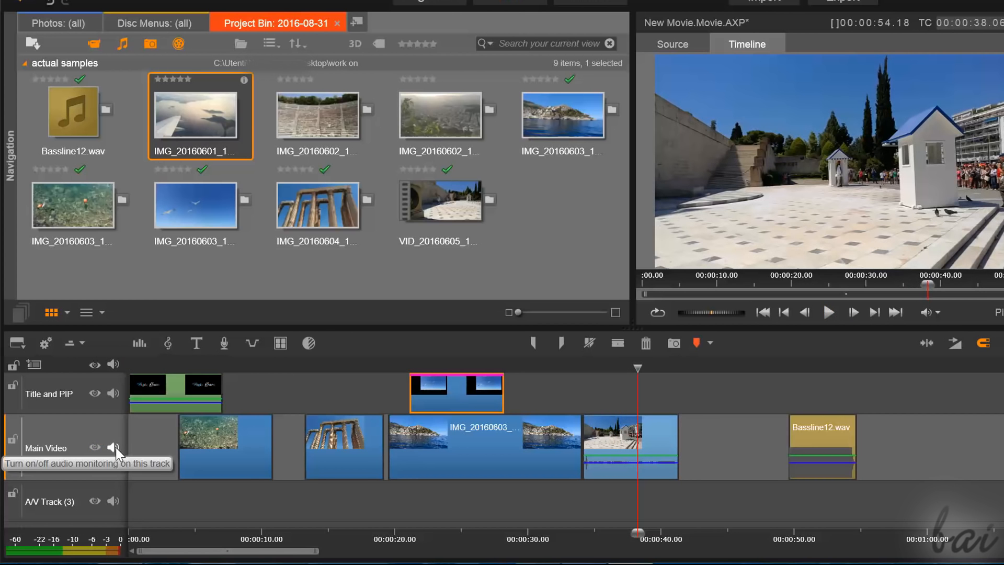
{"action": "left_click", "coordinate": [113, 447]}
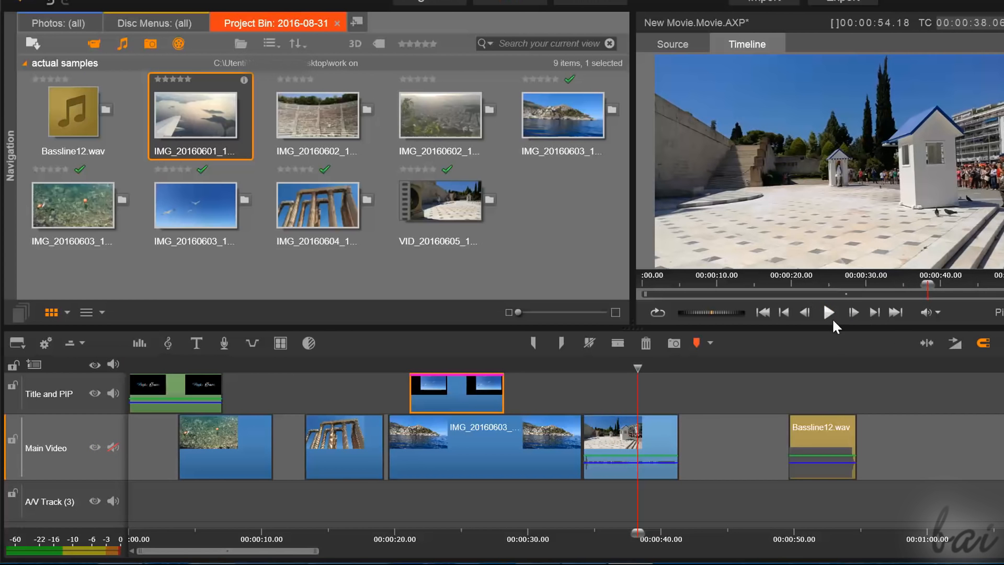
{"action": "left_click", "coordinate": [828, 312]}
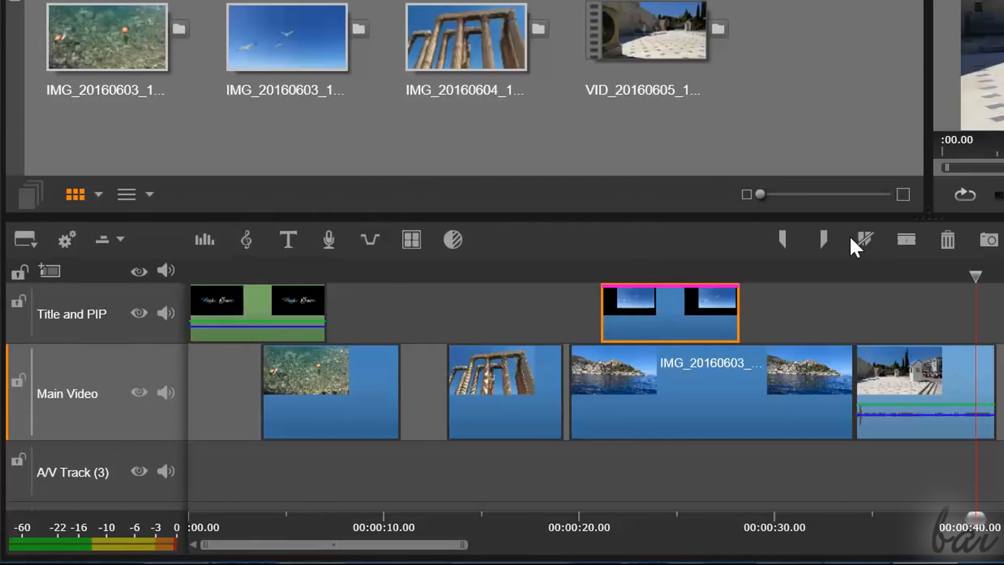
{"action": "mouse_move", "coordinate": [336, 131]}
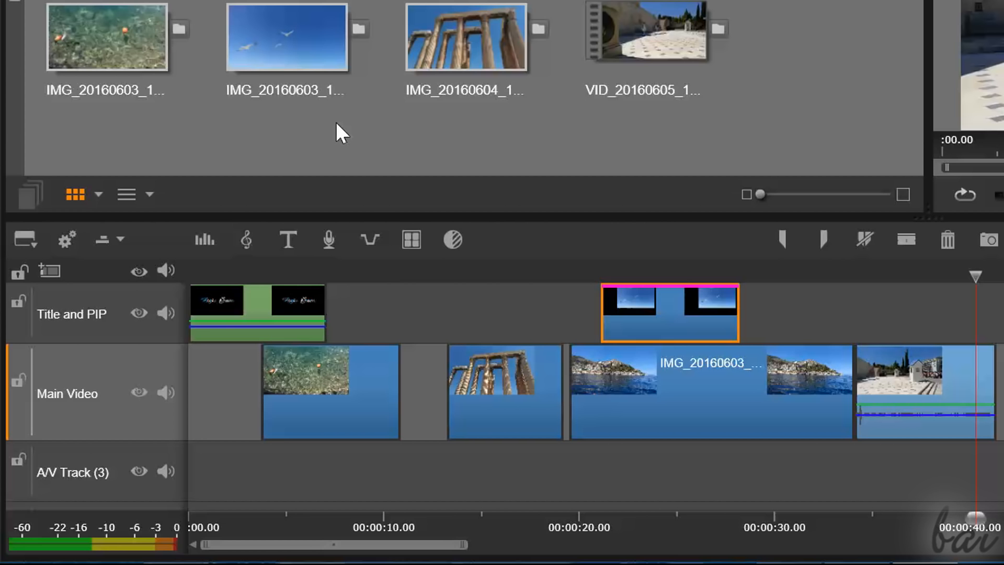
{"action": "mouse_move", "coordinate": [191, 220]}
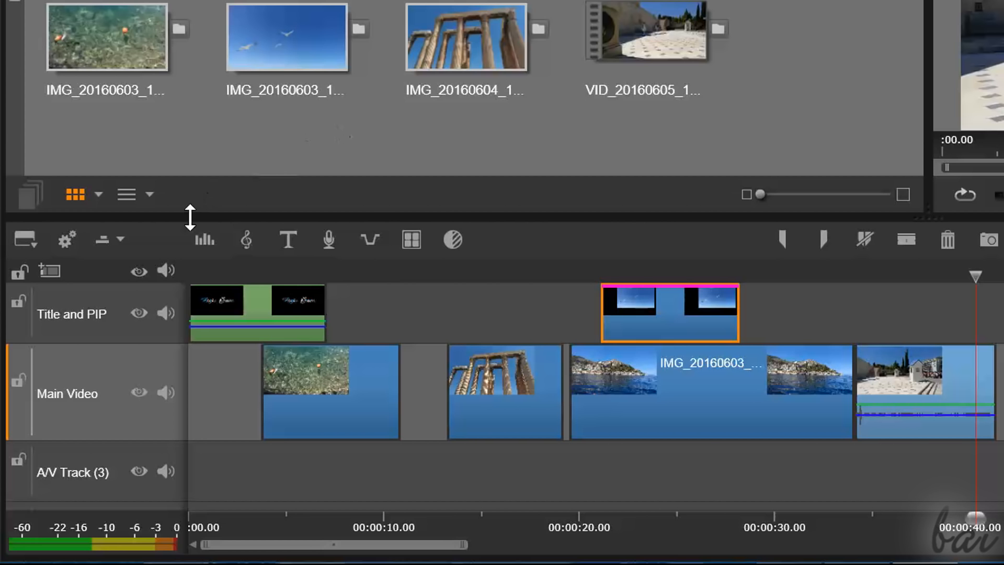
{"action": "mouse_move", "coordinate": [205, 241]}
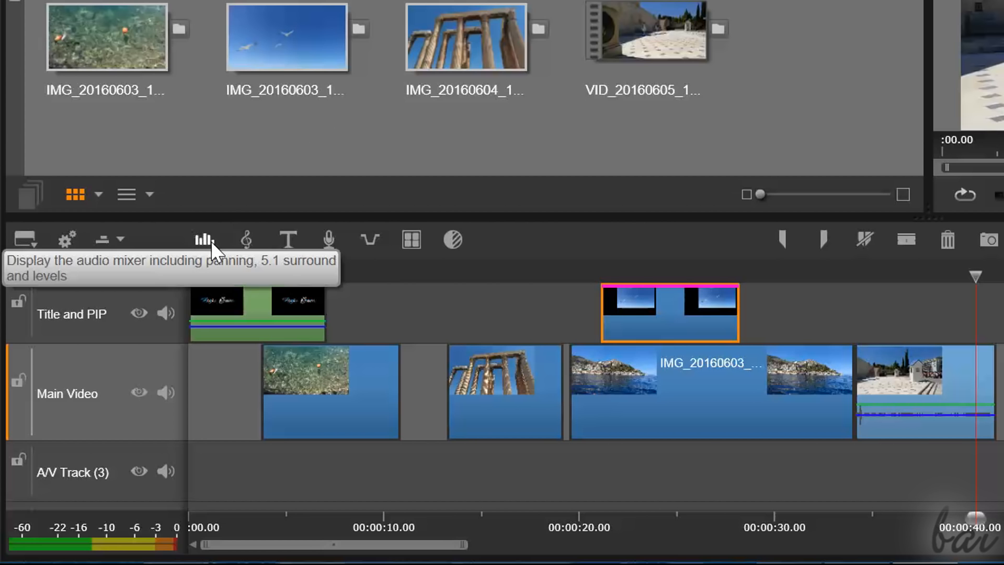
- Adjust the Main Video track volume in the audio mixer and raise the master level to 12
{"action": "left_click", "coordinate": [205, 241]}
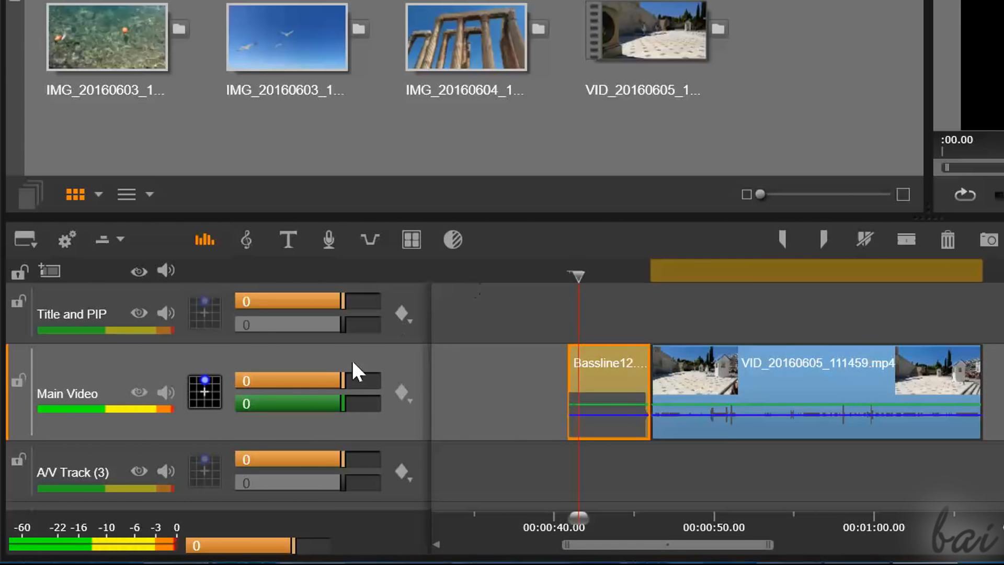
{"action": "left_click_drag", "start_coordinate": [339, 381], "coordinate": [380, 380]}
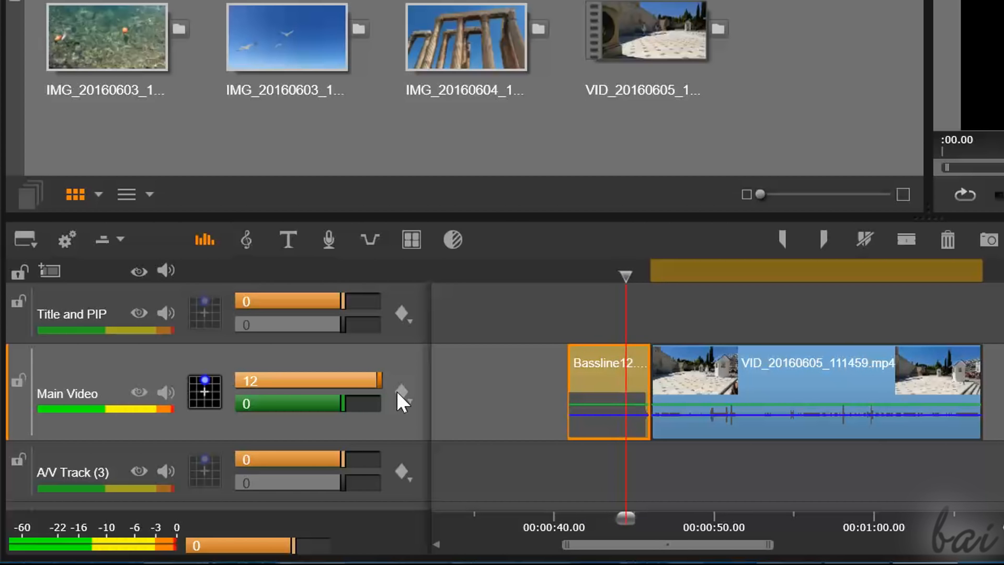
{"action": "left_click_drag", "start_coordinate": [377, 381], "coordinate": [281, 380]}
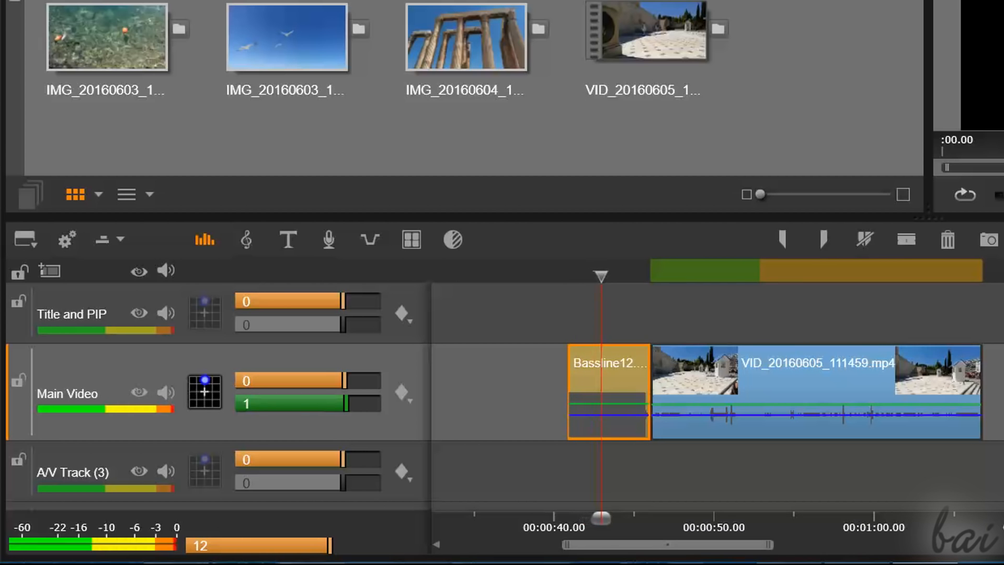
{"action": "left_click_drag", "start_coordinate": [600, 519], "coordinate": [631, 519]}
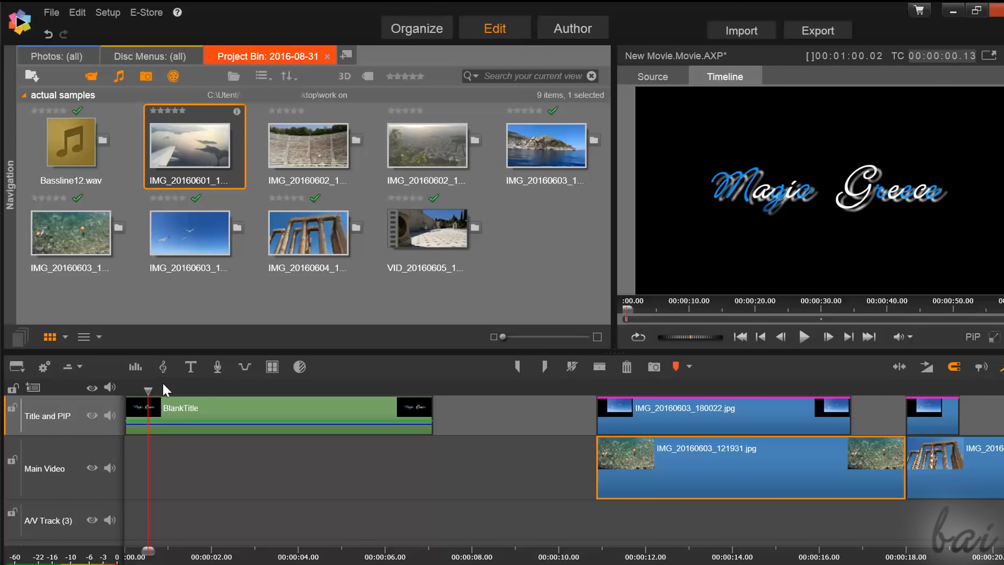
{"action": "mouse_move", "coordinate": [666, 251]}
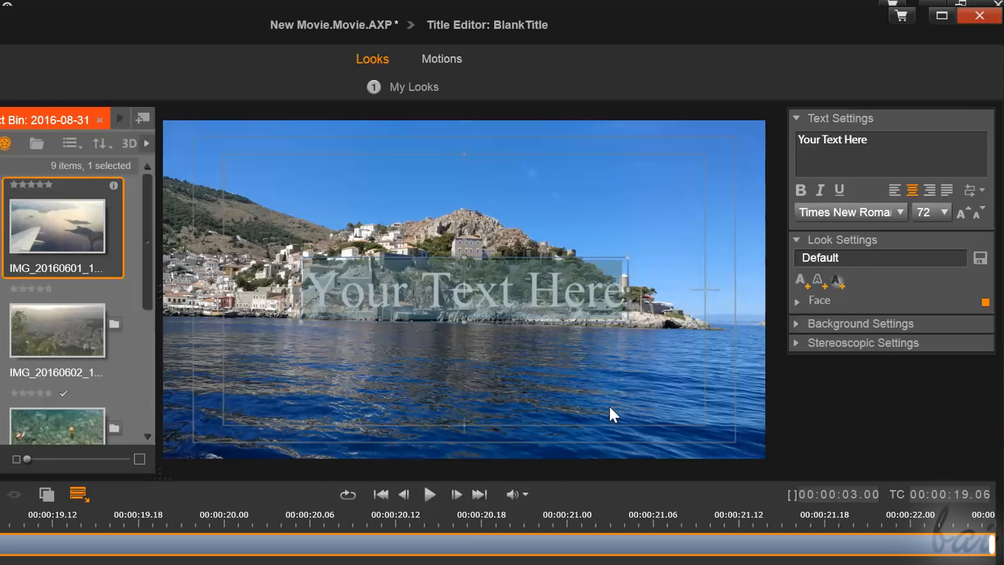
- Create a bold 'Greece' title in the upper right with AR DELANEY font and a shadow offset
{"action": "type", "text": "Greece"}
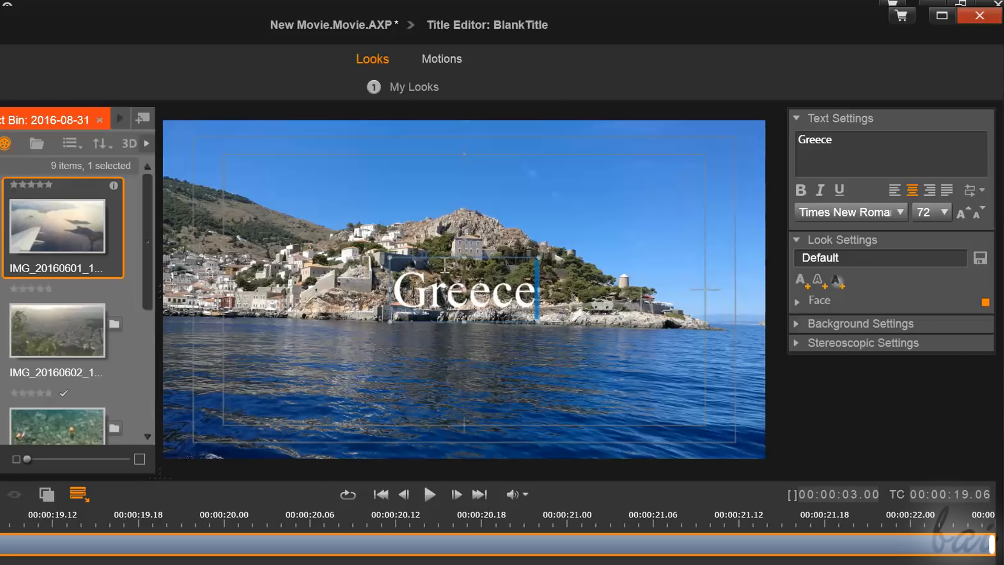
{"action": "left_click_drag", "start_coordinate": [461, 288], "coordinate": [631, 192]}
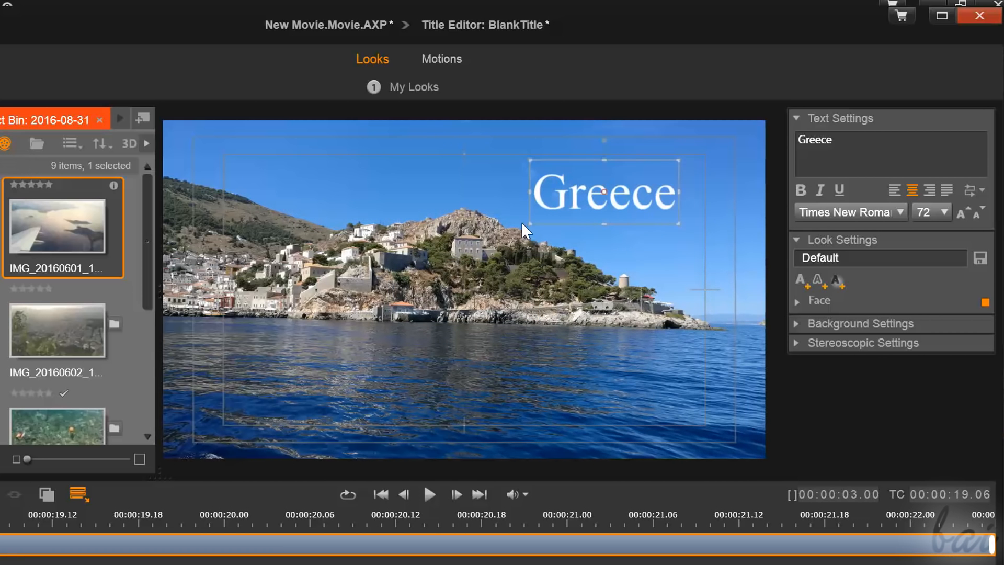
{"action": "left_click_drag", "start_coordinate": [680, 155], "coordinate": [596, 192]}
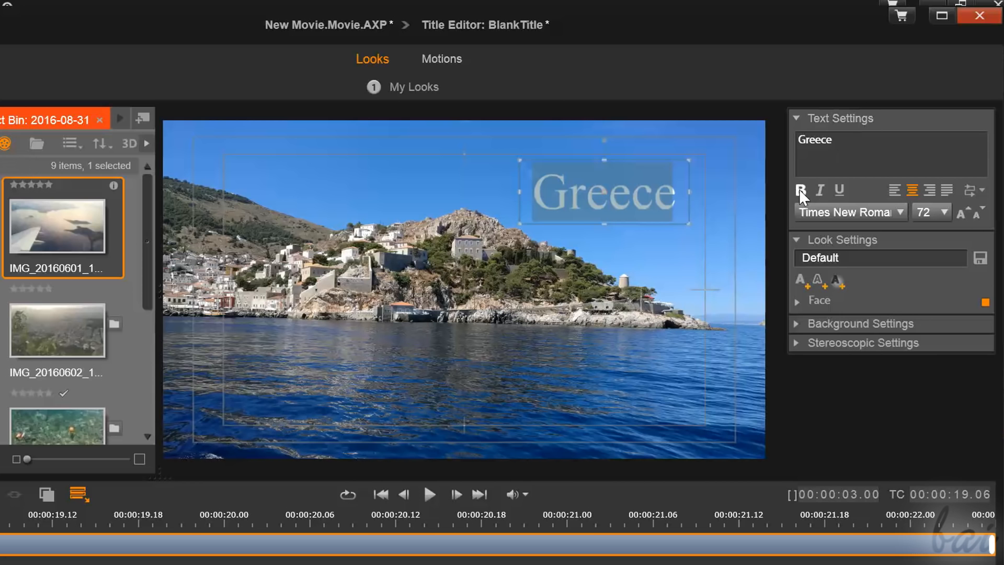
{"action": "left_click", "coordinate": [839, 190]}
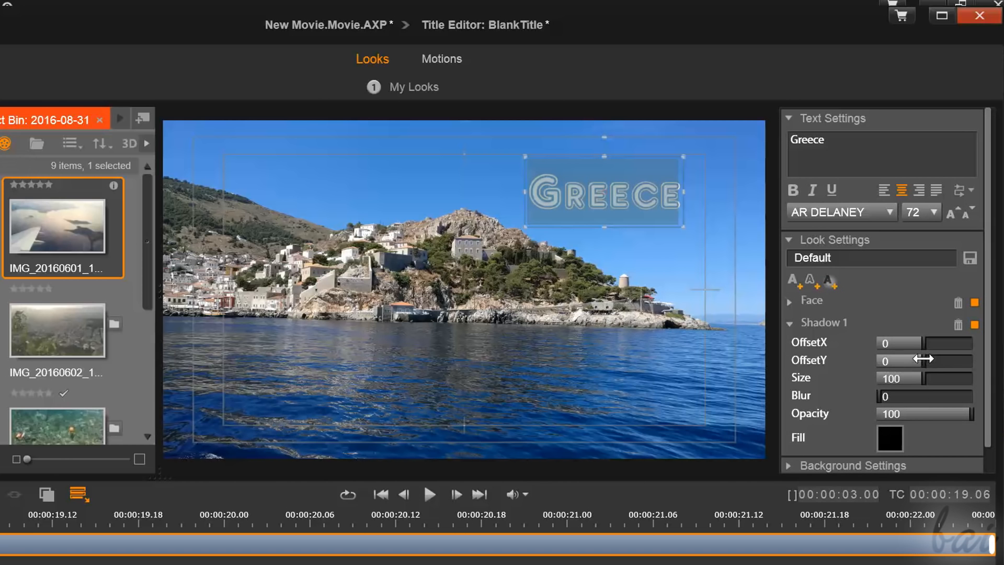
{"action": "left_click_drag", "start_coordinate": [922, 343], "coordinate": [941, 334]}
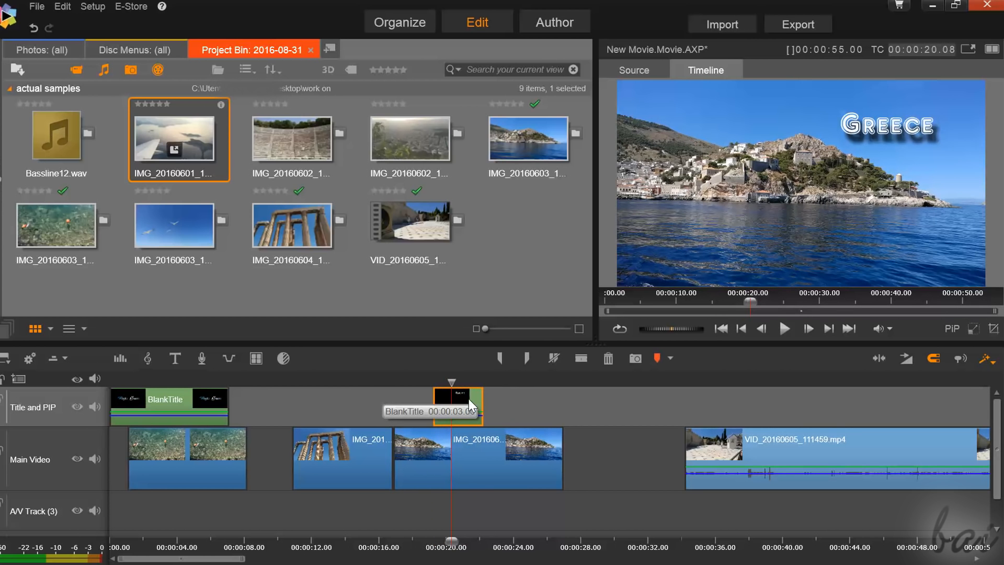
- Remove the Greece title clip near the 20-second mark from the timeline
{"action": "double_click", "coordinate": [453, 405]}
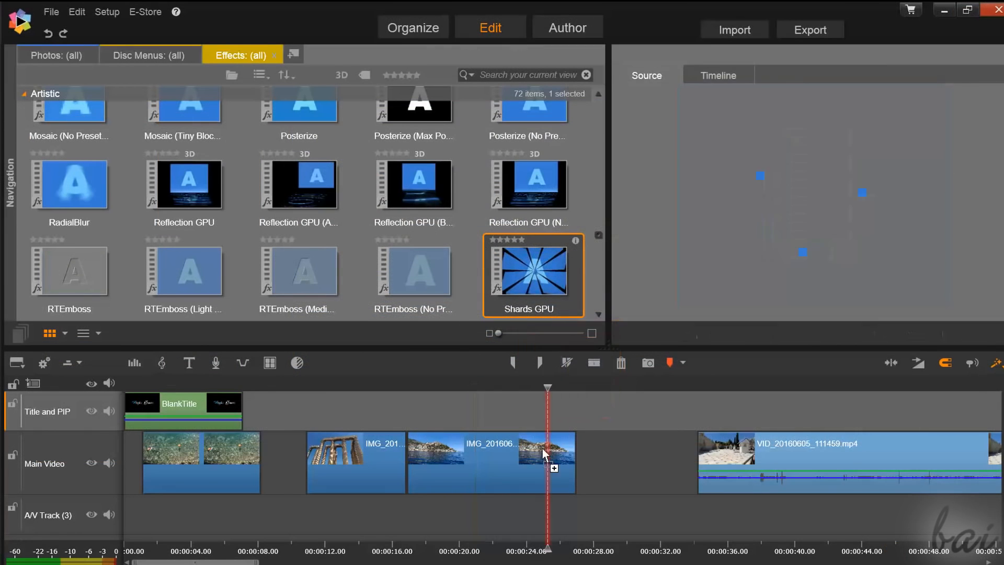
{"action": "left_click", "coordinate": [497, 460]}
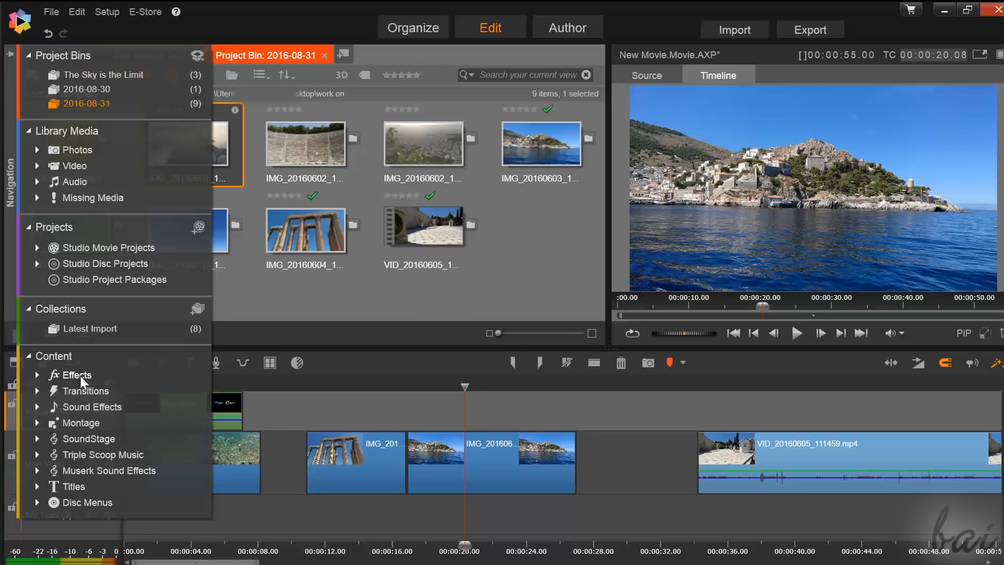
- Browse the effects library and preview the Mosaic effect on the island clip
{"action": "left_click", "coordinate": [76, 374]}
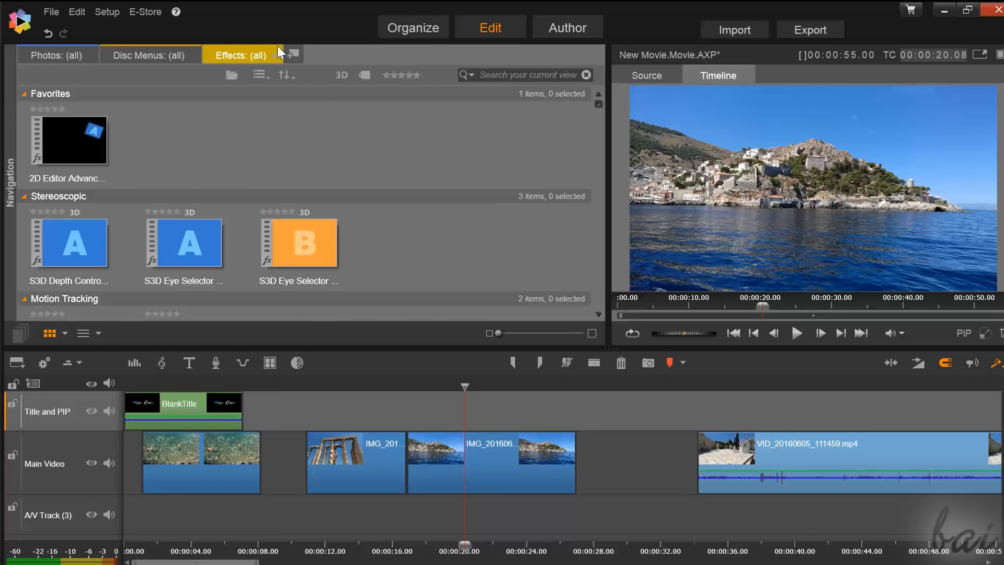
{"action": "scroll", "scroll_direction": "down", "scroll_amount": 3}
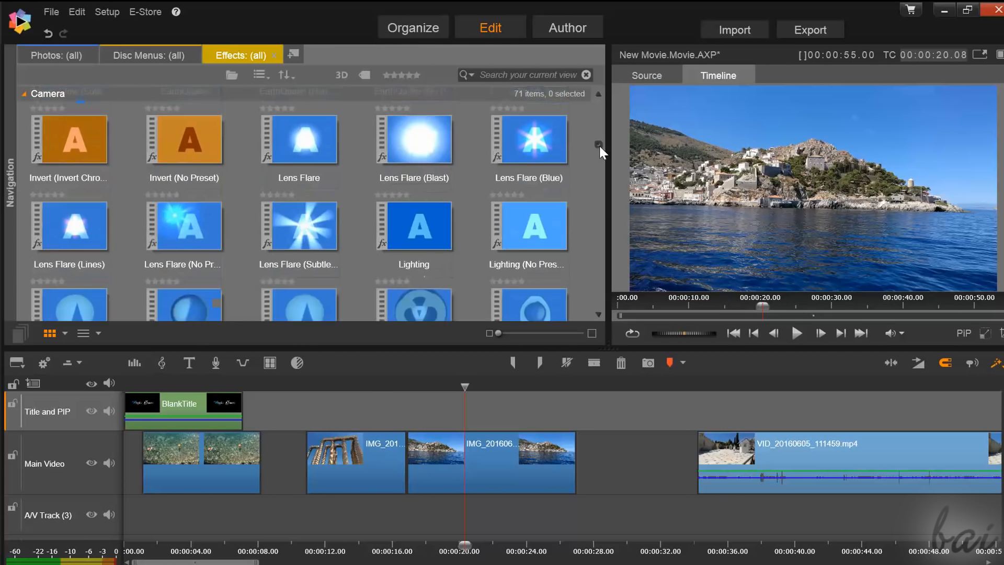
{"action": "scroll", "scroll_direction": "down", "scroll_amount": 3}
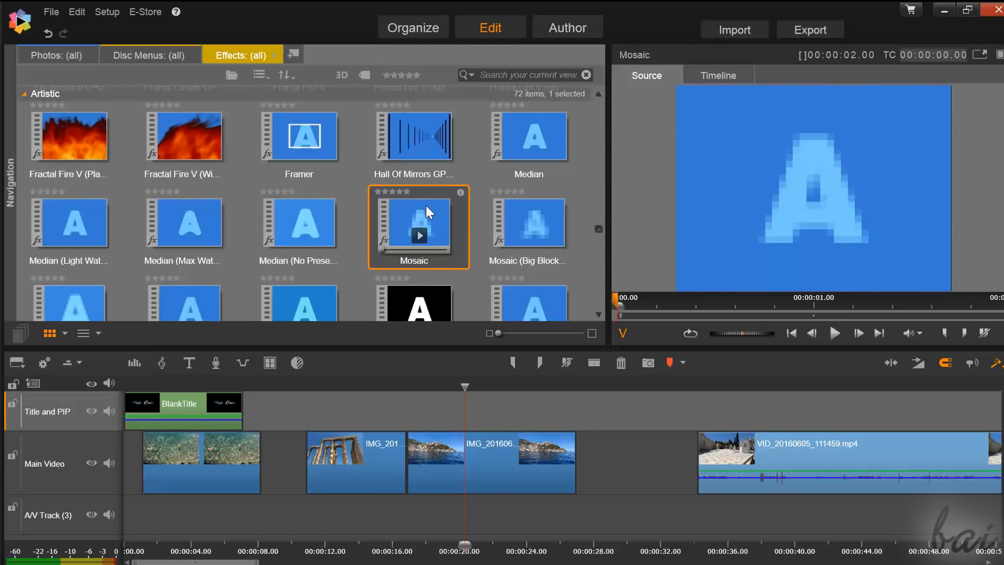
{"action": "left_click", "coordinate": [717, 76]}
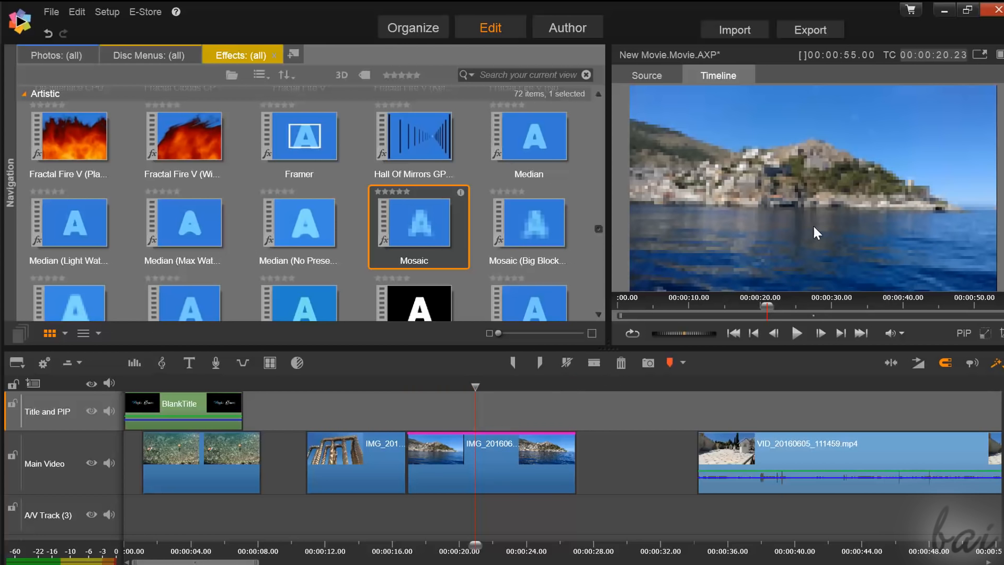
{"action": "mouse_move", "coordinate": [879, 184]}
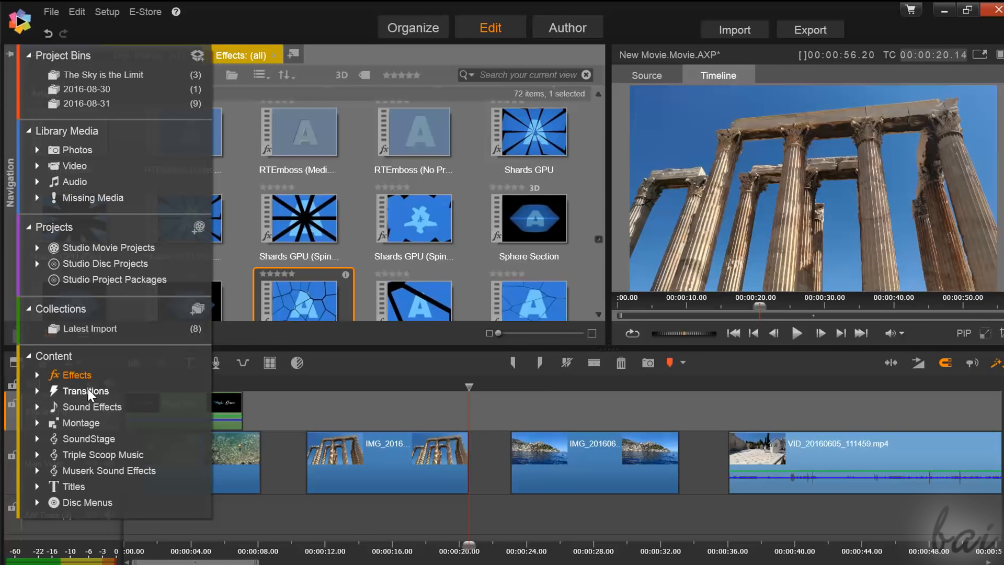
- Preview the Bubbles7 transition and add a transition before the temple columns clip
{"action": "left_click", "coordinate": [86, 391]}
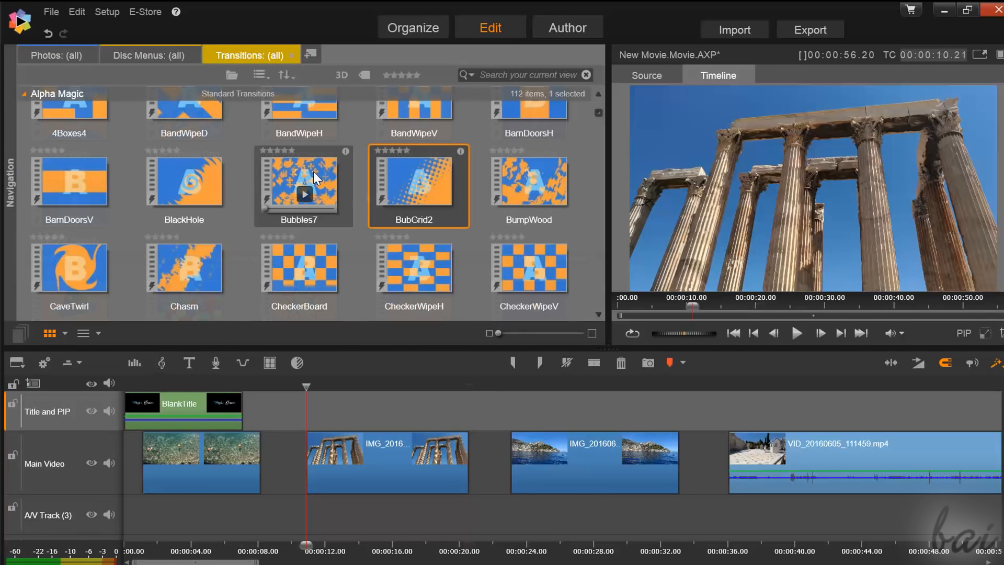
{"action": "left_click", "coordinate": [304, 194]}
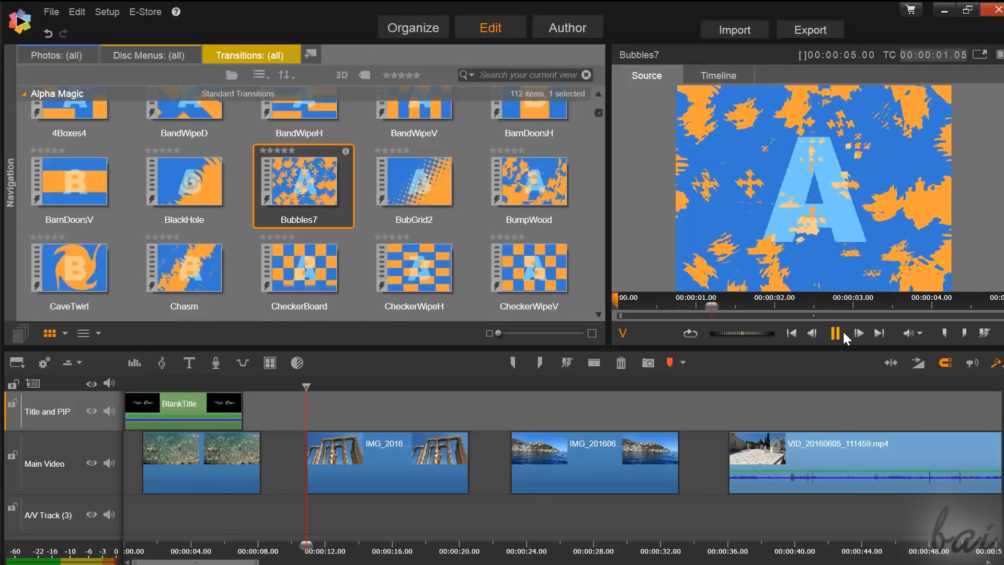
{"action": "left_click", "coordinate": [834, 333]}
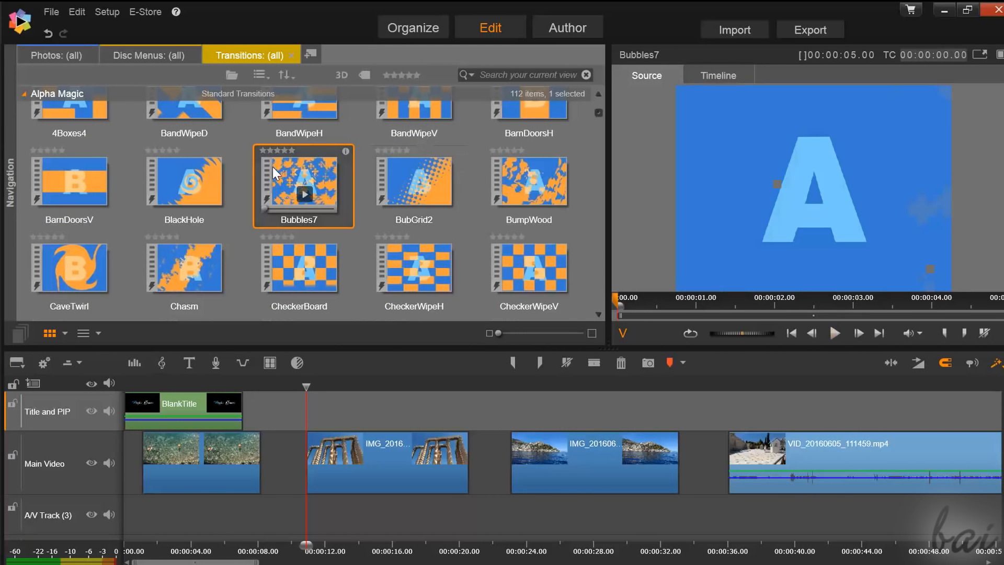
{"action": "left_click", "coordinate": [798, 333]}
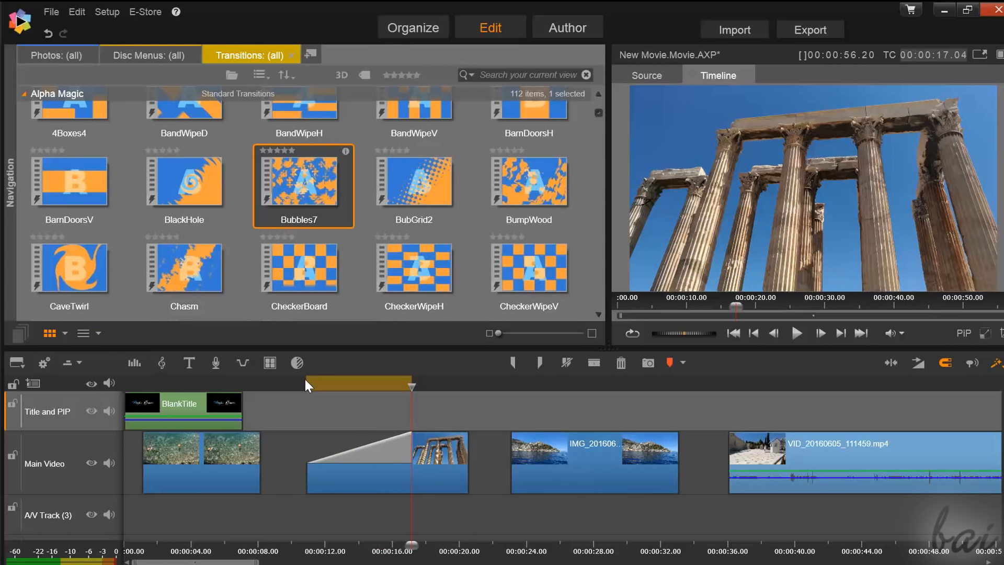
- Play the new transition, then try CaveTwirl on the columns clip's start instead
{"action": "left_click", "coordinate": [796, 333]}
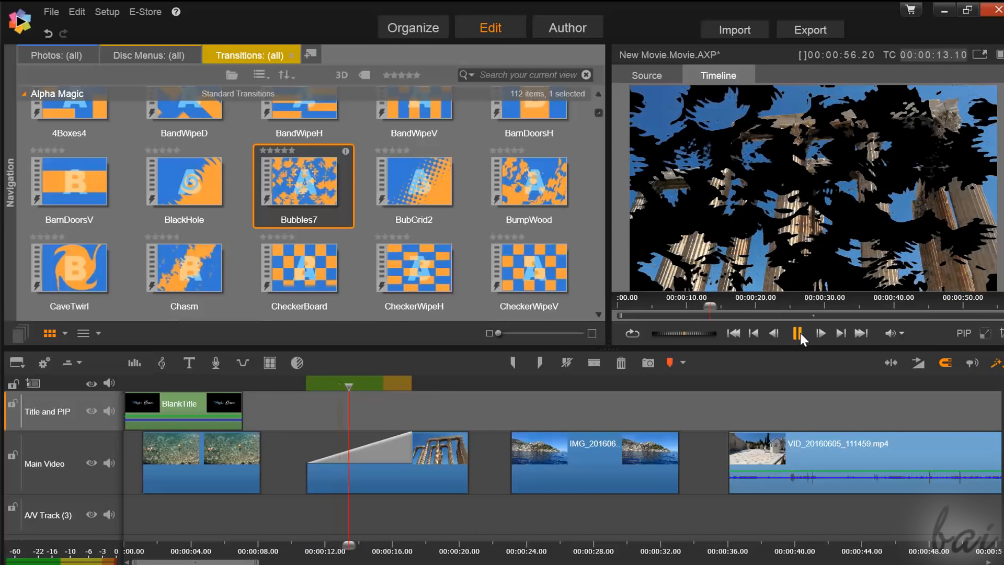
{"action": "left_click", "coordinate": [796, 333]}
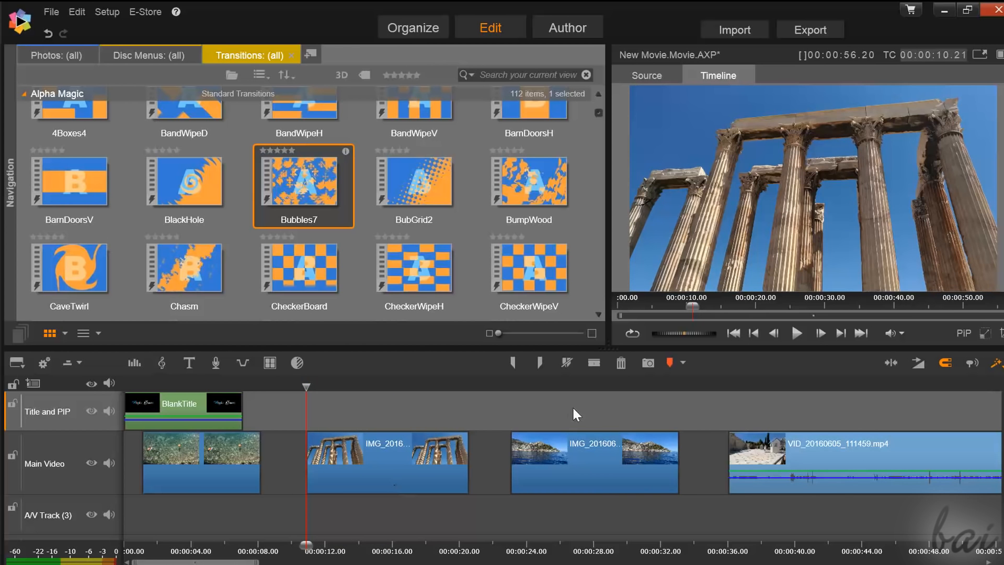
{"action": "left_click", "coordinate": [69, 267]}
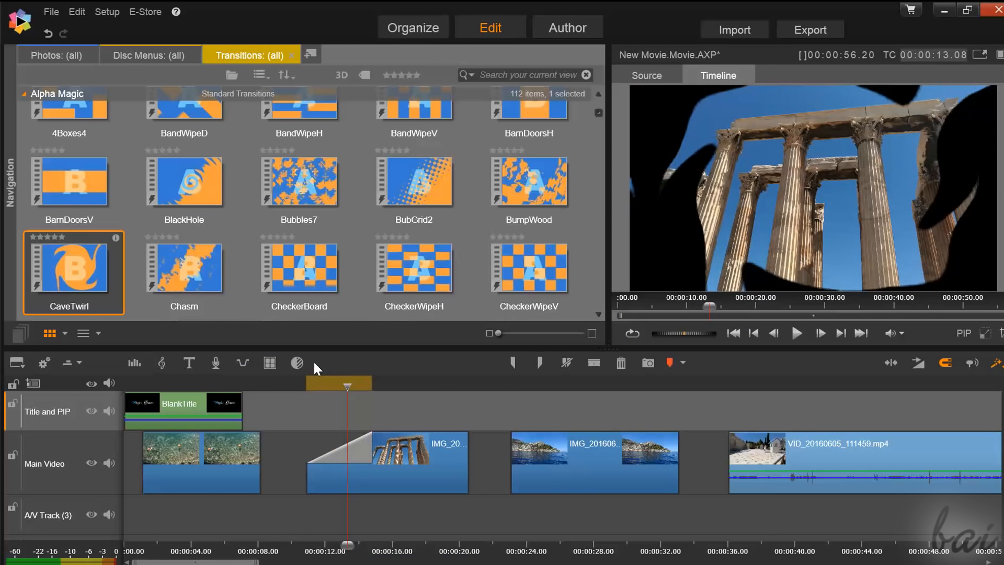
{"action": "left_click", "coordinate": [796, 334]}
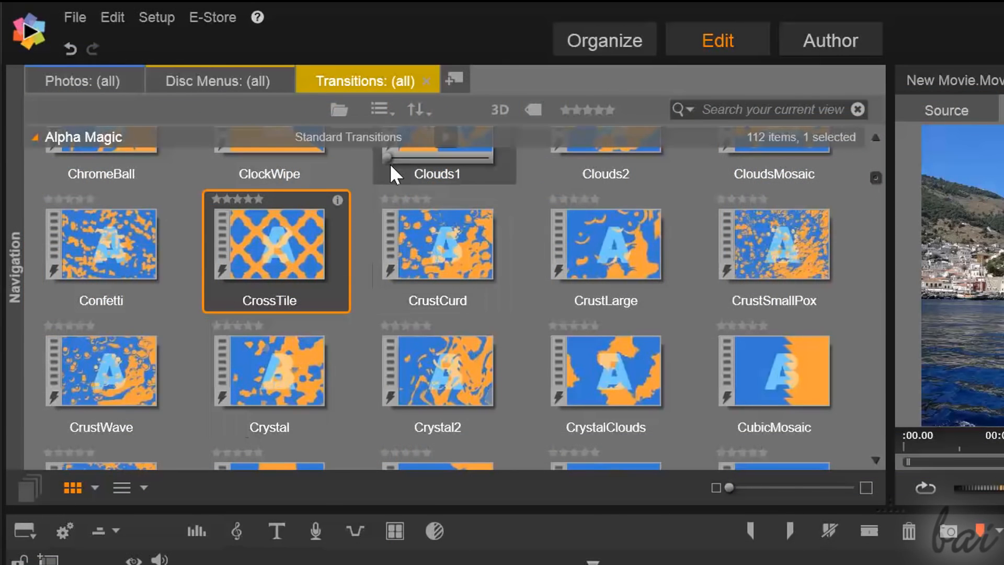
- Save the movie project under a new name via File > Save Movie As
{"action": "left_click", "coordinate": [75, 17]}
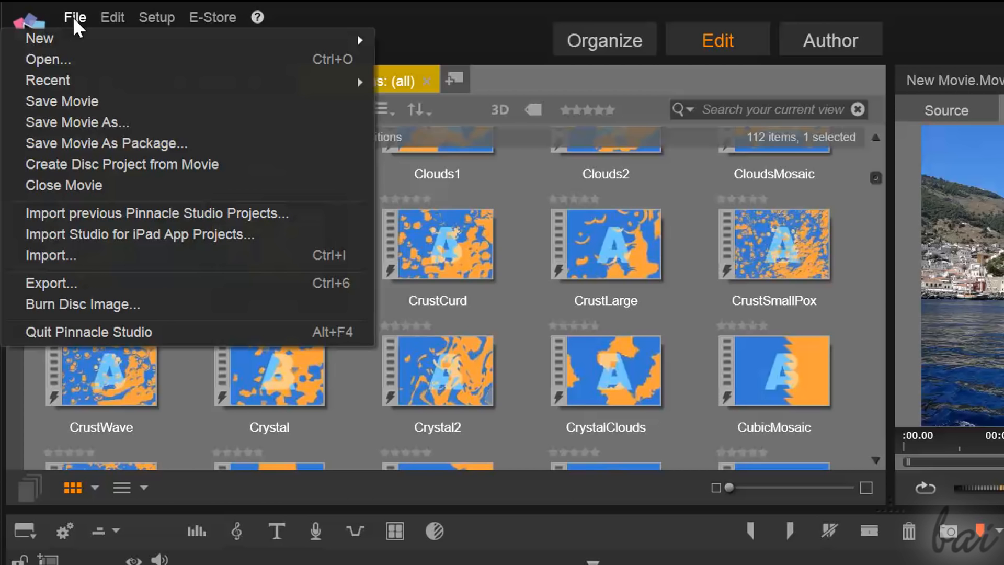
{"action": "mouse_move", "coordinate": [120, 131]}
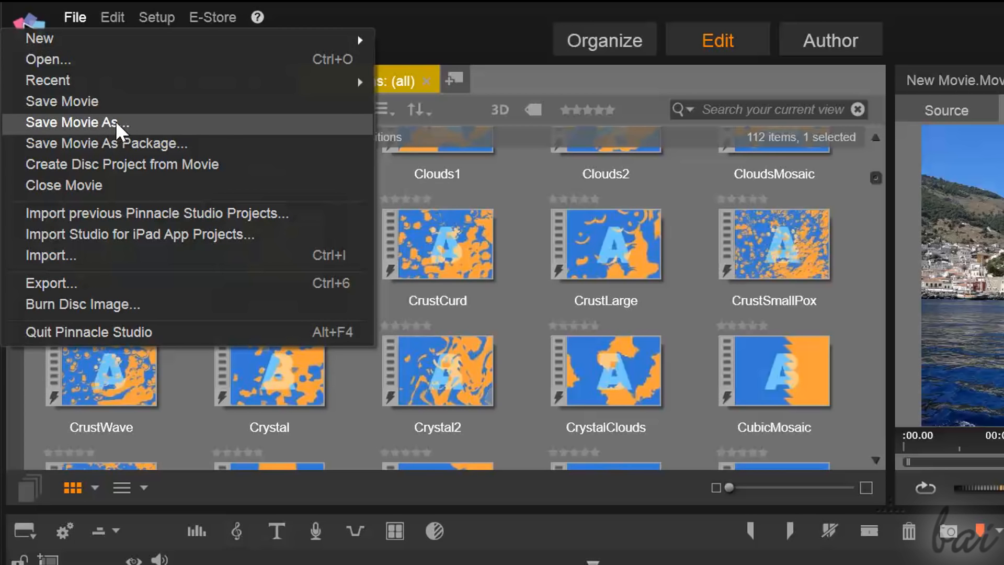
{"action": "left_click", "coordinate": [68, 124]}
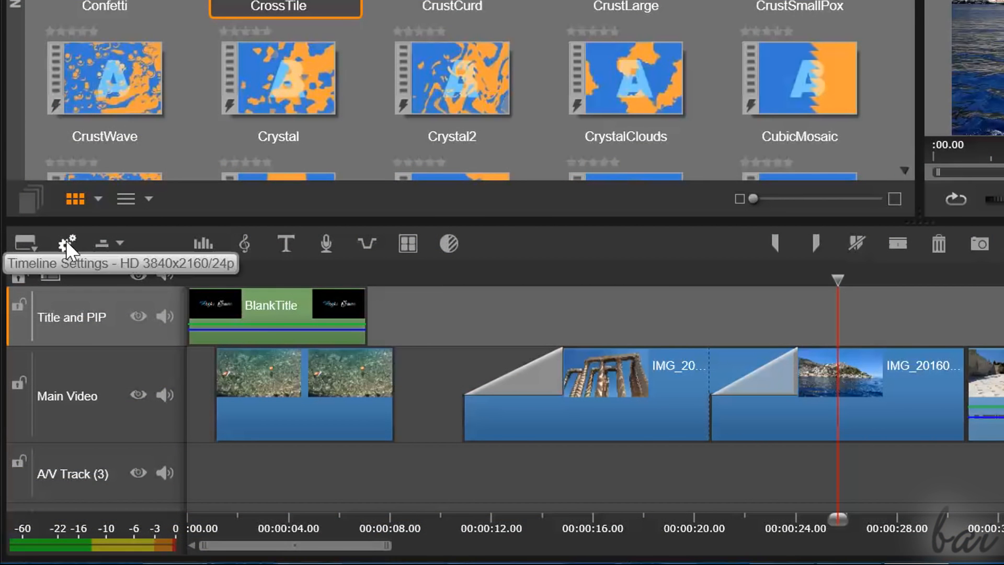
{"action": "left_click", "coordinate": [65, 243]}
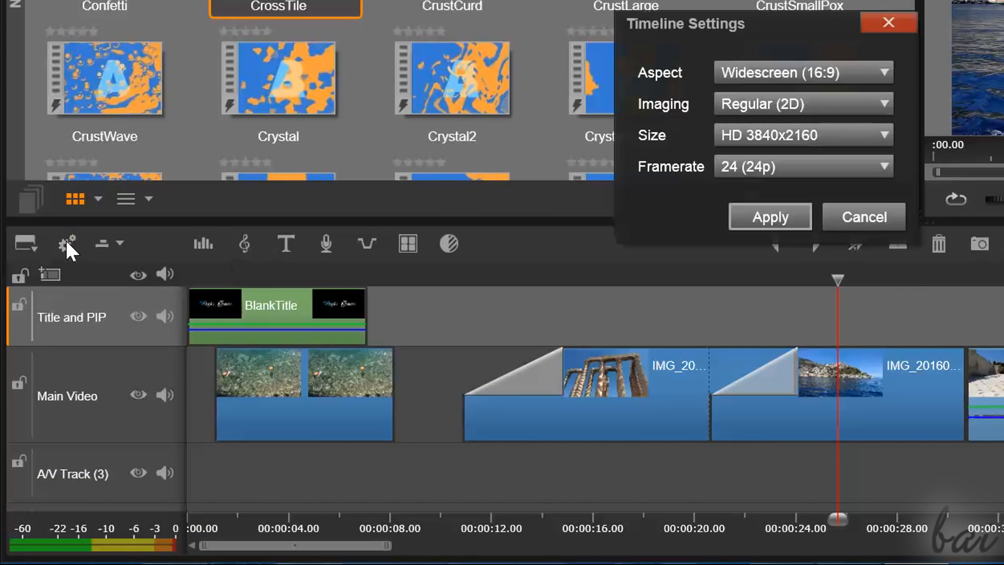
{"action": "left_click", "coordinate": [803, 72]}
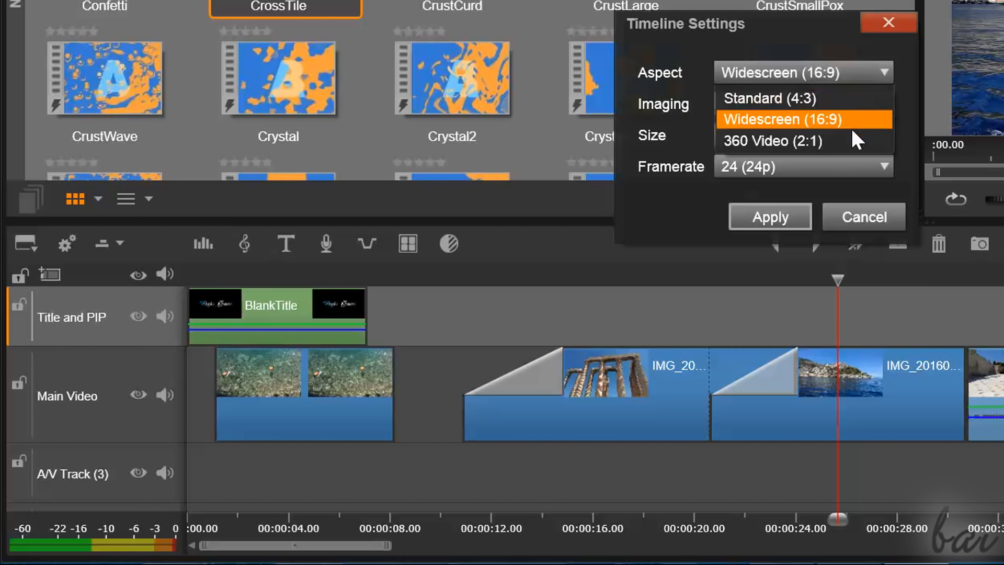
{"action": "left_click", "coordinate": [803, 120]}
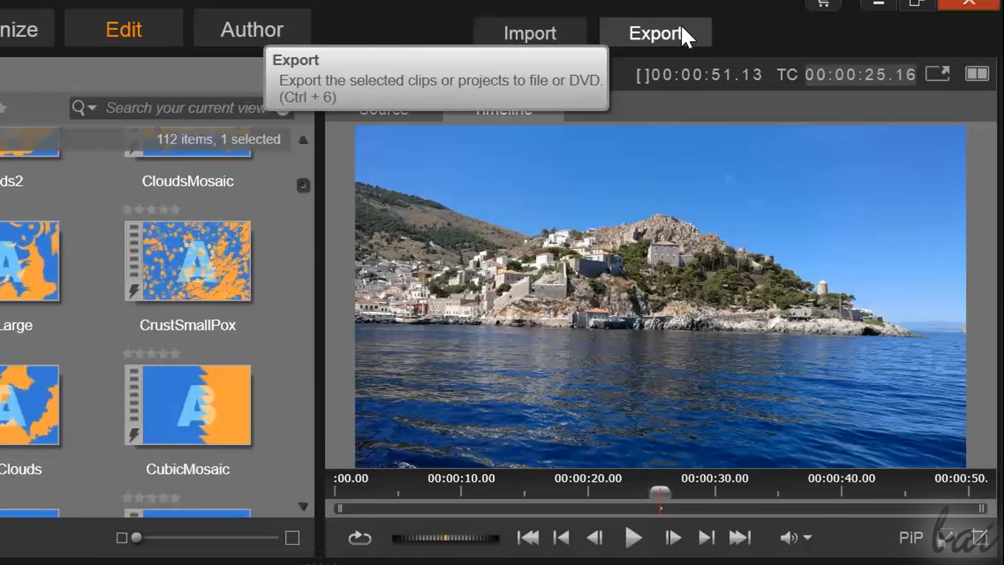
- Start the export, glance at cloud publishing and return to exporting as a file
{"action": "left_click", "coordinate": [681, 29]}
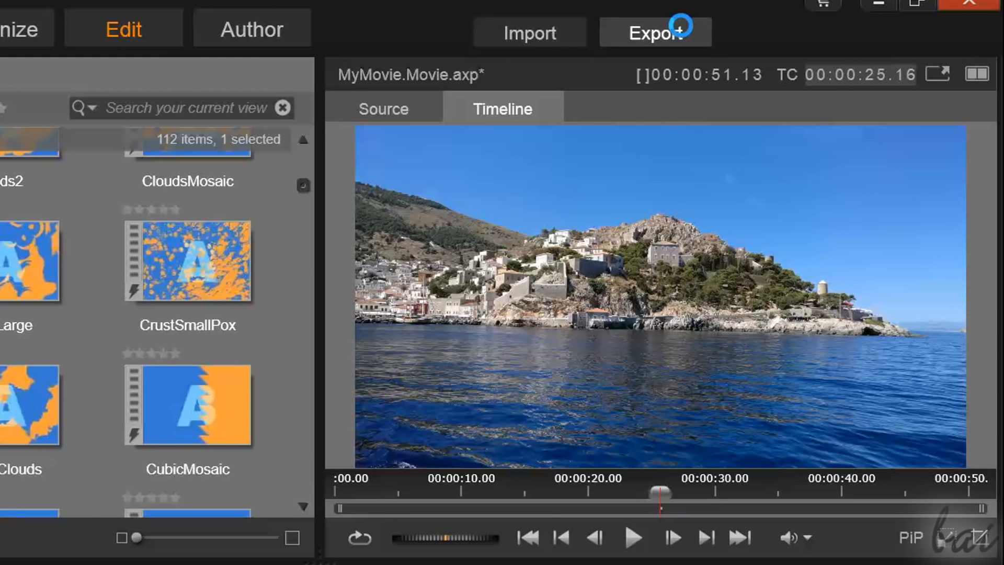
{"action": "left_click", "coordinate": [654, 31]}
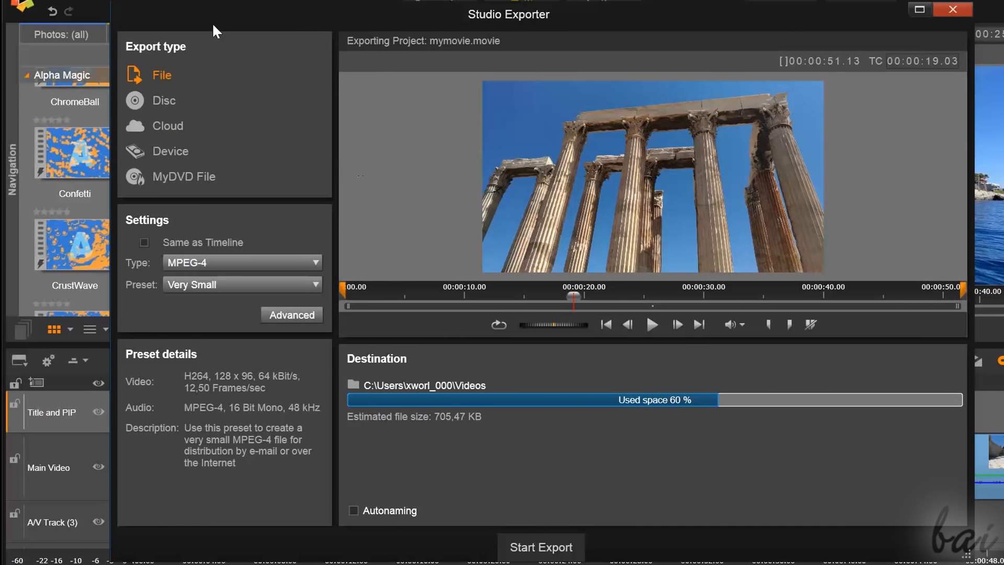
{"action": "mouse_move", "coordinate": [169, 79]}
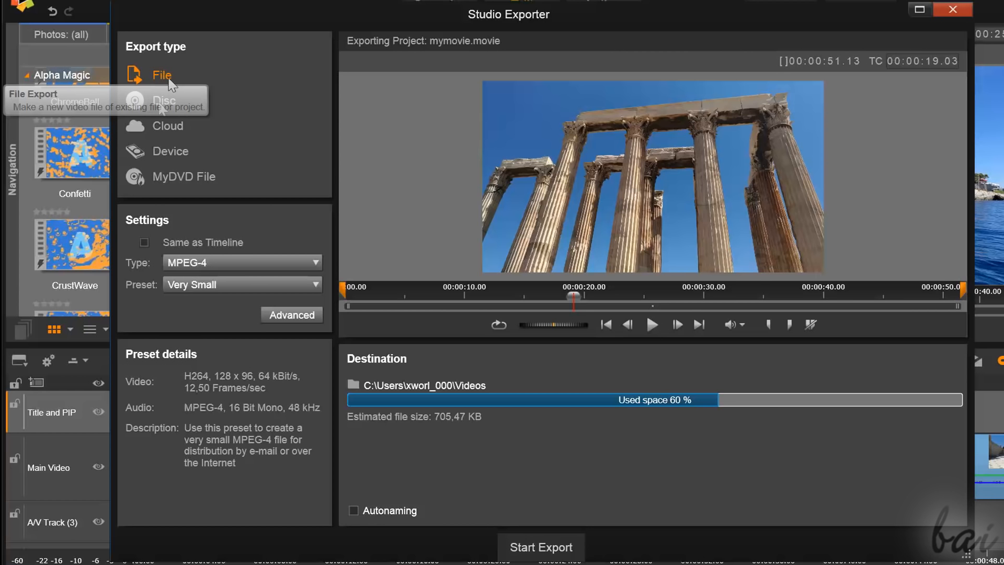
{"action": "left_click", "coordinate": [167, 125]}
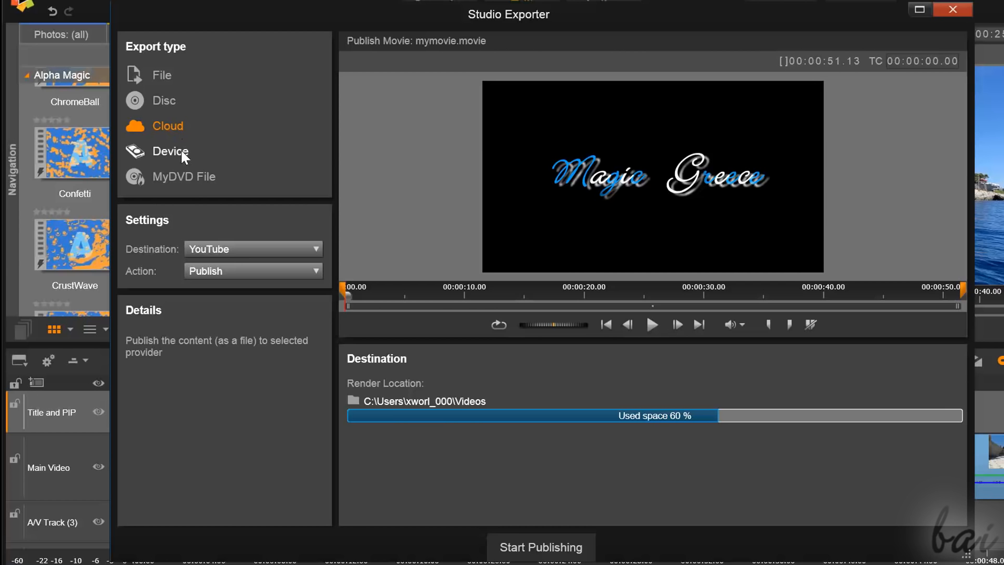
{"action": "left_click", "coordinate": [161, 75]}
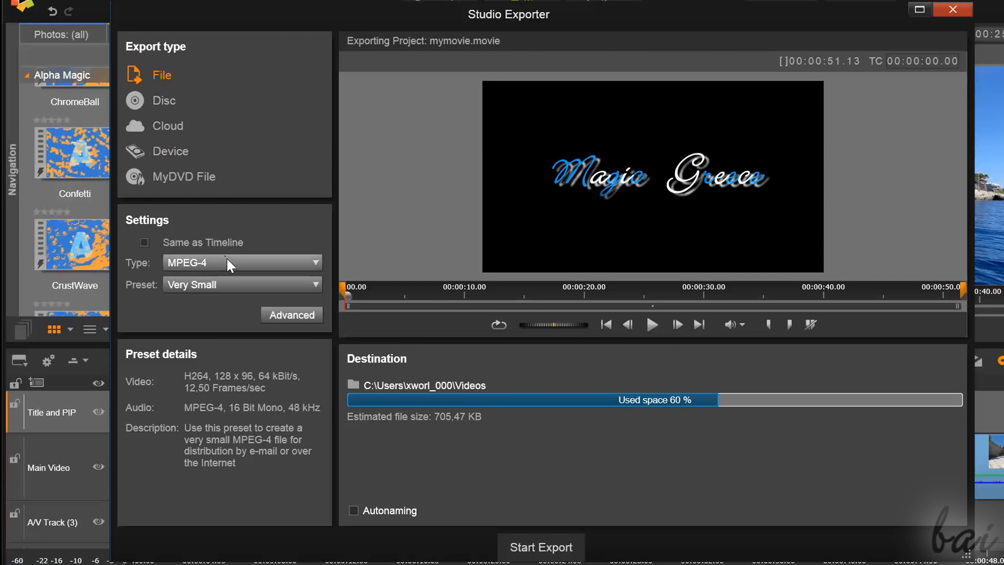
- Export as MPEG-4, trying Ultra HD (4K) before settling on the Medium preset, and start the export
{"action": "left_click", "coordinate": [242, 262]}
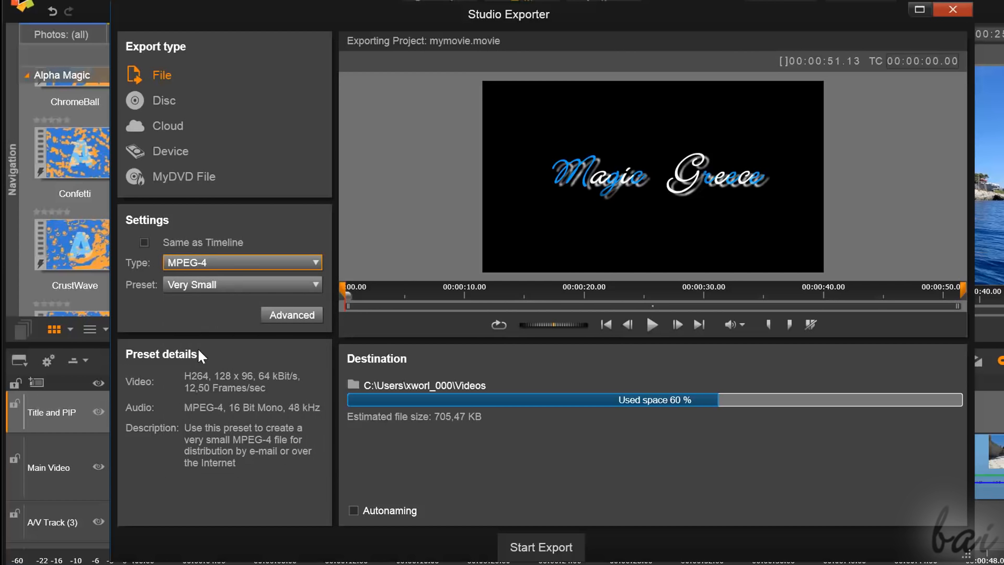
{"action": "left_click", "coordinate": [241, 285]}
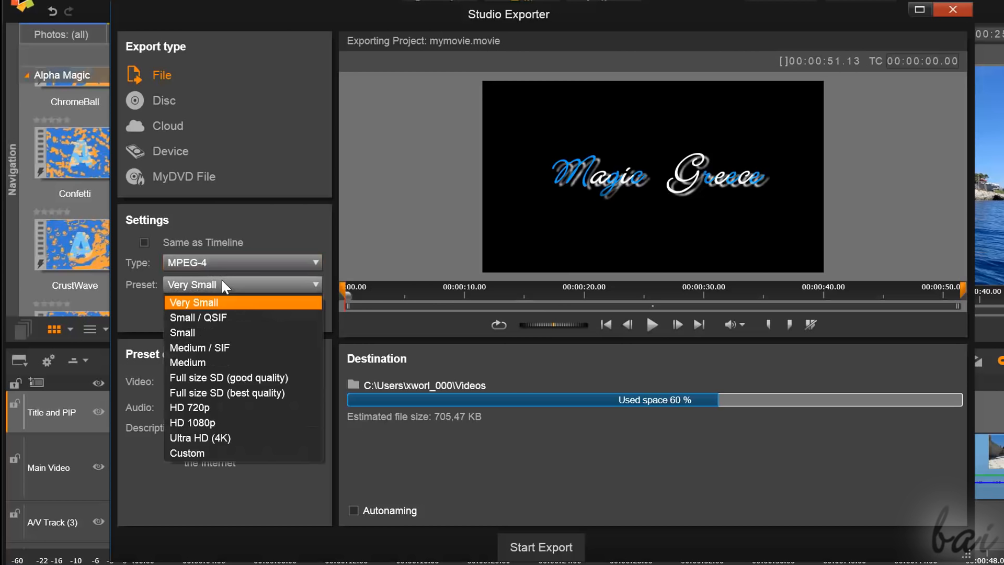
{"action": "mouse_move", "coordinate": [182, 332]}
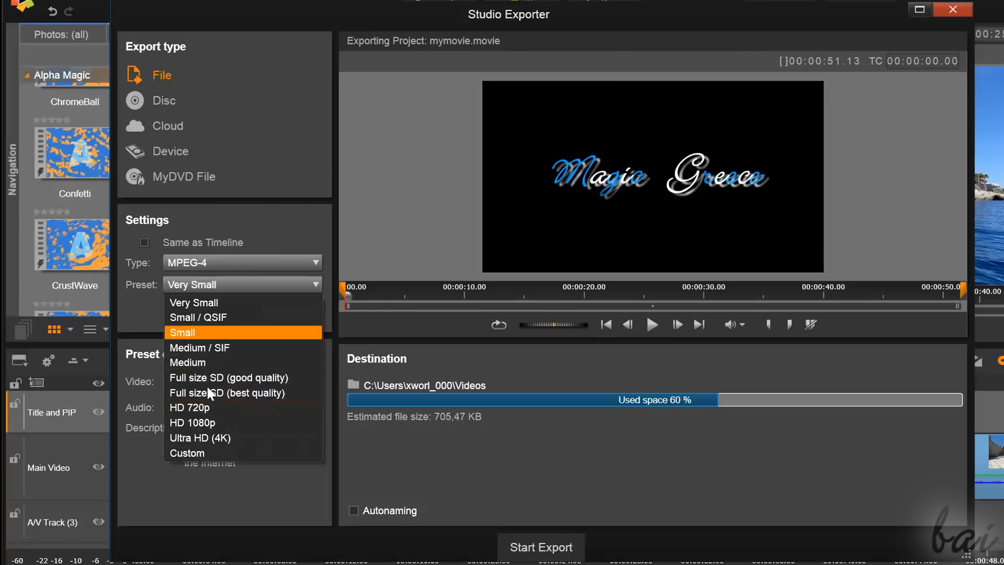
{"action": "left_click", "coordinate": [198, 437]}
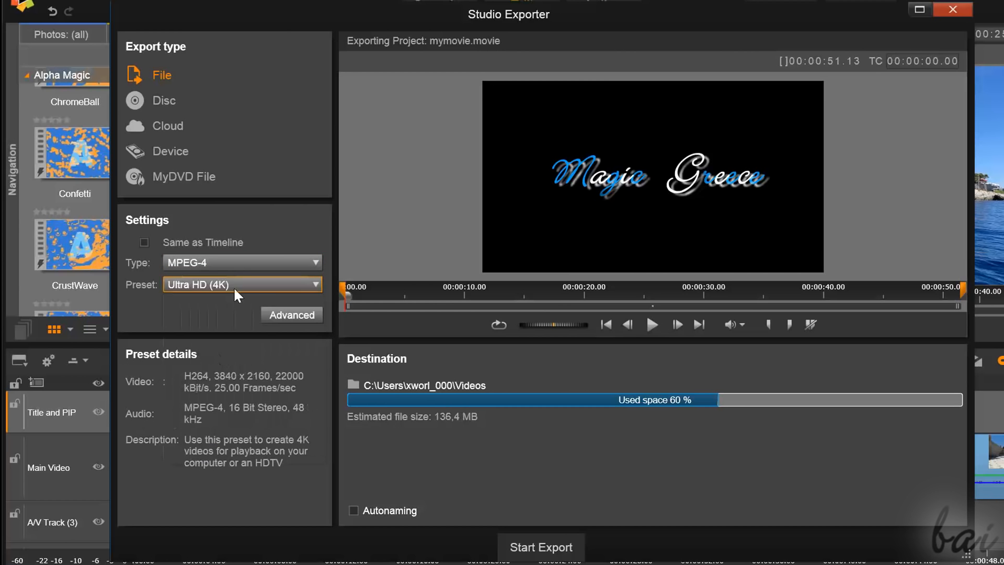
{"action": "mouse_move", "coordinate": [291, 499]}
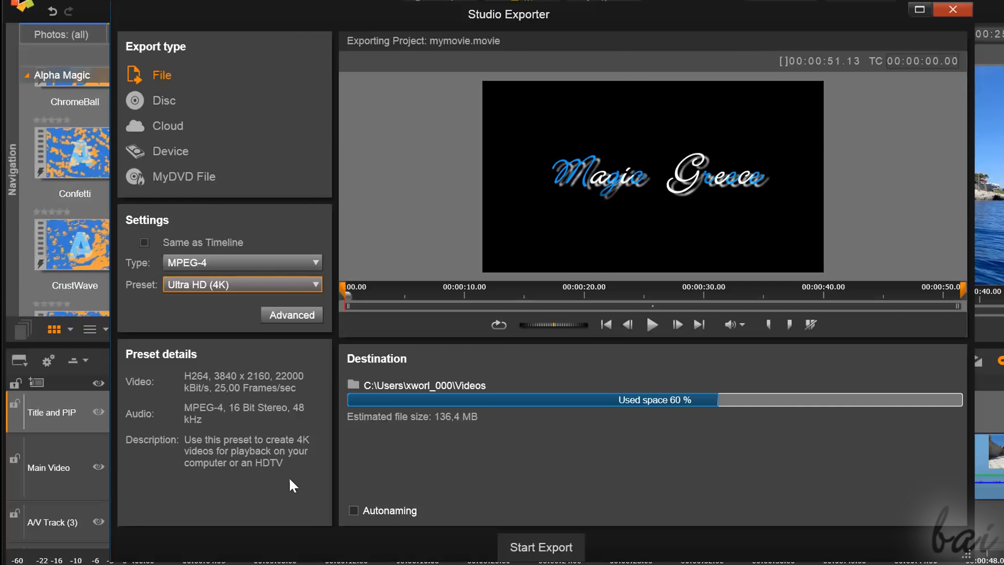
{"action": "left_click", "coordinate": [241, 285]}
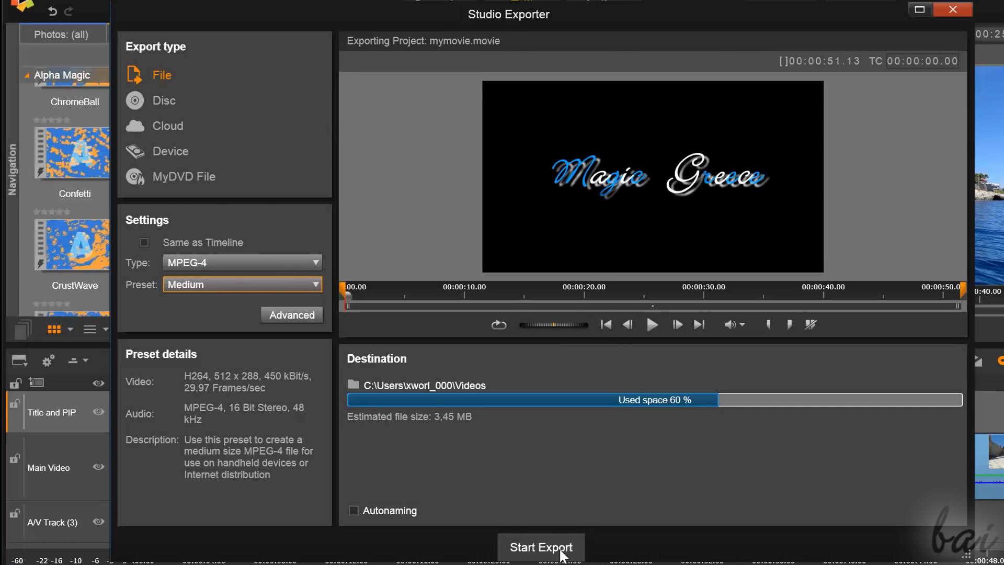
{"action": "left_click", "coordinate": [540, 547]}
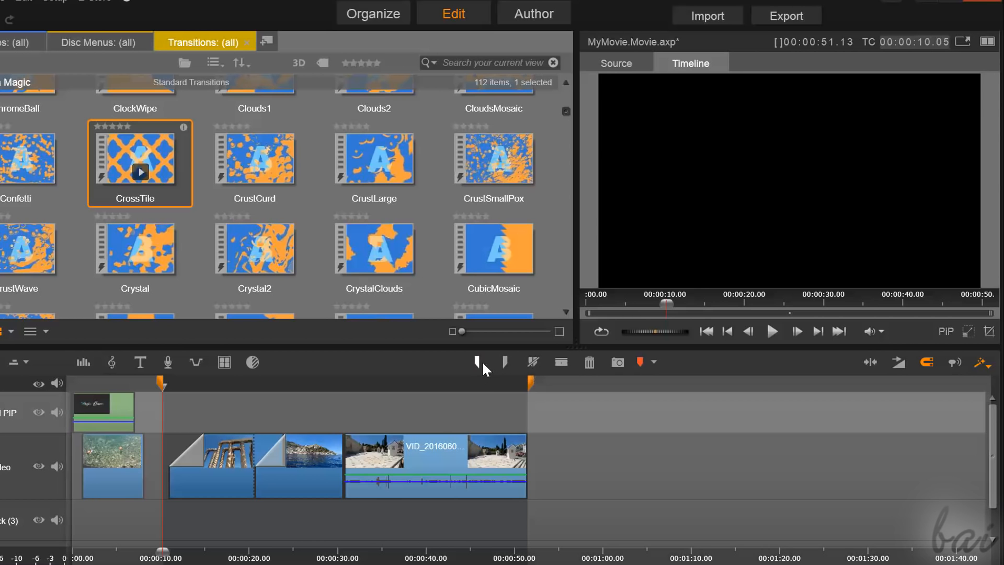
{"action": "mouse_move", "coordinate": [531, 402]}
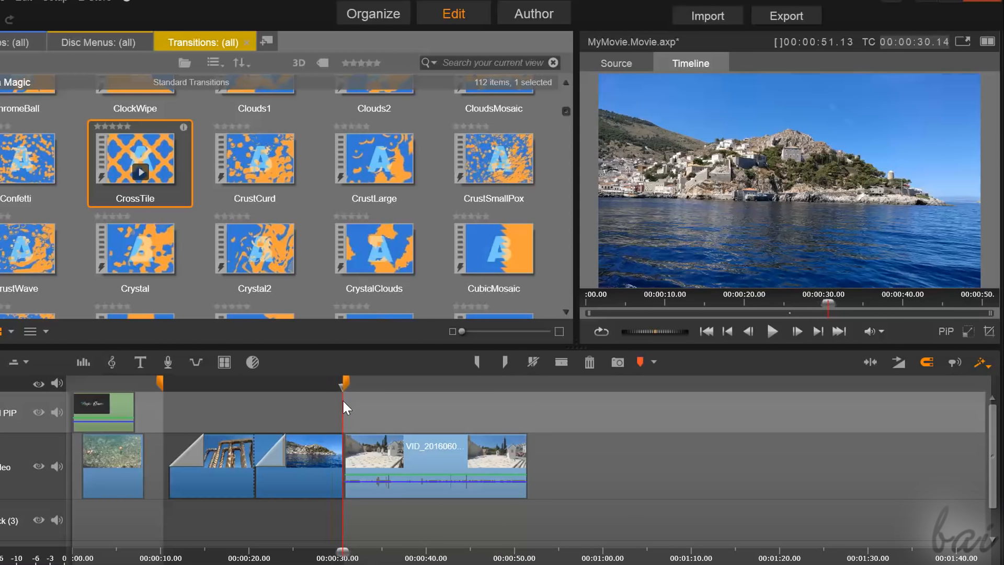
{"action": "mouse_move", "coordinate": [481, 410]}
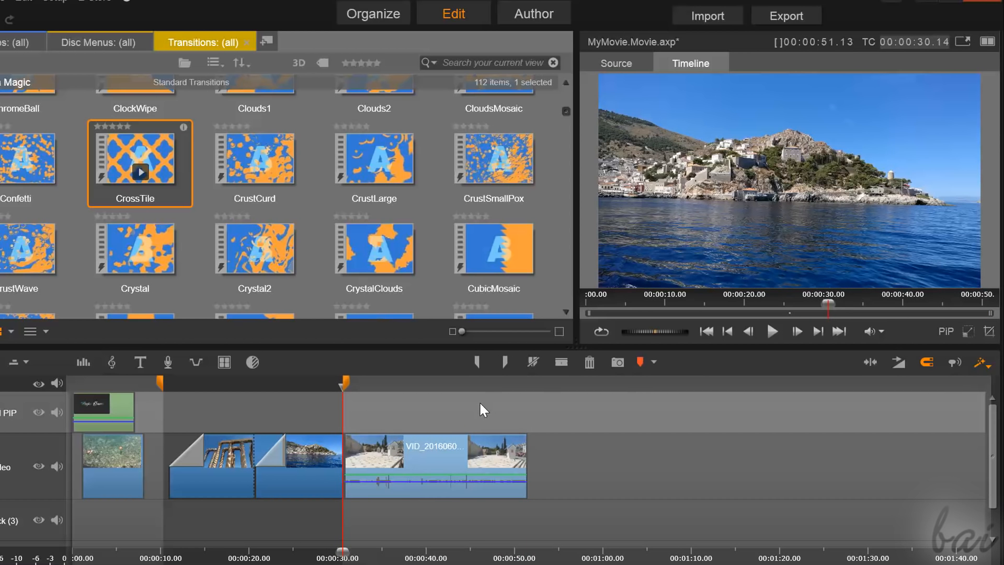